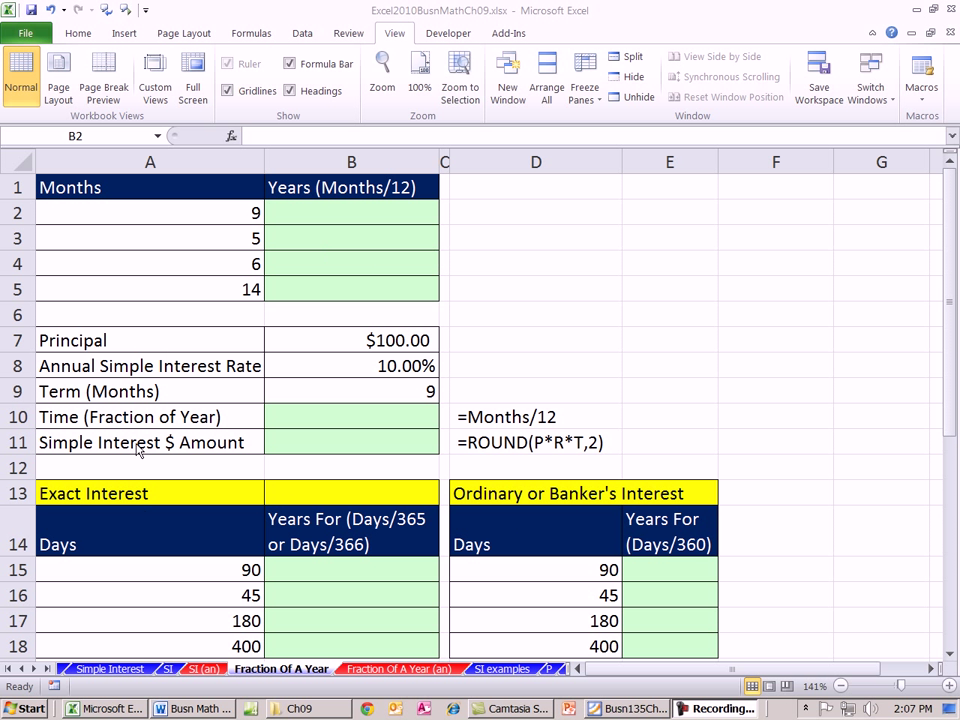
{"action": "mouse_move", "coordinate": [379, 560]}
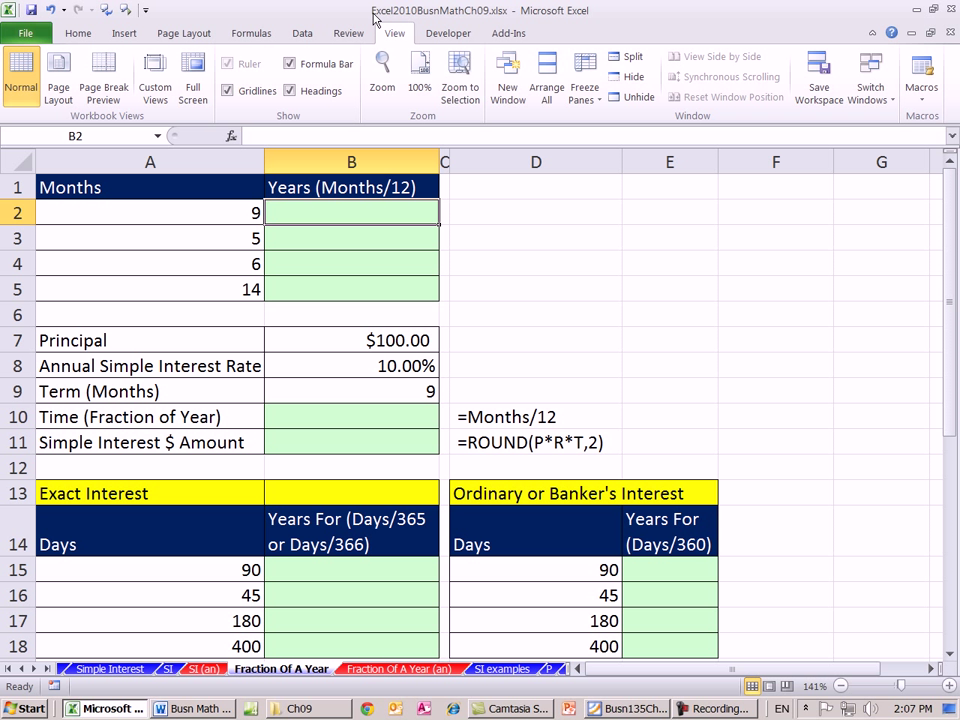
{"action": "mouse_move", "coordinate": [480, 22]}
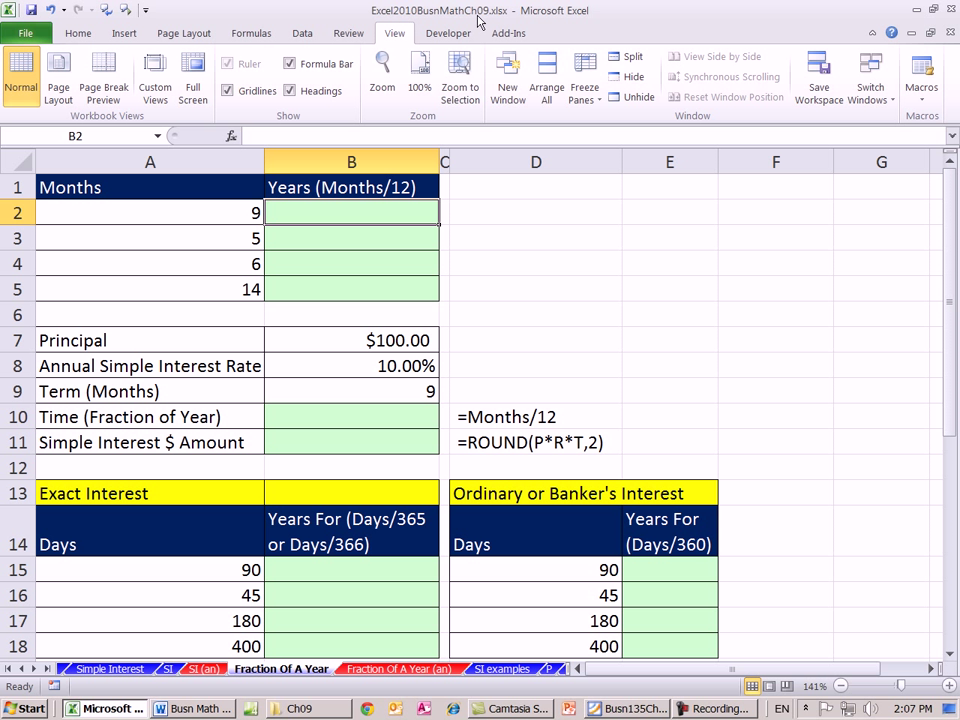
{"action": "mouse_move", "coordinate": [493, 631]}
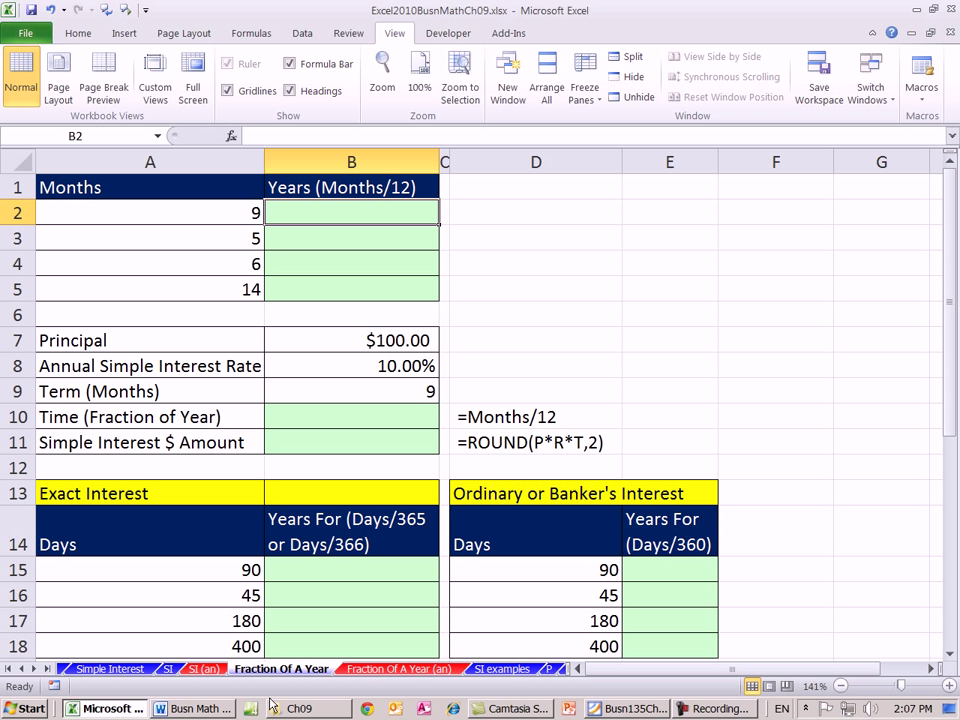
{"action": "mouse_move", "coordinate": [578, 316]}
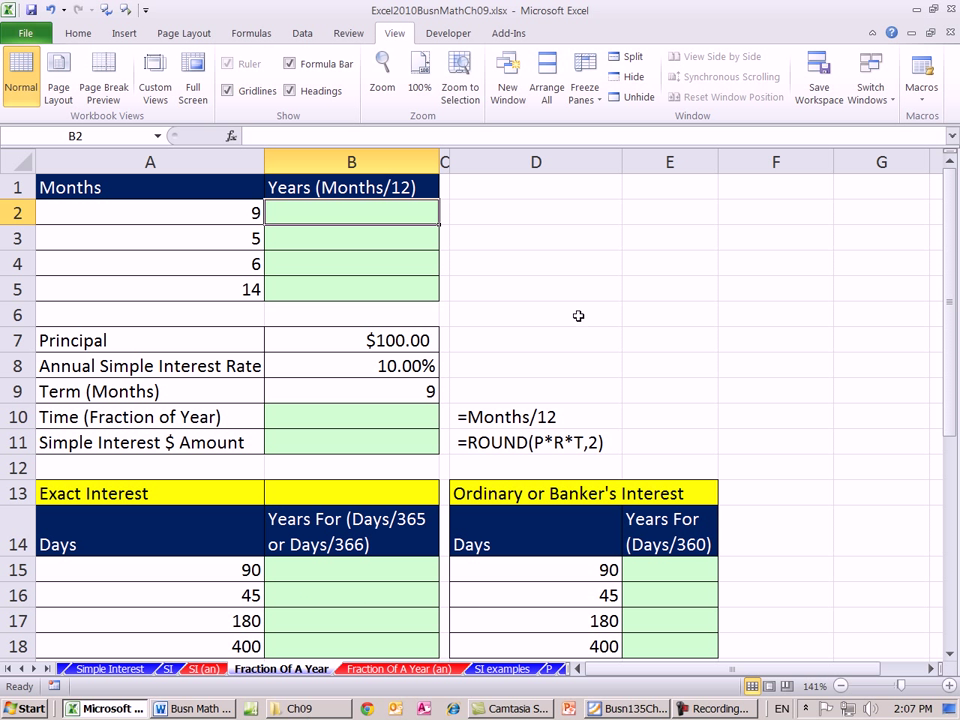
Step: Look over the SI sheet's worked examples, then go back to the Fraction Of A Year sheet
{"action": "left_click", "coordinate": [536, 211]}
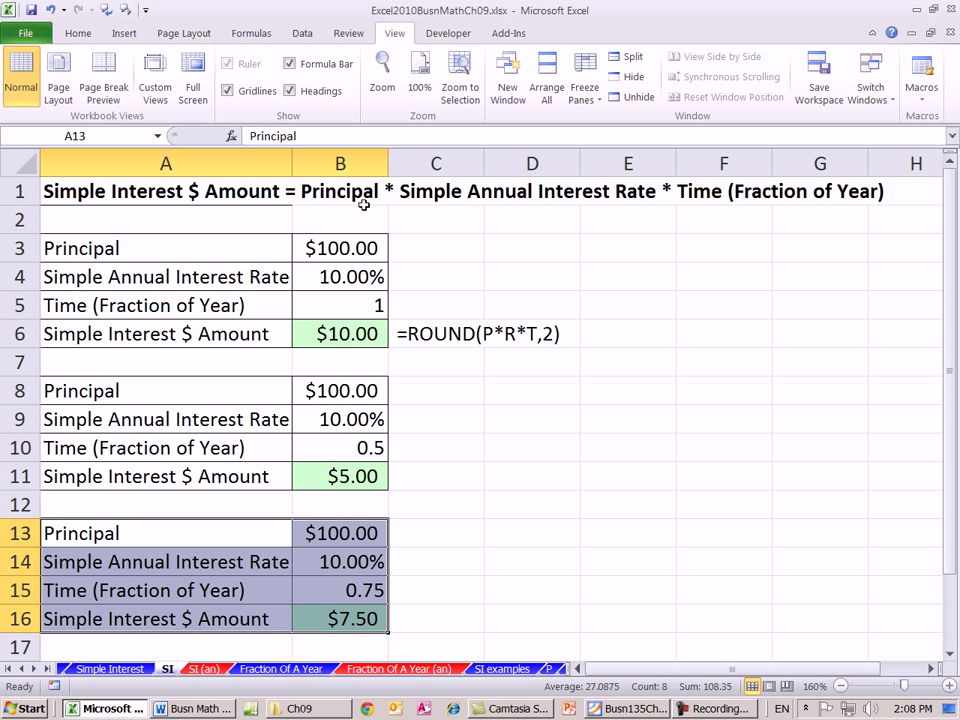
{"action": "mouse_move", "coordinate": [474, 212]}
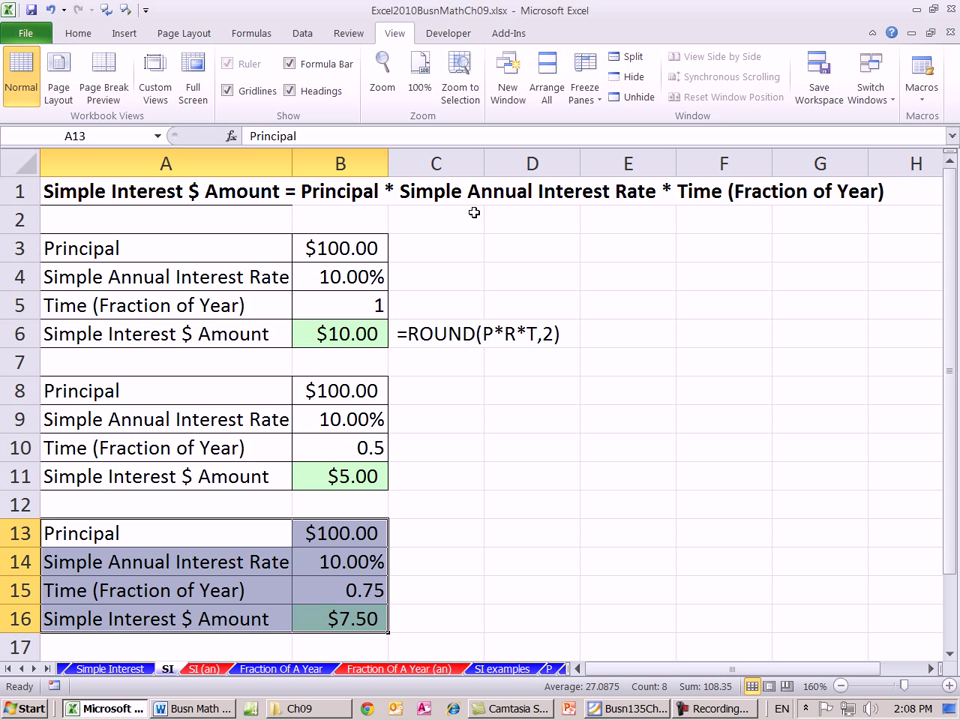
{"action": "mouse_move", "coordinate": [714, 208]}
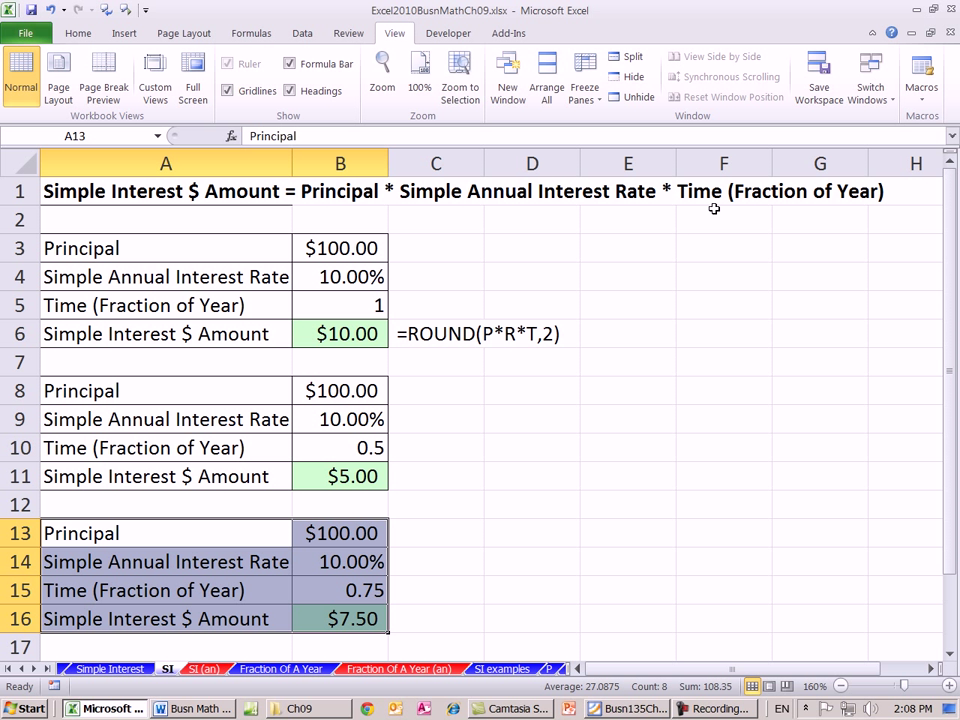
{"action": "mouse_move", "coordinate": [771, 209]}
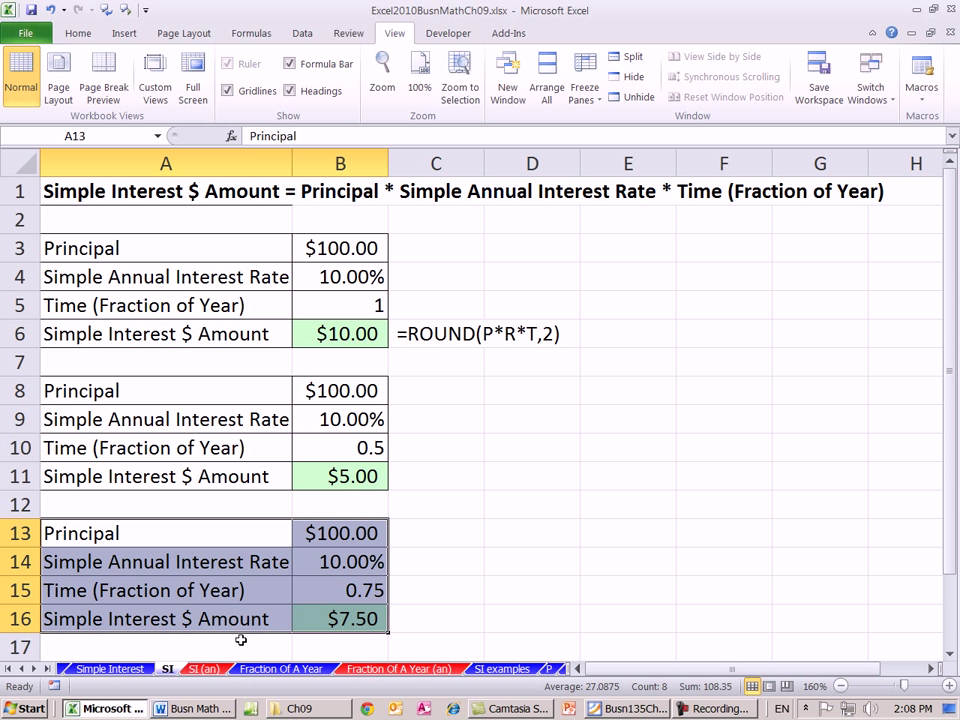
{"action": "left_click", "coordinate": [281, 668]}
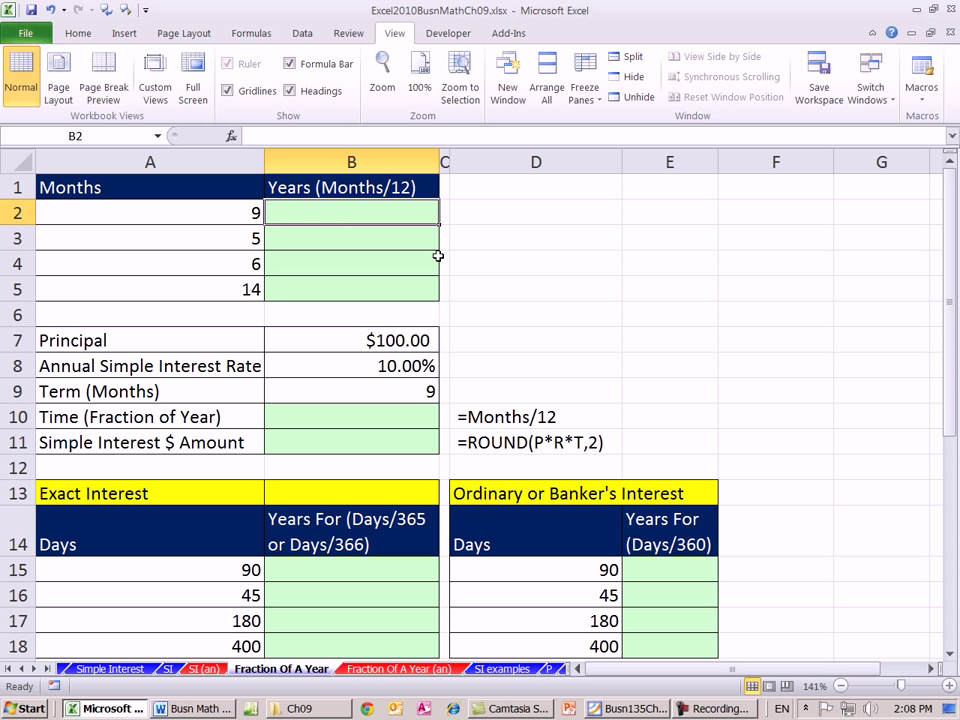
Step: Enter =A2/12 in B2, converting 9 months to 0.75 years
{"action": "type", "text": "=A2"}
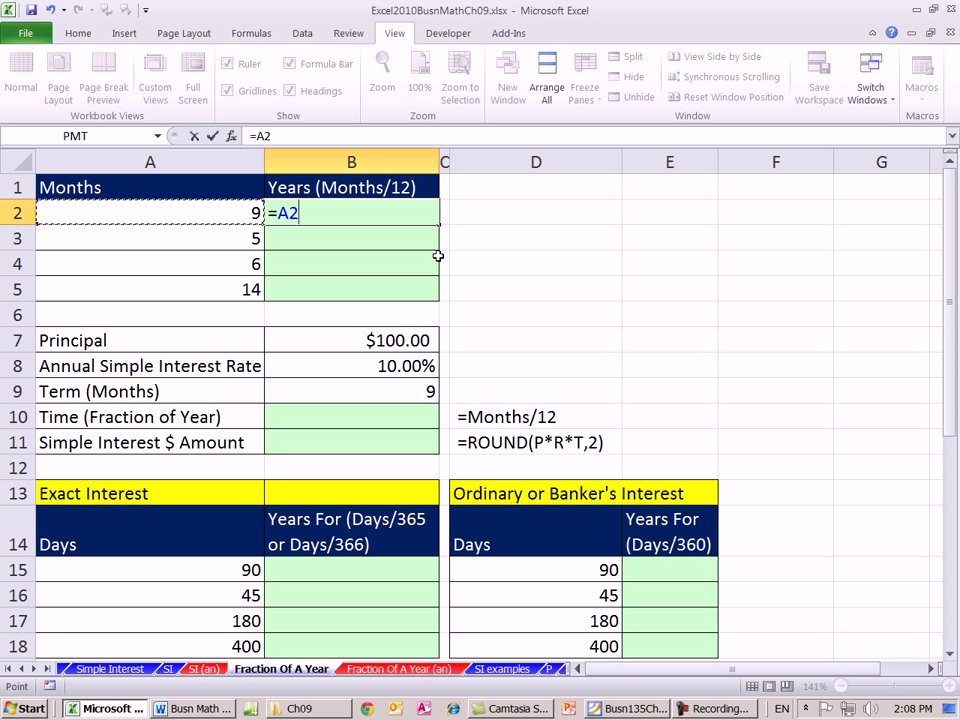
{"action": "type", "text": "/"}
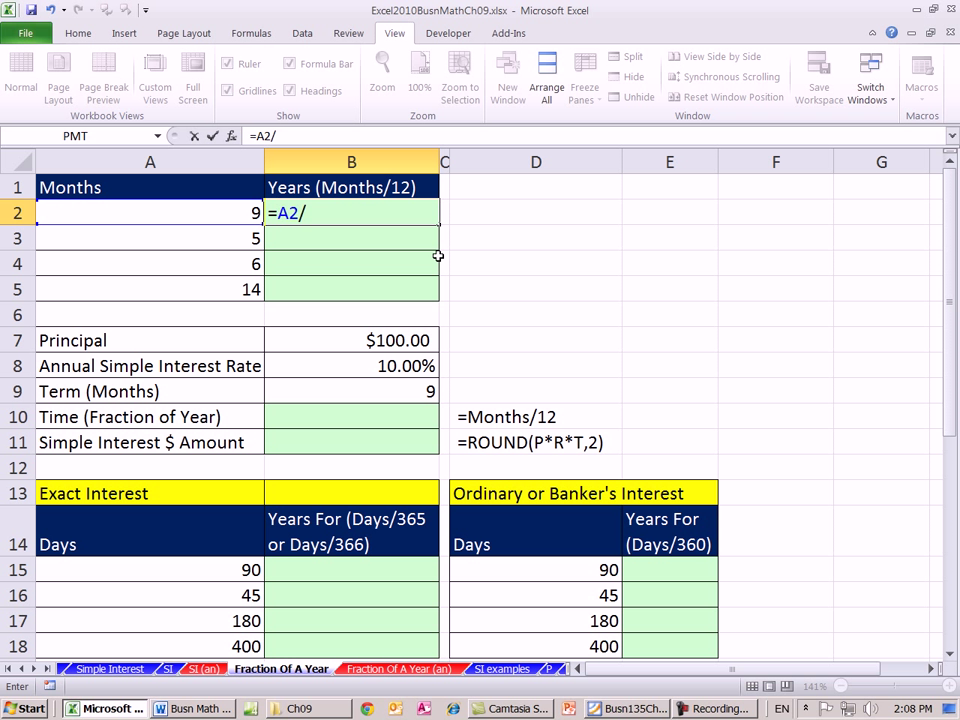
{"action": "type", "text": "12"}
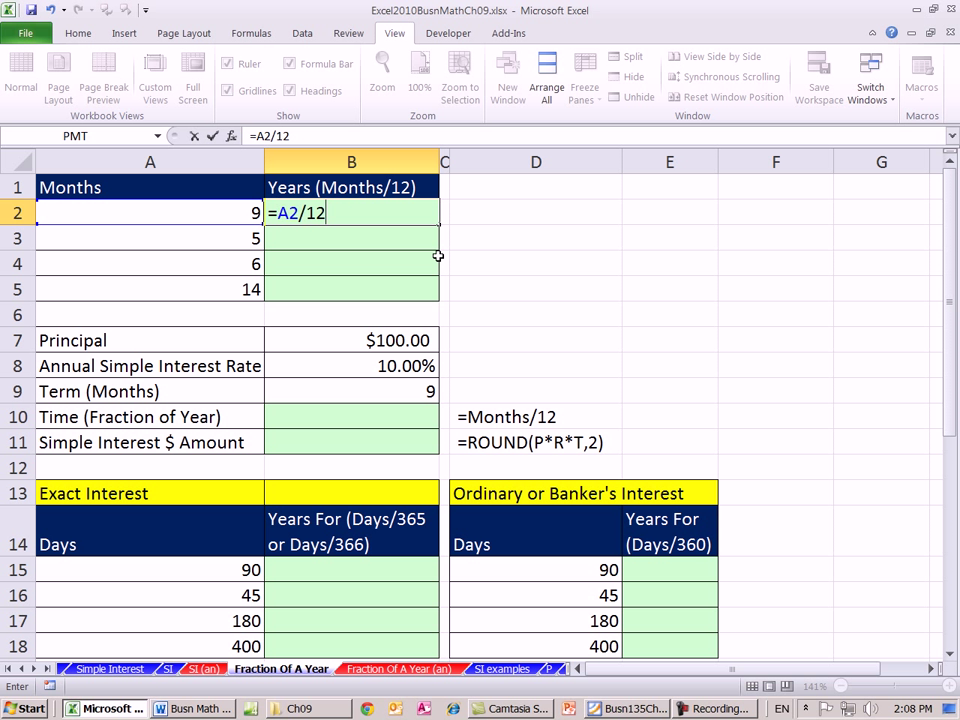
{"action": "mouse_move", "coordinate": [318, 188]}
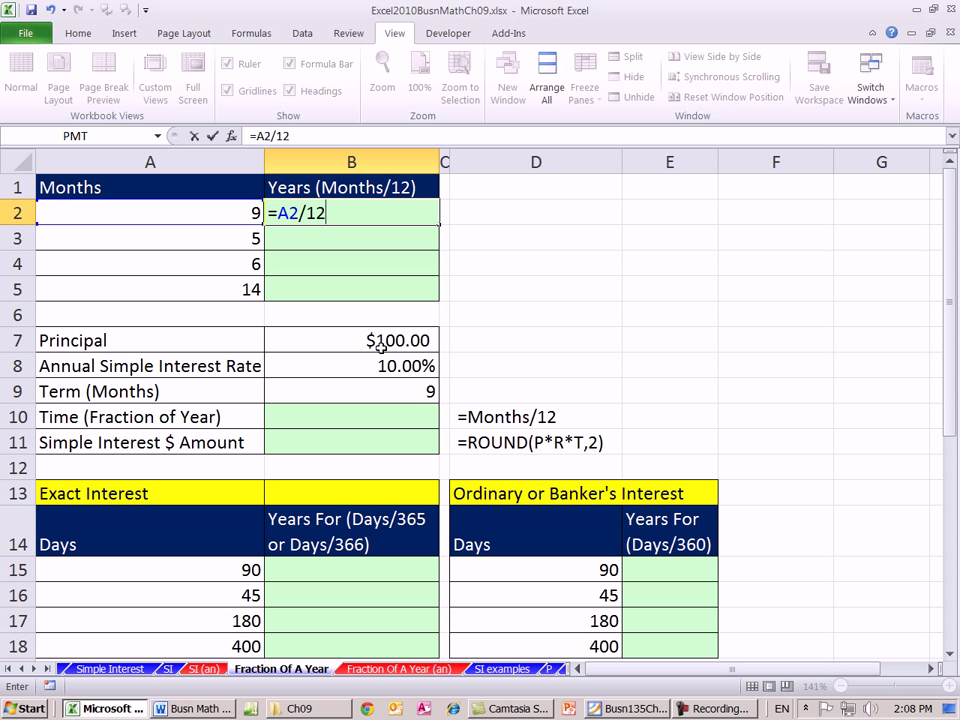
{"action": "key", "text": "Return"}
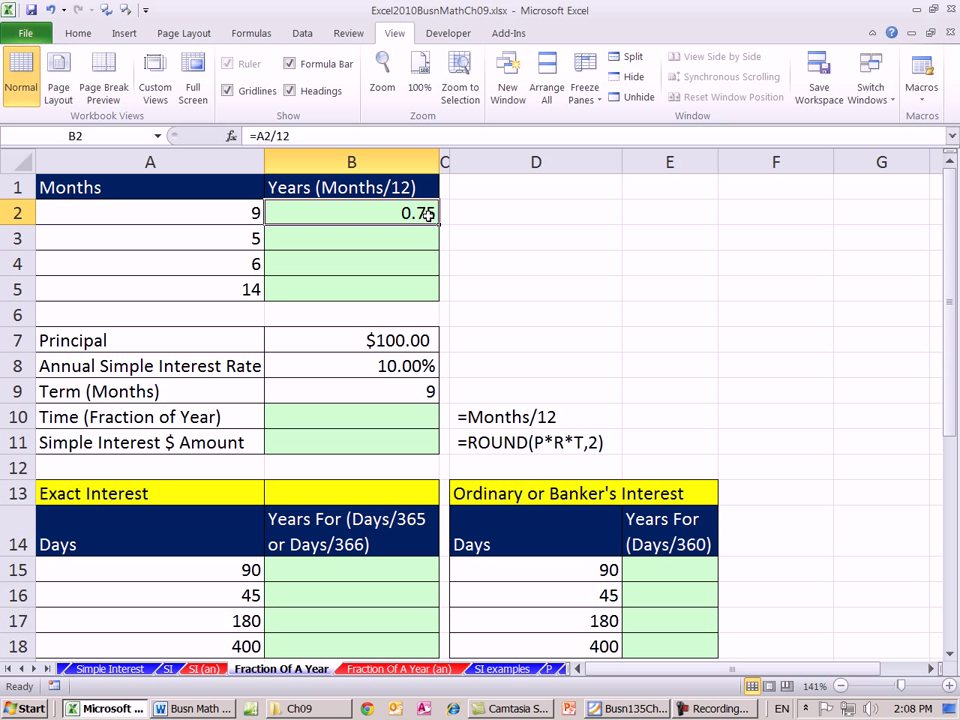
Step: Check the copied months-to-years formulas in B2:B5 and select the 14-month value in A5
{"action": "double_click", "coordinate": [351, 212]}
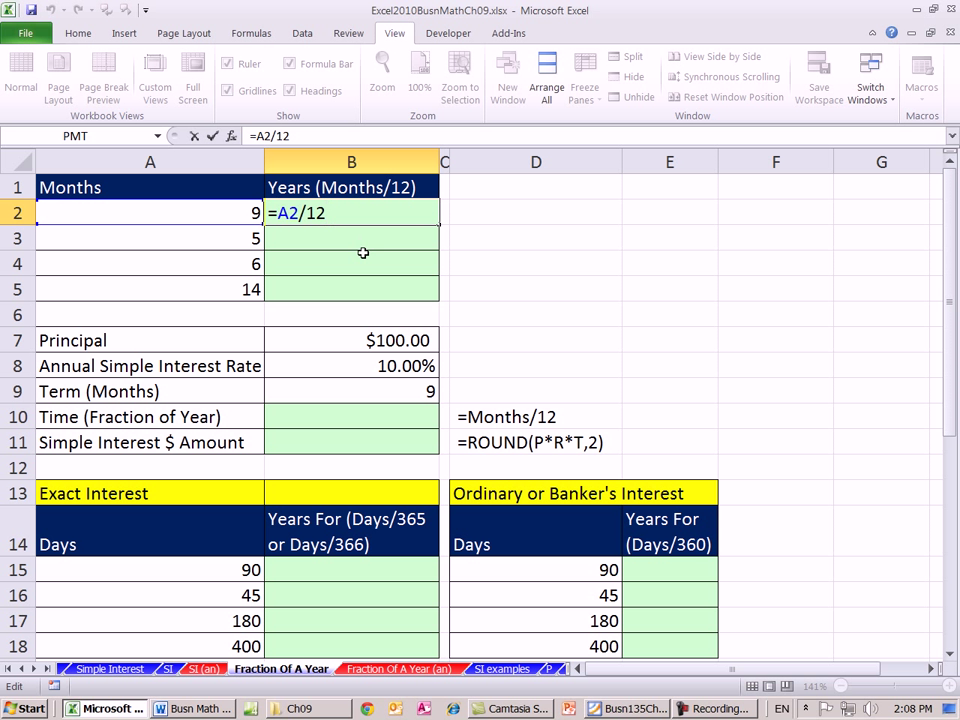
{"action": "key", "text": "Return"}
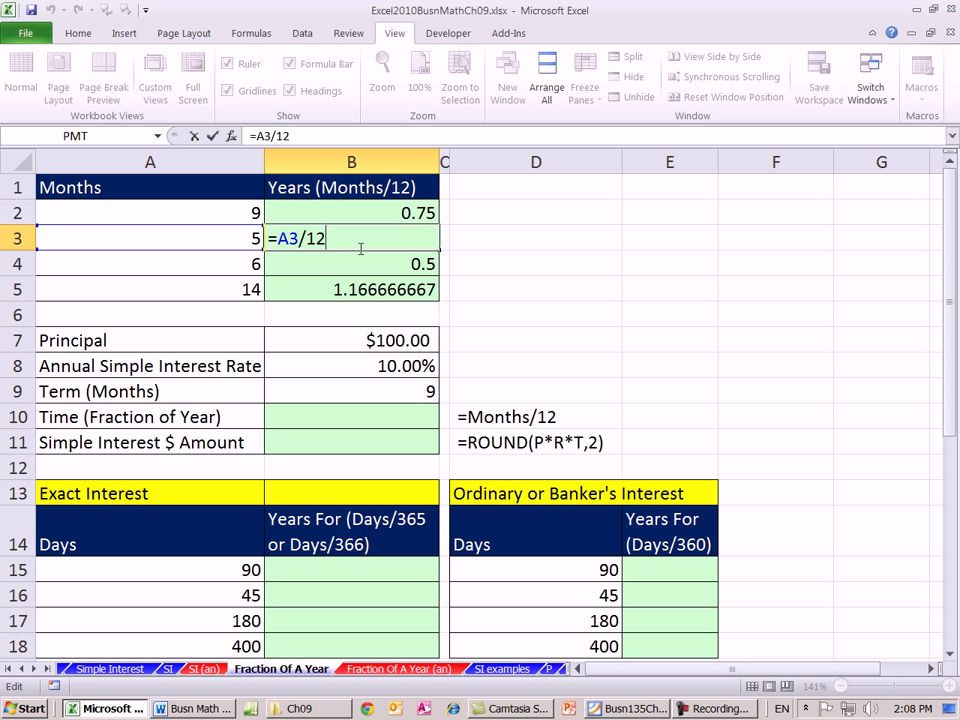
{"action": "mouse_move", "coordinate": [413, 280]}
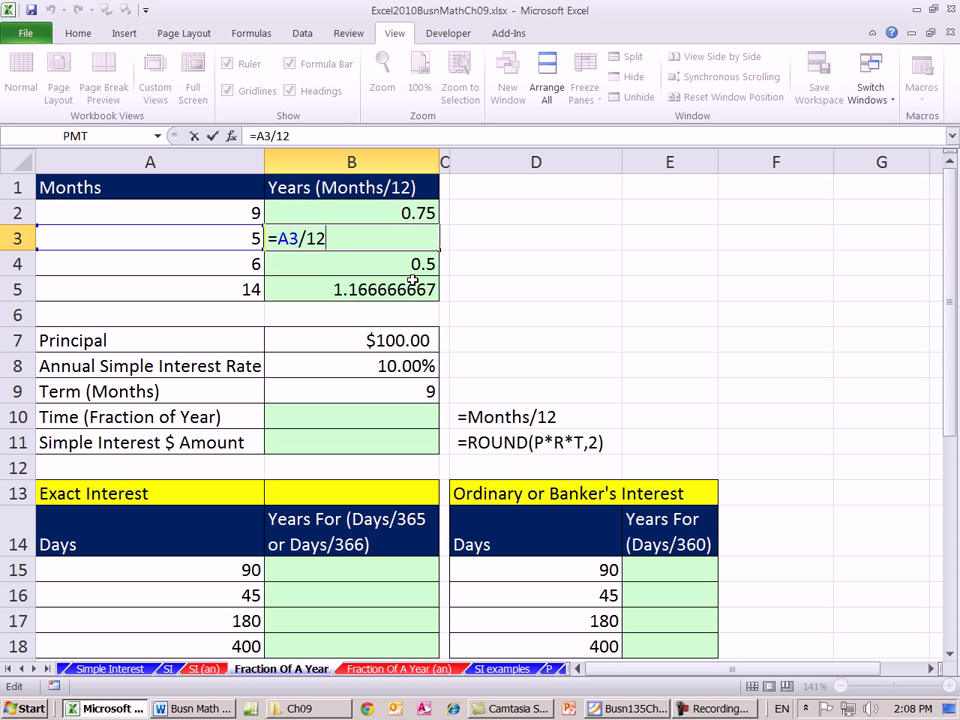
{"action": "key", "text": "Return"}
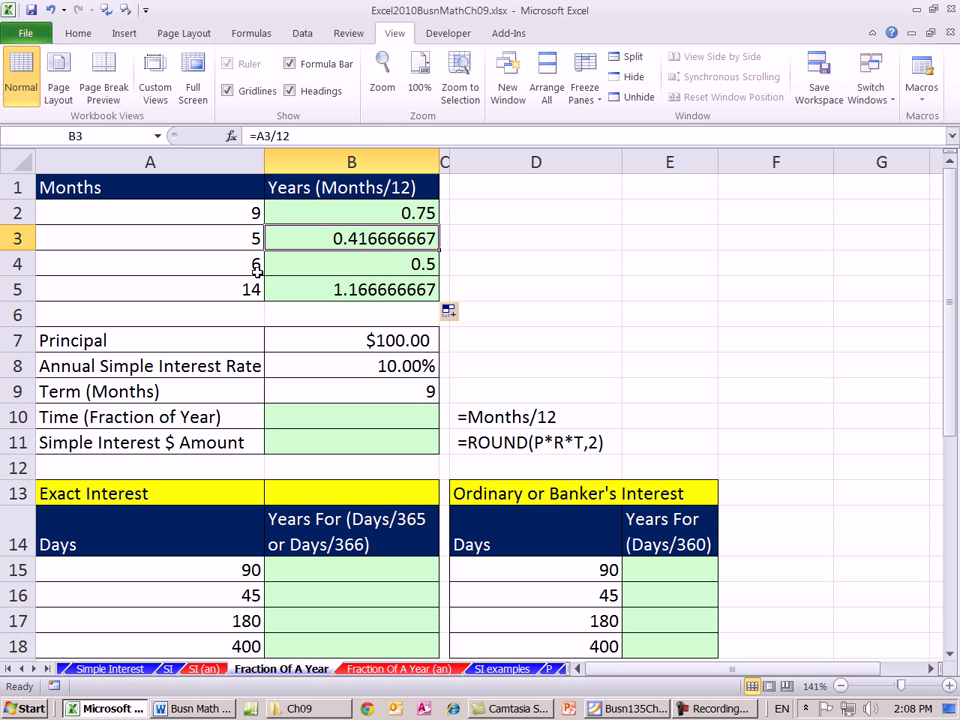
{"action": "left_click", "coordinate": [150, 289]}
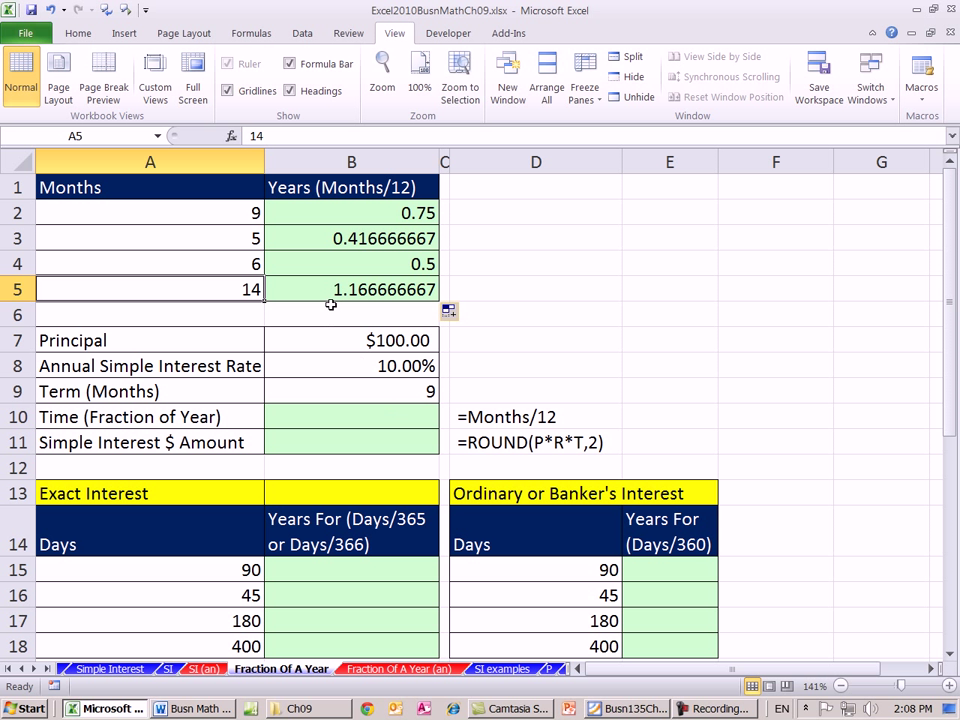
{"action": "mouse_move", "coordinate": [346, 350]}
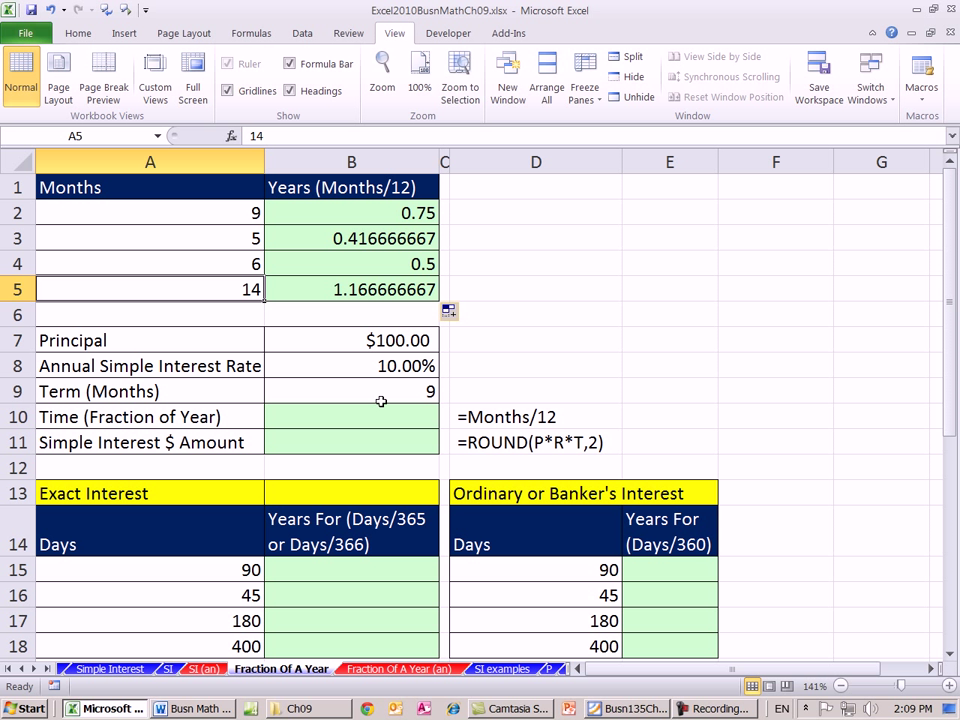
{"action": "mouse_move", "coordinate": [394, 415]}
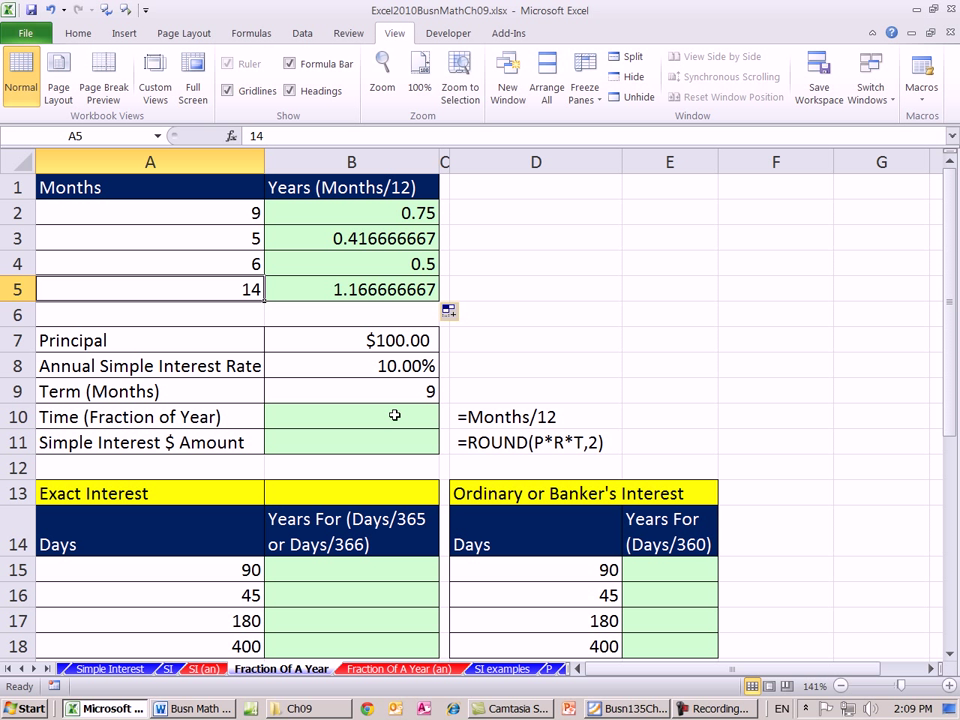
Step: Set the time to the 9-month term over 12 (0.75) and build =ROUND(B7*B8*B10,2) for $7.50
{"action": "left_click", "coordinate": [351, 417]}
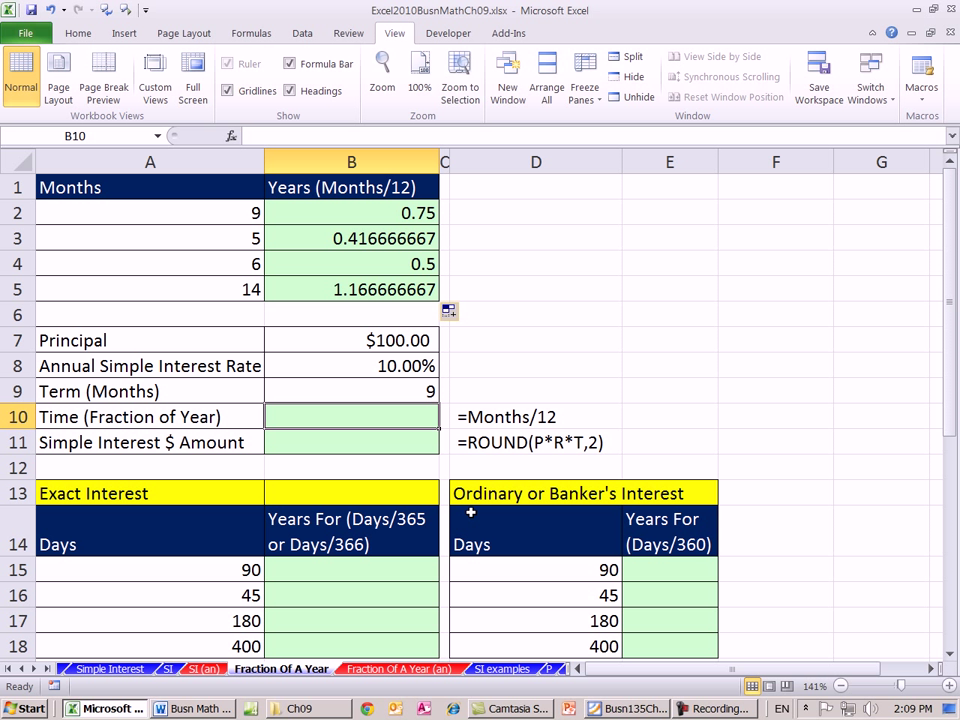
{"action": "type", "text": "="}
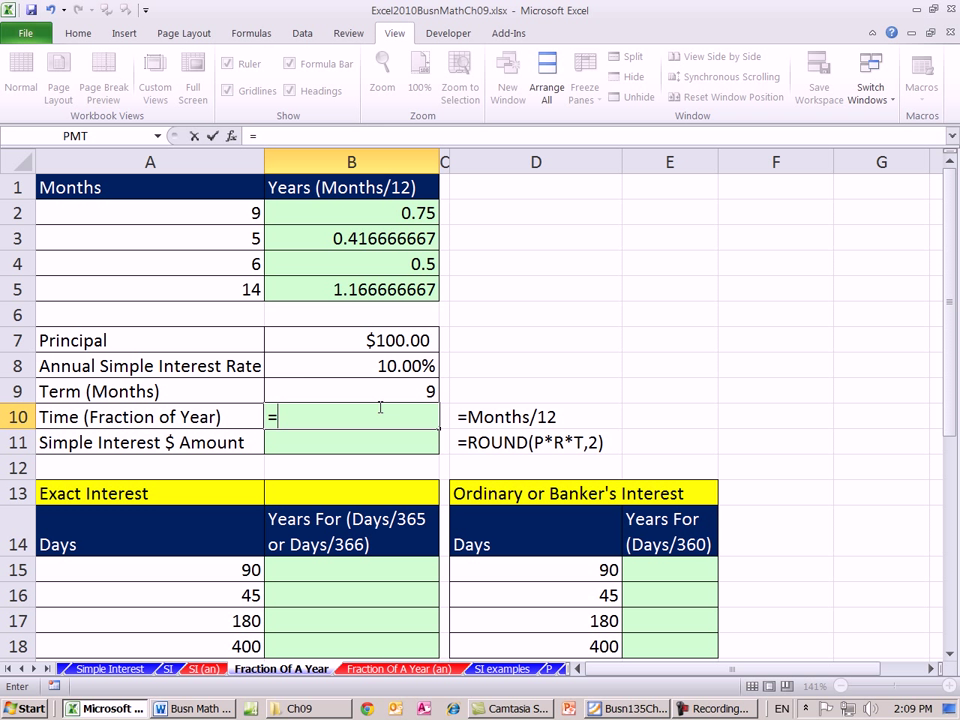
{"action": "left_click", "coordinate": [351, 391]}
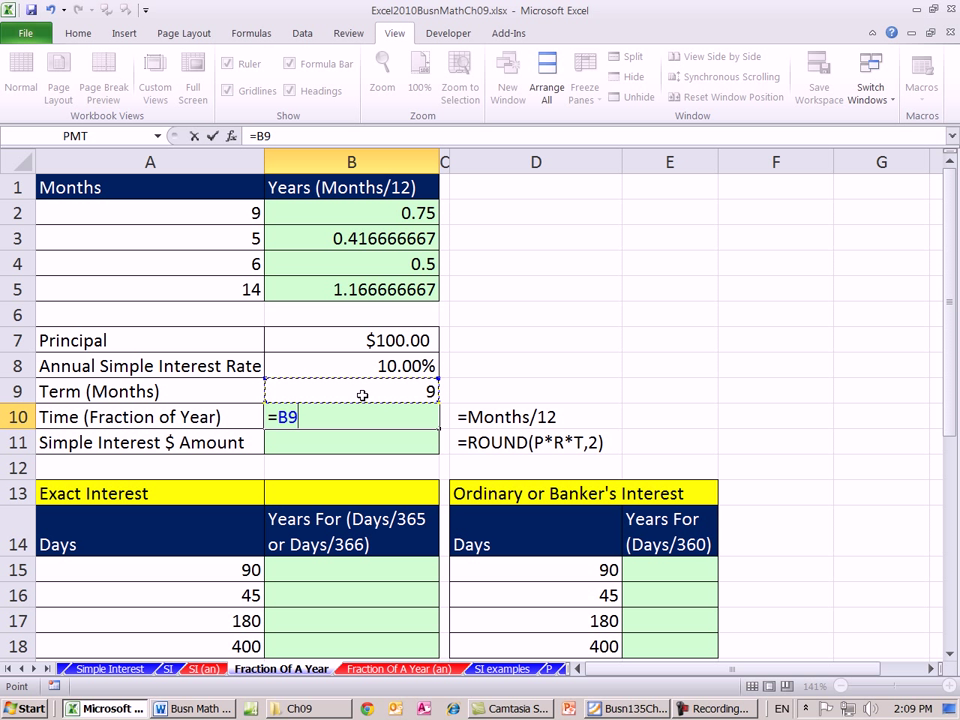
{"action": "type", "text": "/"}
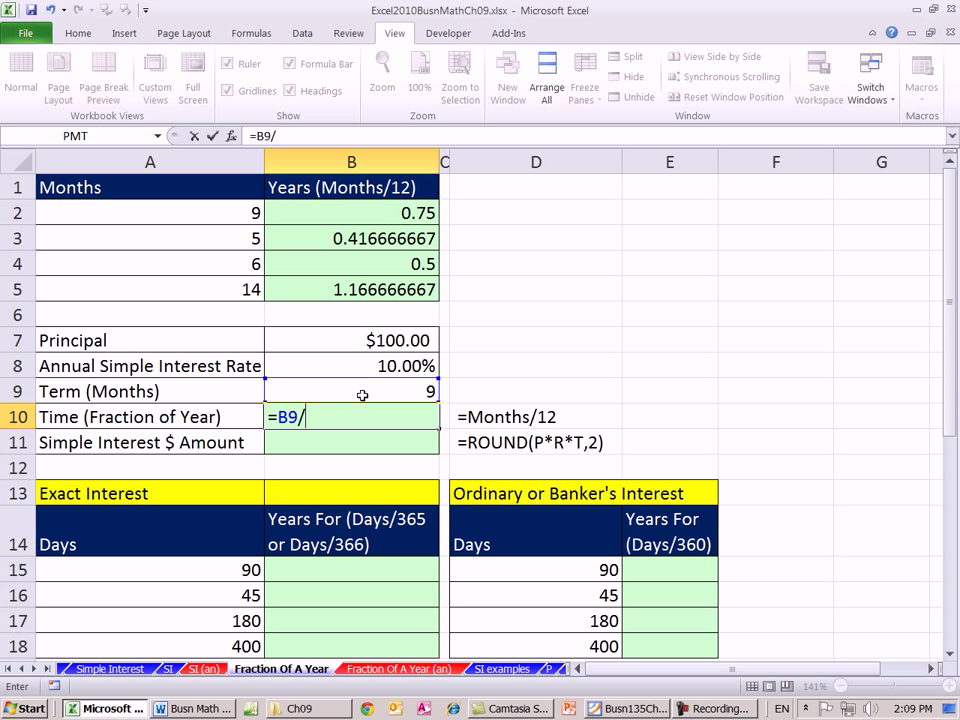
{"action": "type", "text": "12"}
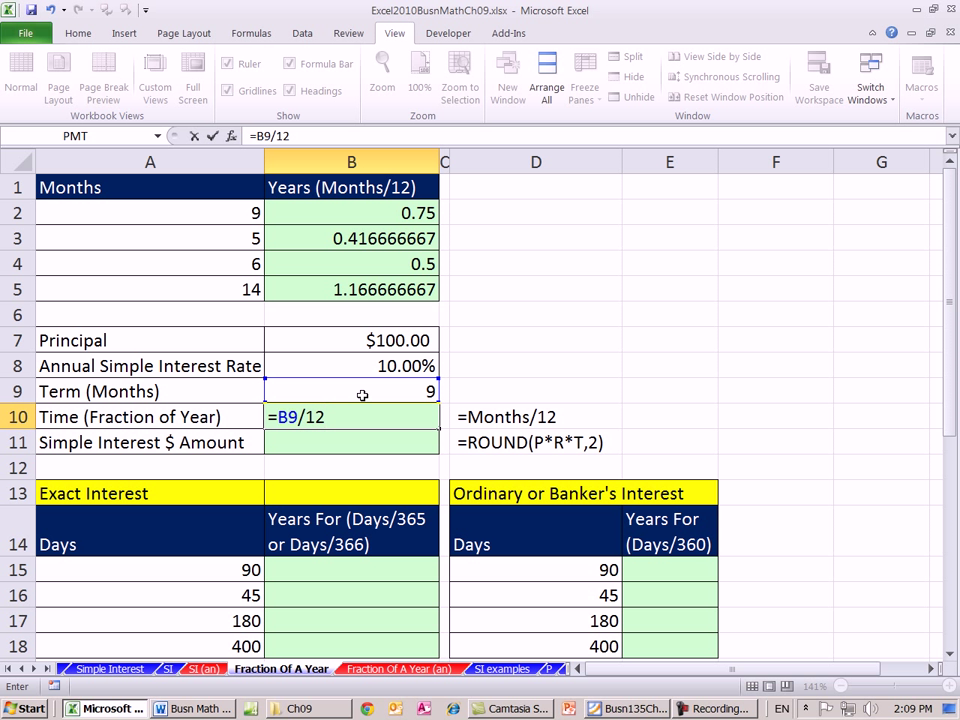
{"action": "key", "text": "Return"}
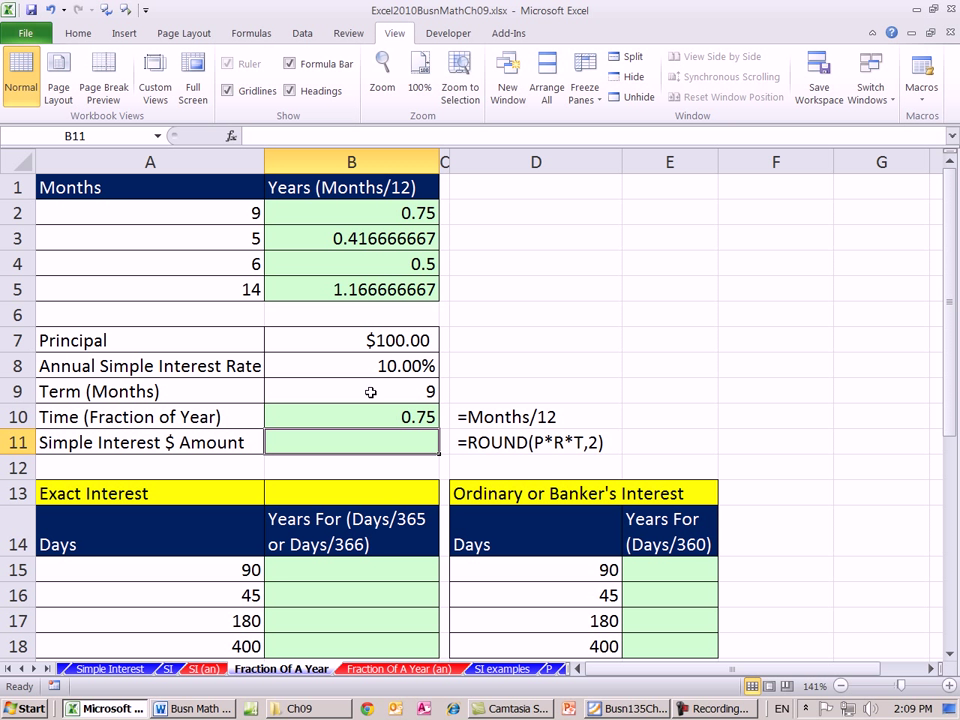
{"action": "mouse_move", "coordinate": [583, 430]}
{"action": "type", "text": "=ROUND("}
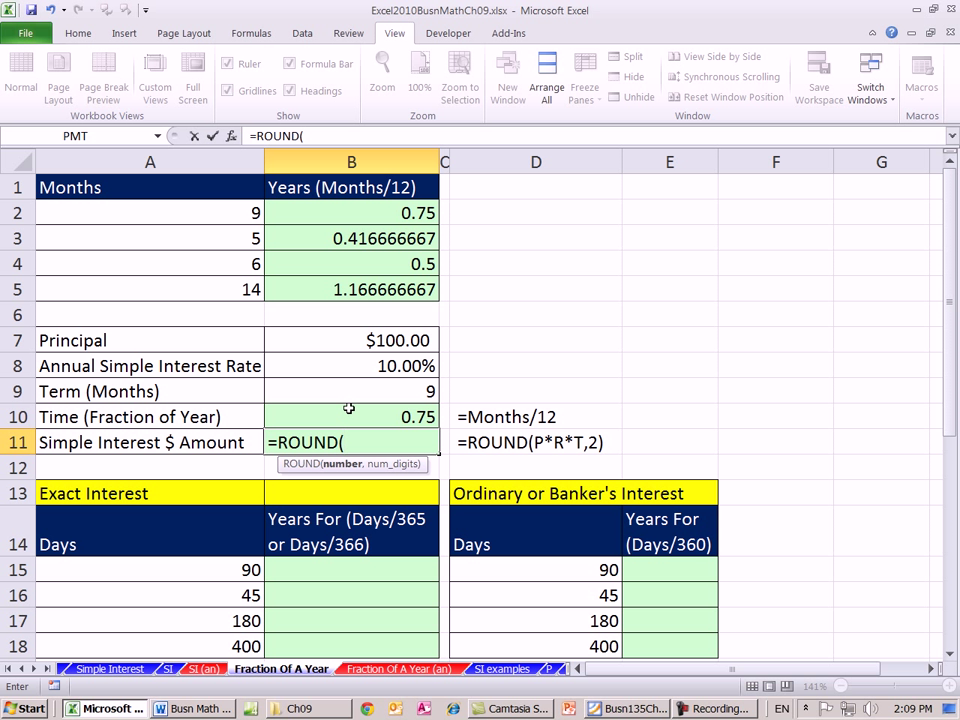
{"action": "mouse_move", "coordinate": [314, 348]}
{"action": "type", "text": "B7*B8*"}
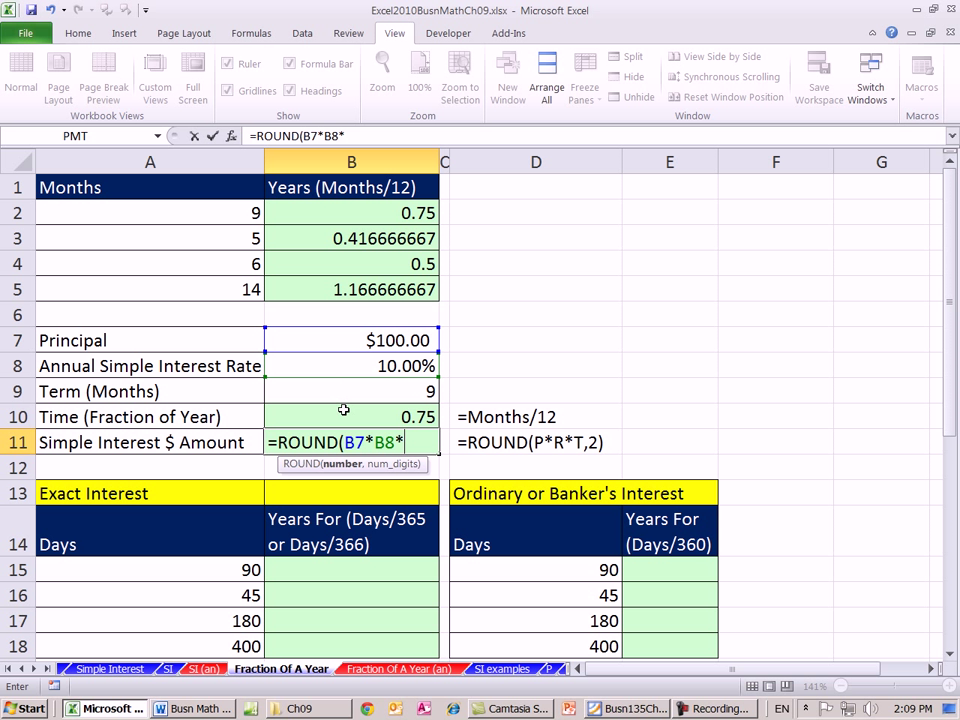
{"action": "left_click", "coordinate": [351, 417]}
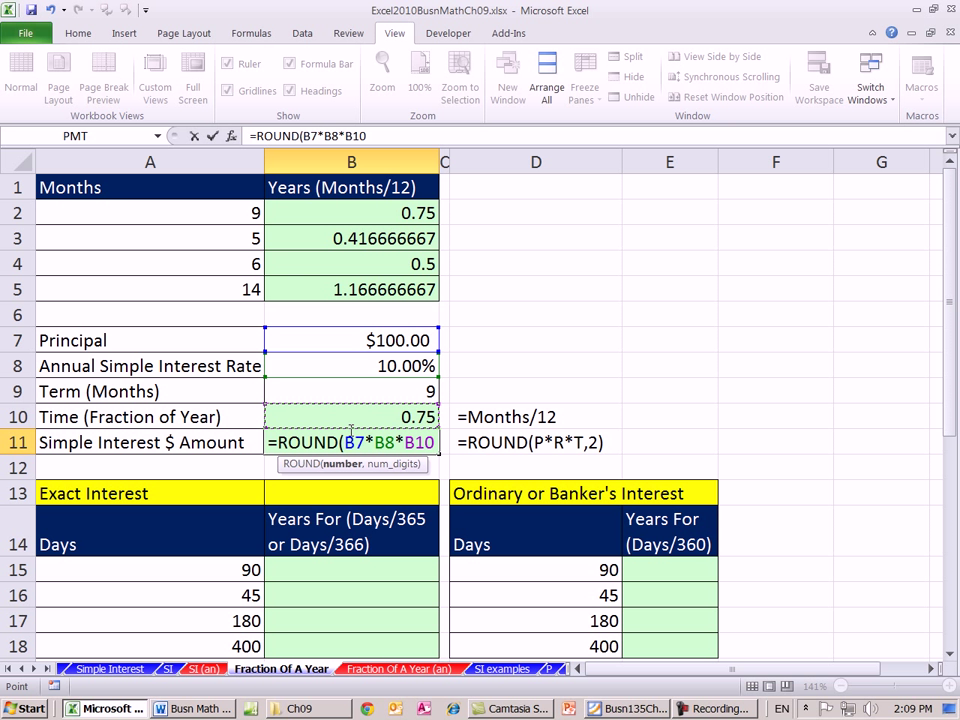
{"action": "type", "text": ",2)"}
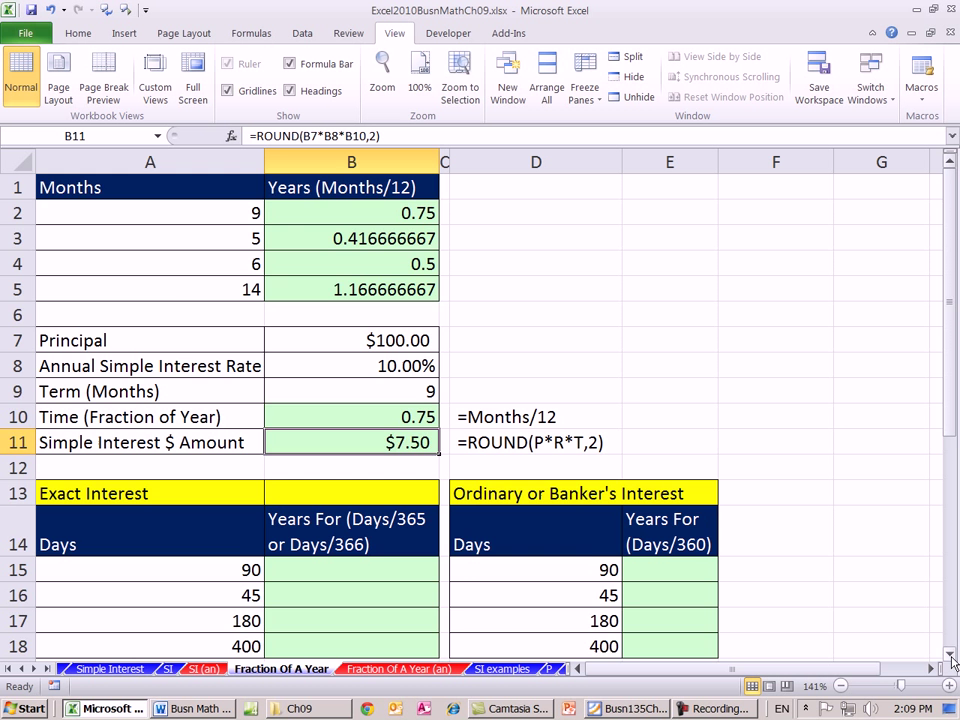
{"action": "scroll", "scroll_direction": "down", "scroll_amount": 3}
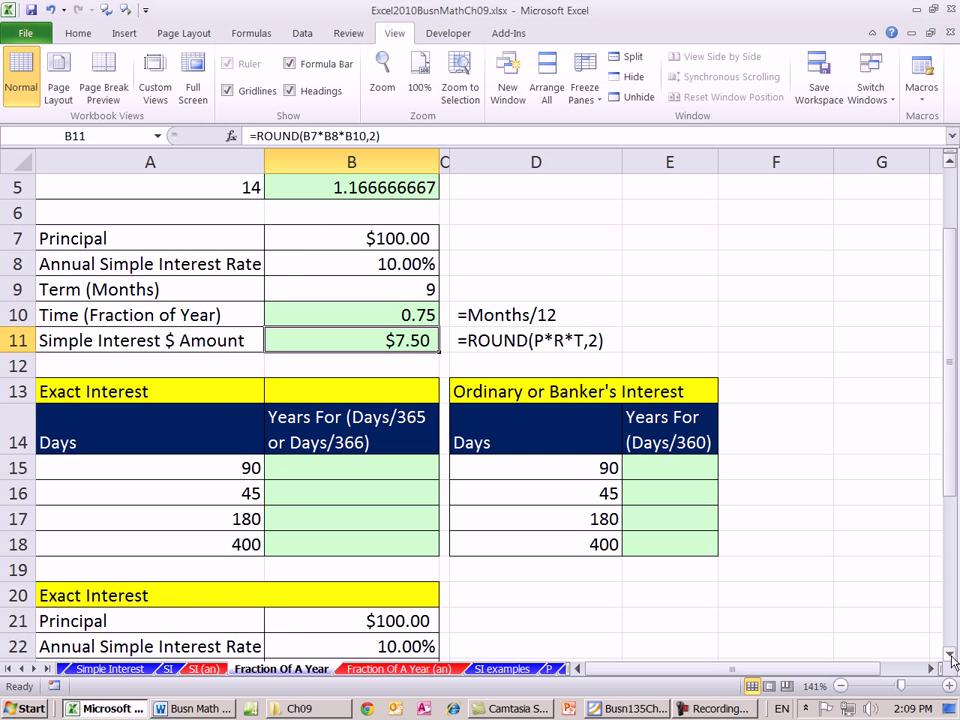
{"action": "scroll", "scroll_direction": "down", "scroll_amount": 3}
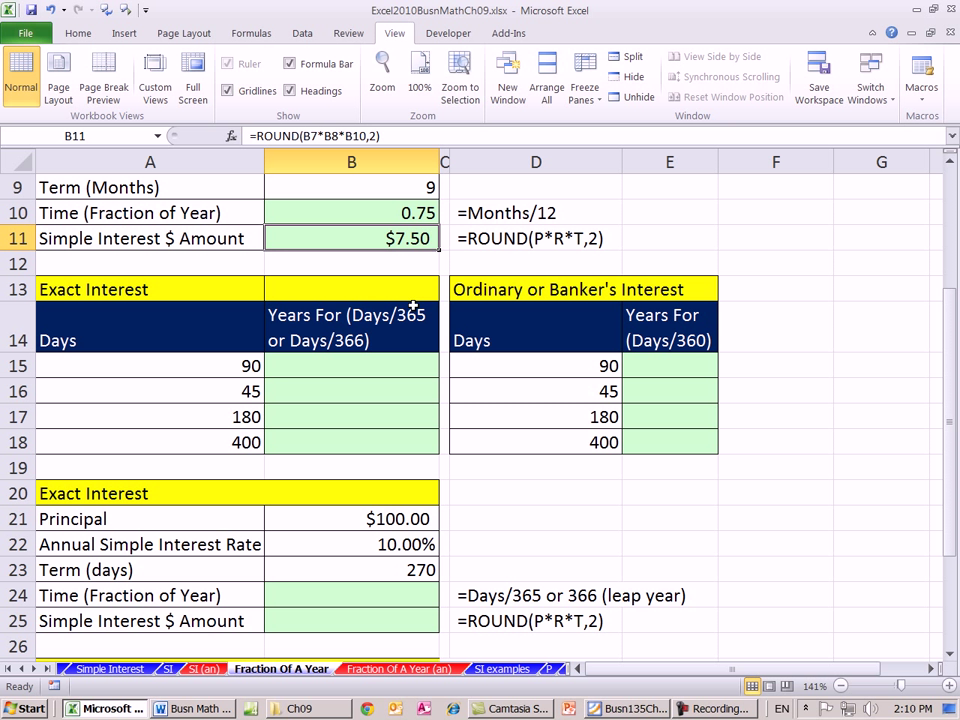
{"action": "mouse_move", "coordinate": [340, 330]}
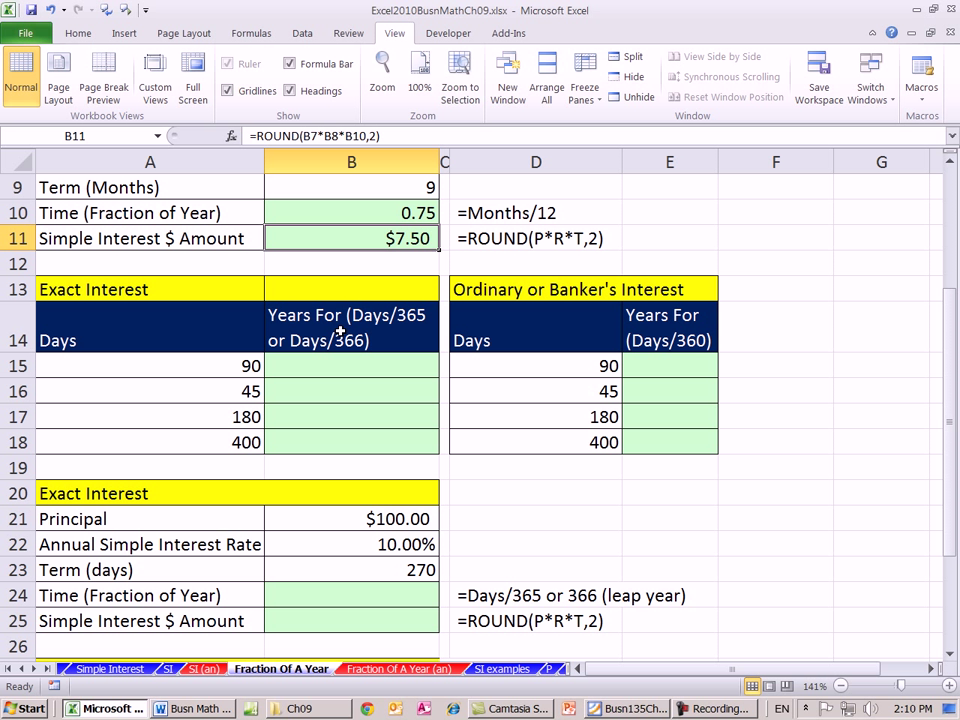
{"action": "mouse_move", "coordinate": [524, 270]}
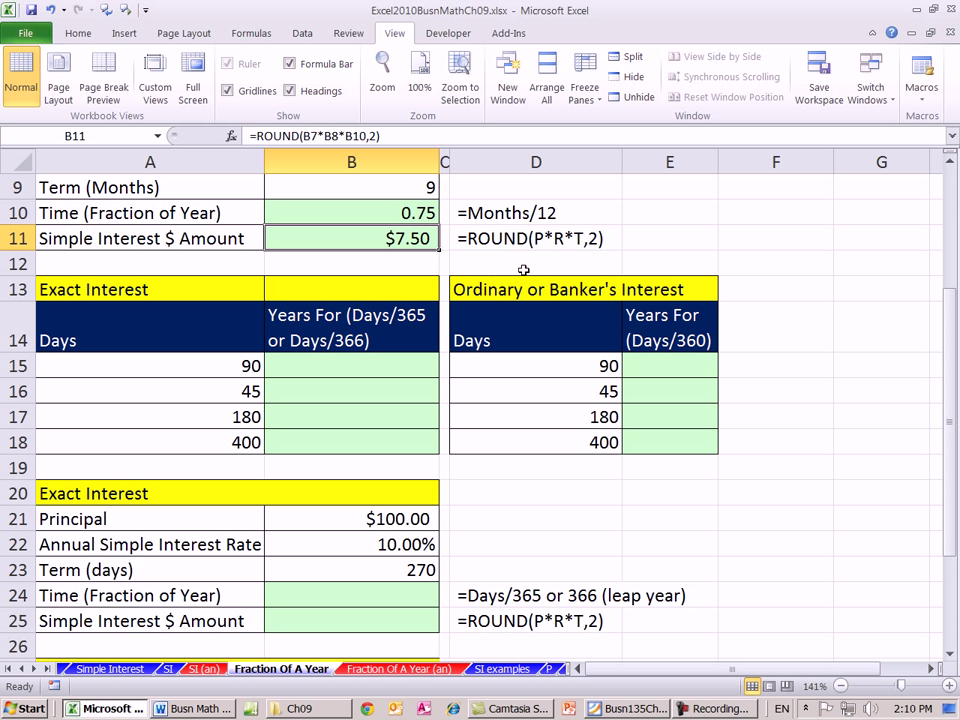
{"action": "mouse_move", "coordinate": [643, 327]}
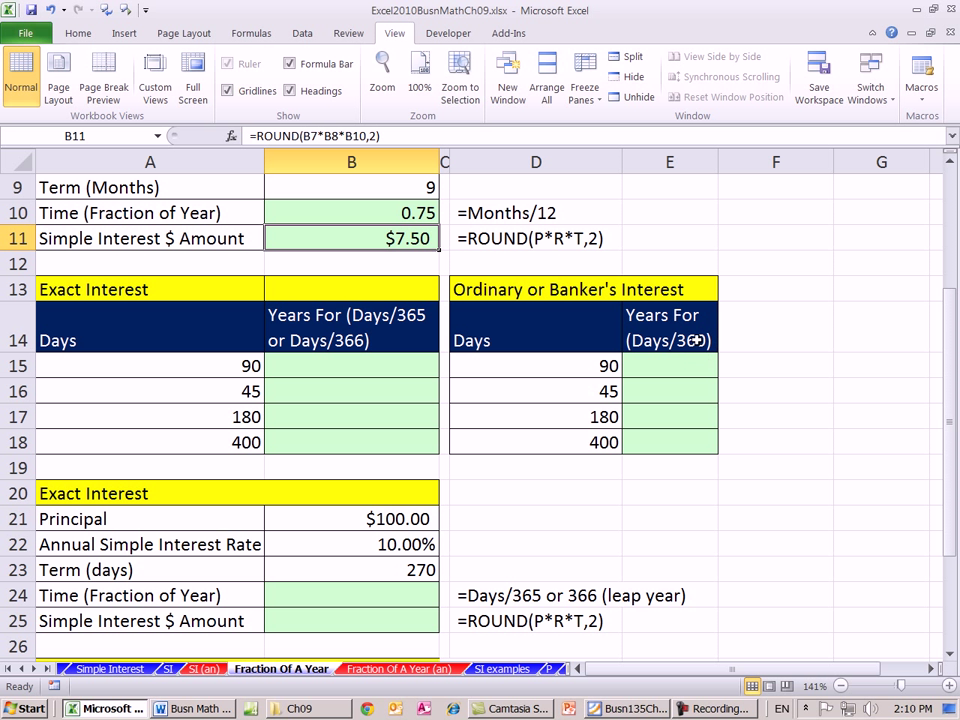
{"action": "mouse_move", "coordinate": [592, 365]}
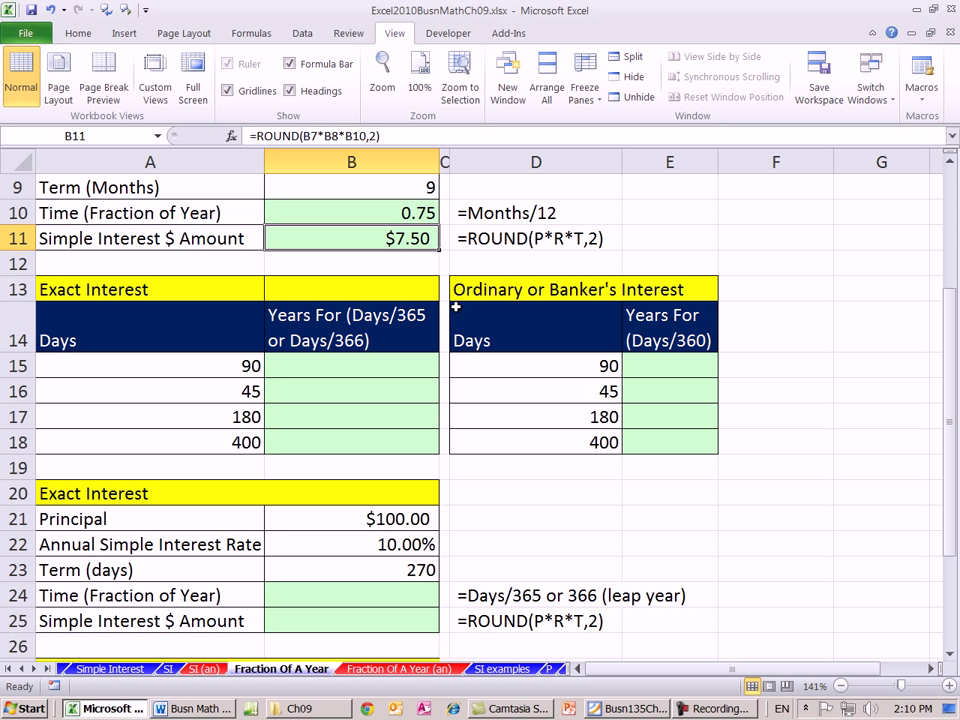
{"action": "mouse_move", "coordinate": [683, 308]}
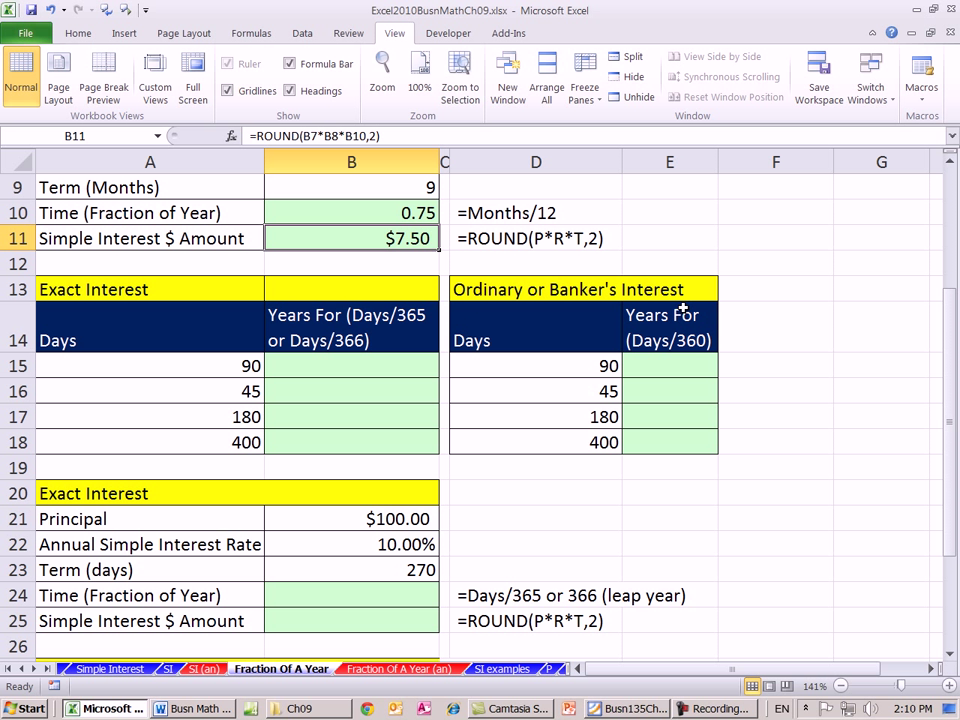
{"action": "mouse_move", "coordinate": [695, 330]}
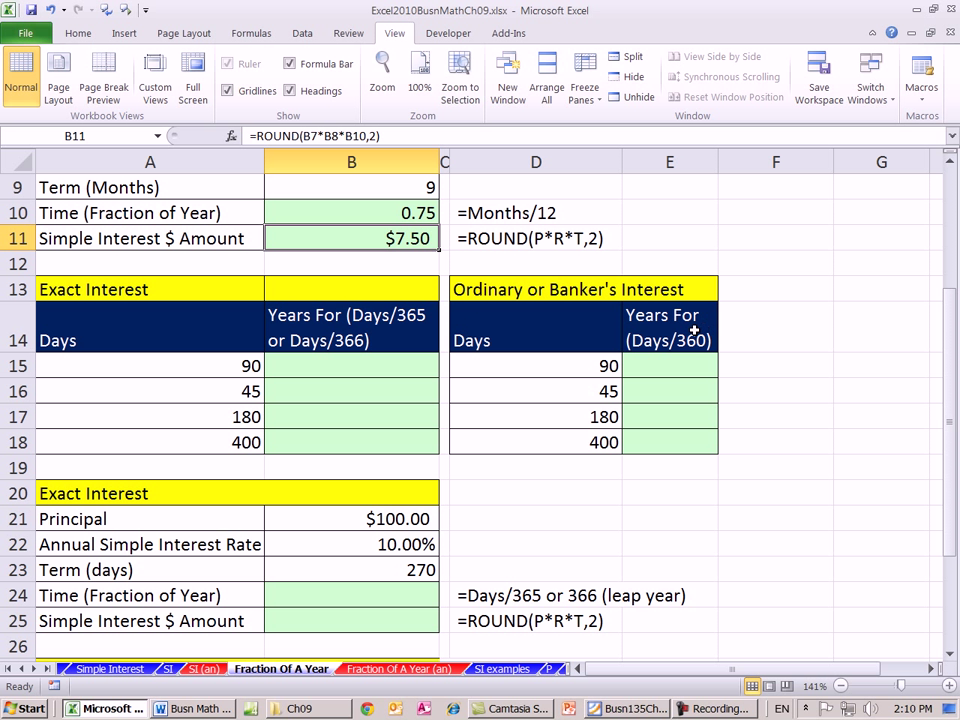
{"action": "mouse_move", "coordinate": [600, 247]}
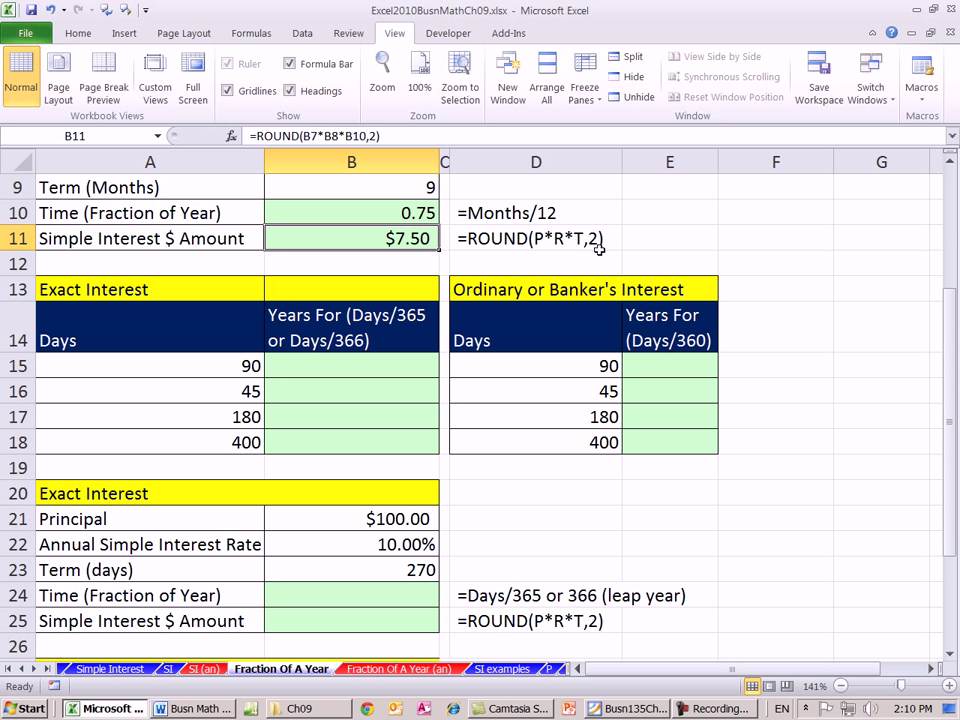
{"action": "mouse_move", "coordinate": [691, 266]}
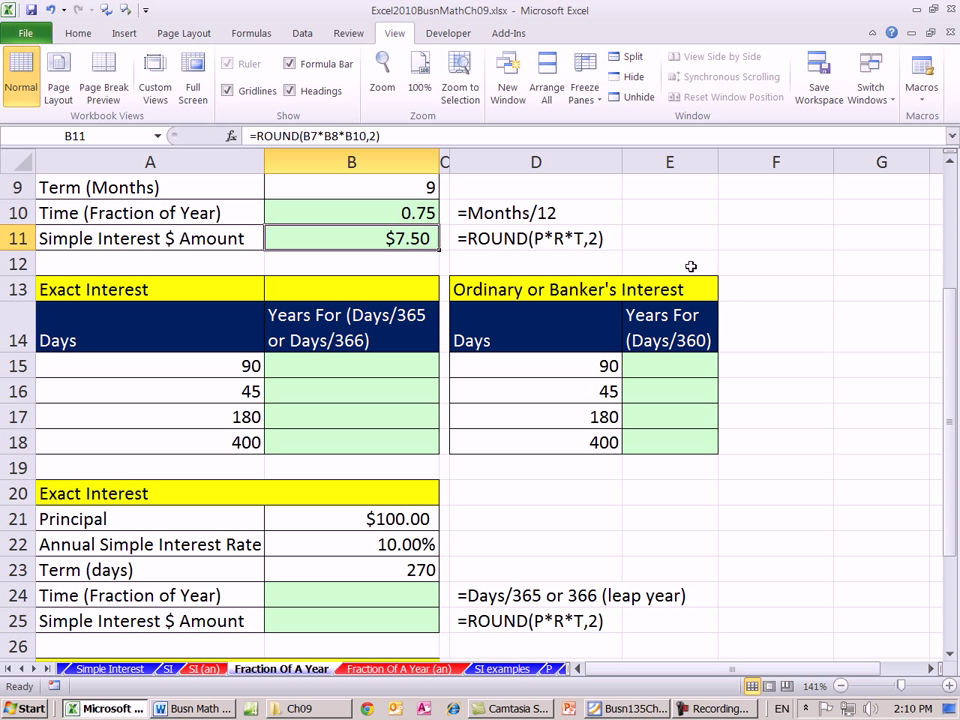
{"action": "mouse_move", "coordinate": [553, 274]}
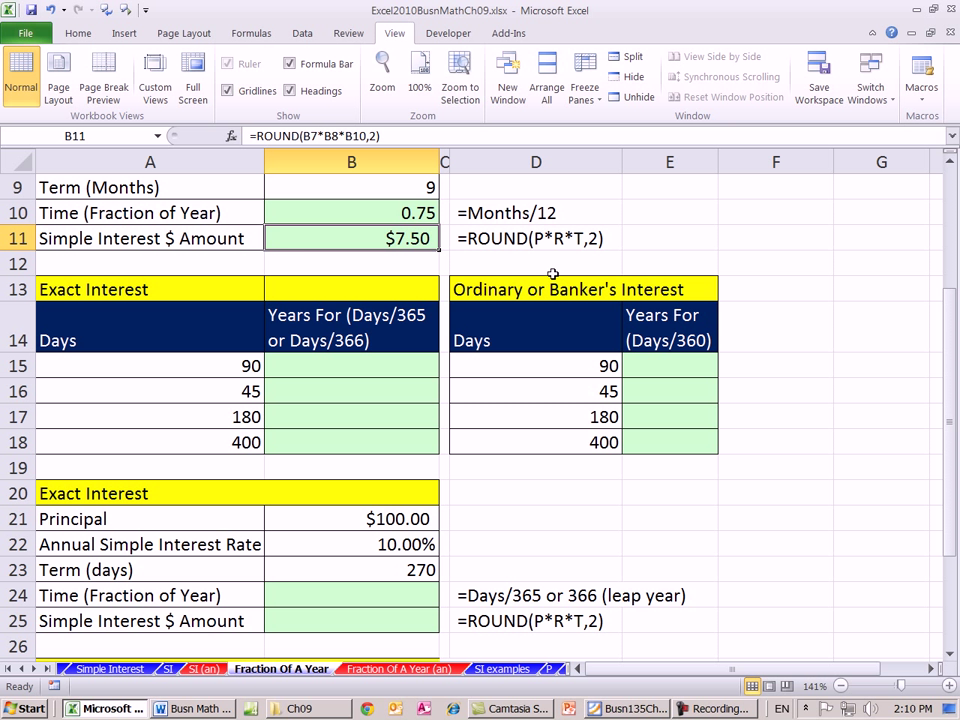
Step: Enter =A15/365 in B15 and fill it down to B18 for 90, 45, 180 and 400 days
{"action": "left_click", "coordinate": [670, 365]}
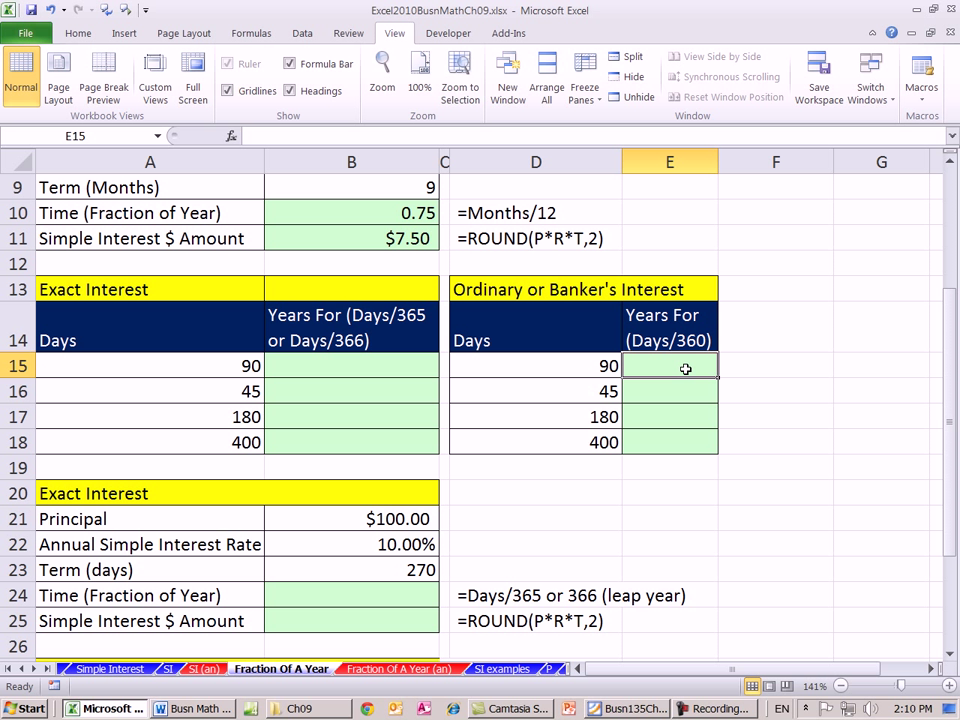
{"action": "mouse_move", "coordinate": [690, 345]}
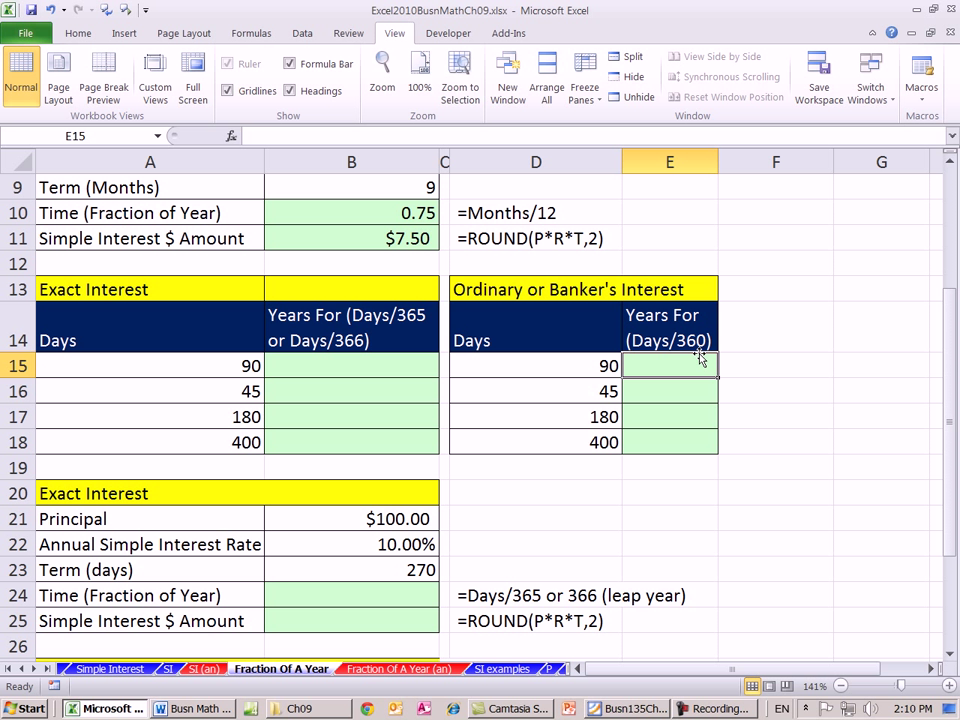
{"action": "mouse_move", "coordinate": [493, 383]}
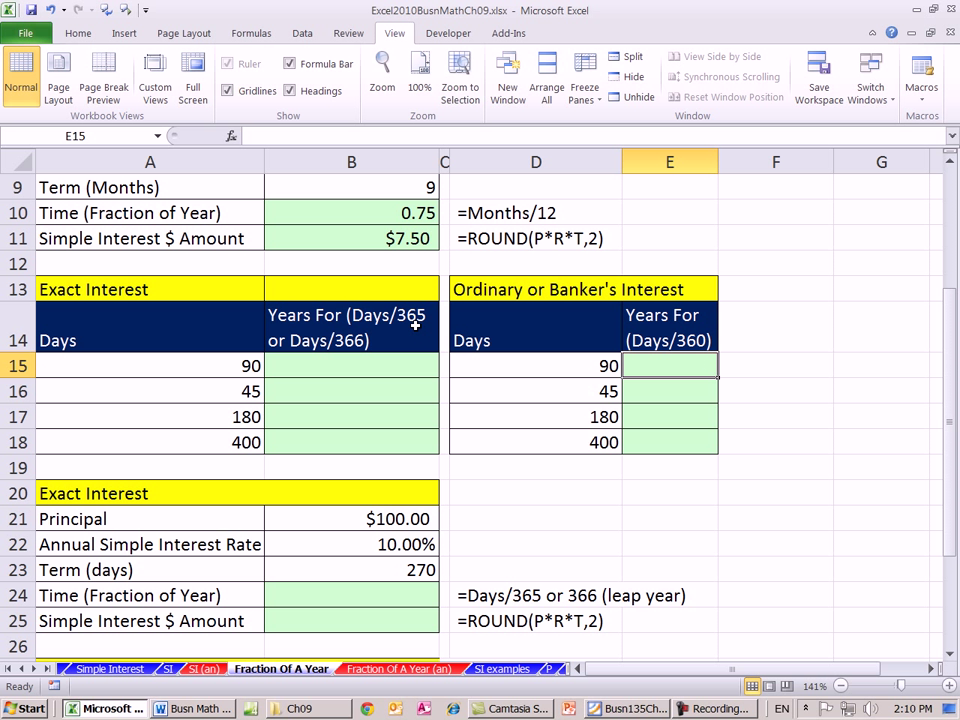
{"action": "mouse_move", "coordinate": [363, 363]}
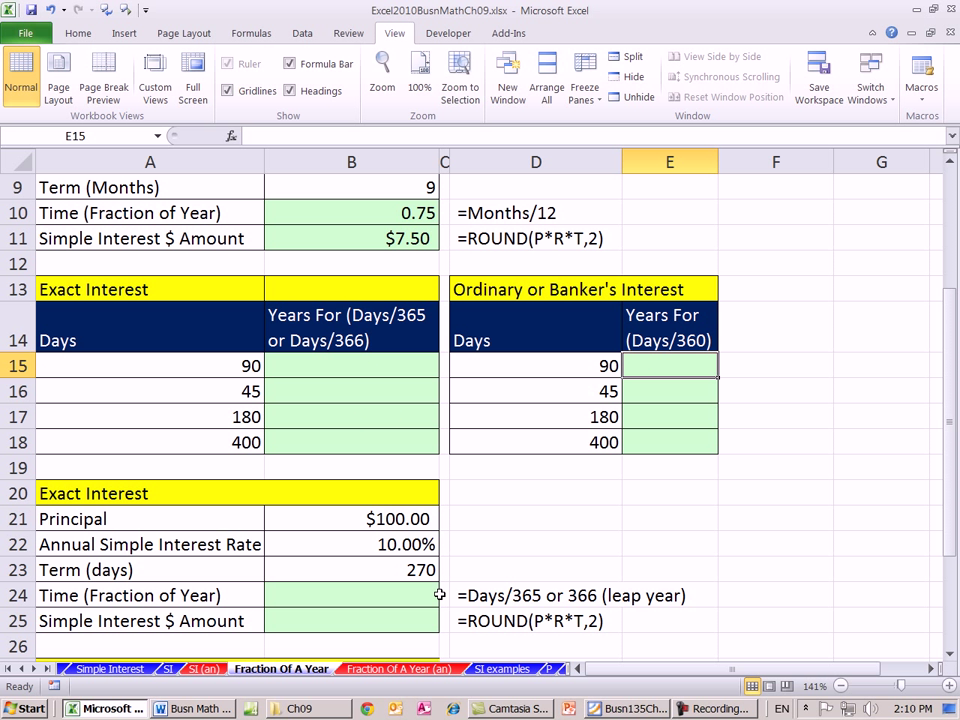
{"action": "left_click", "coordinate": [351, 365]}
{"action": "type", "text": "="}
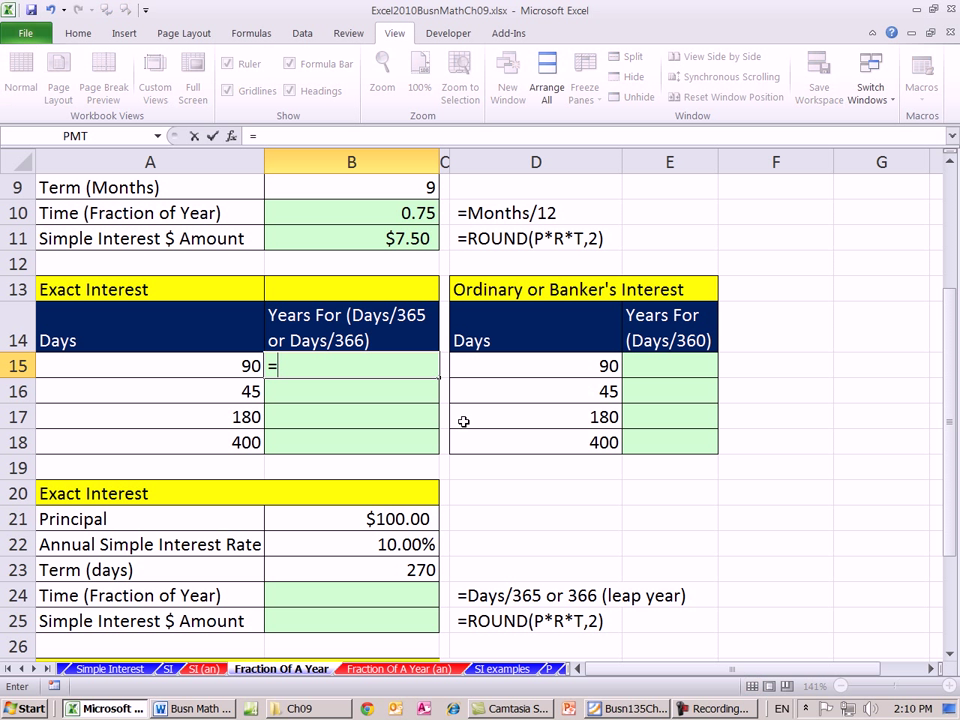
{"action": "left_click", "coordinate": [150, 366]}
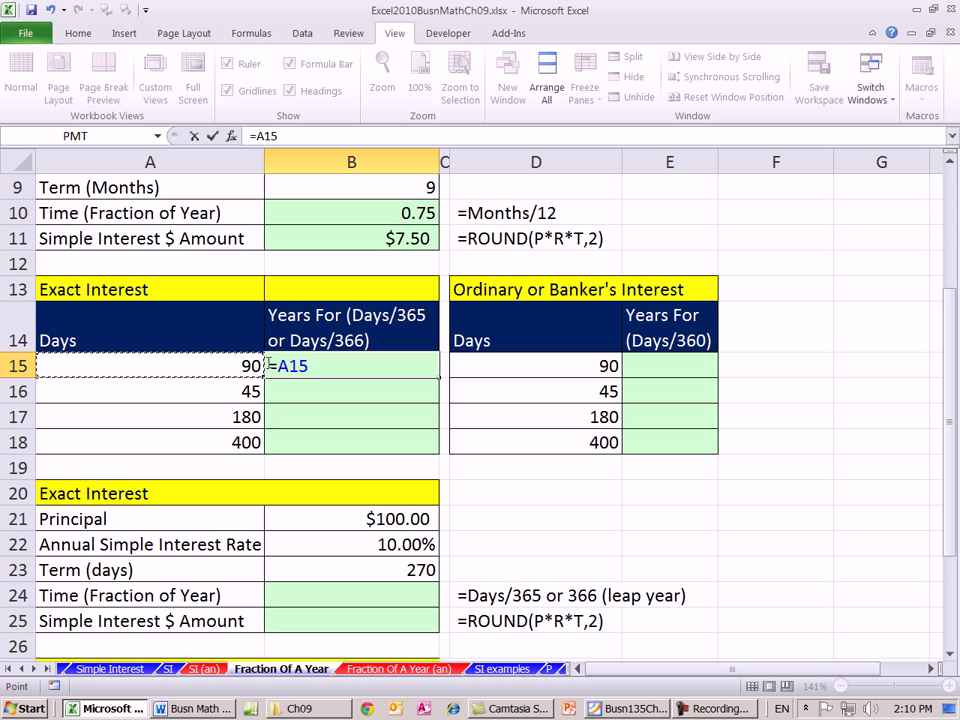
{"action": "mouse_move", "coordinate": [382, 335]}
{"action": "type", "text": "/"}
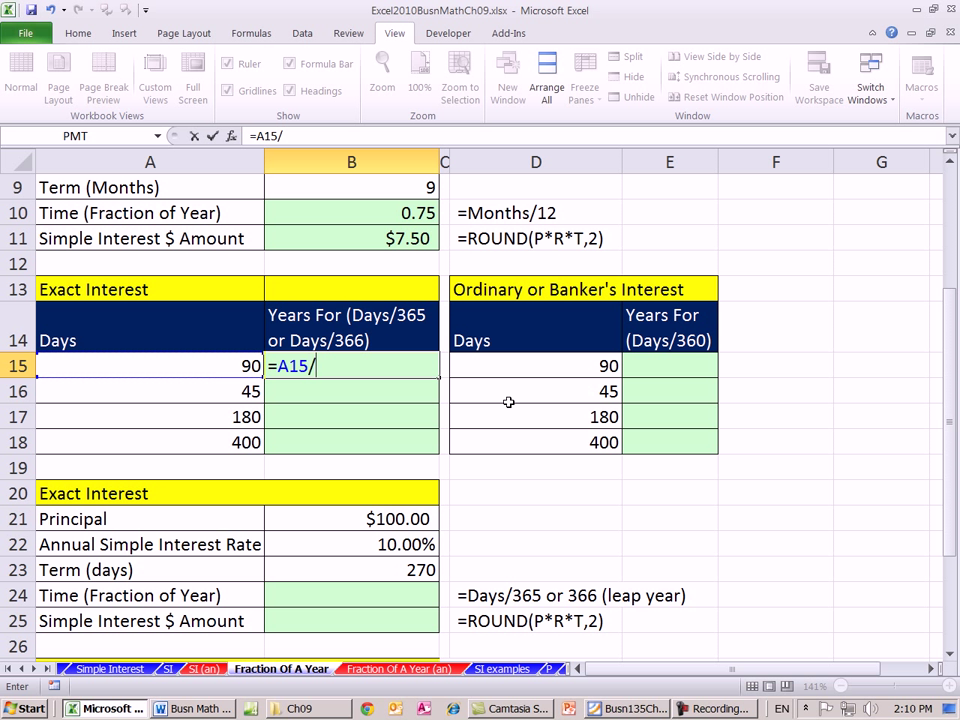
{"action": "type", "text": "365"}
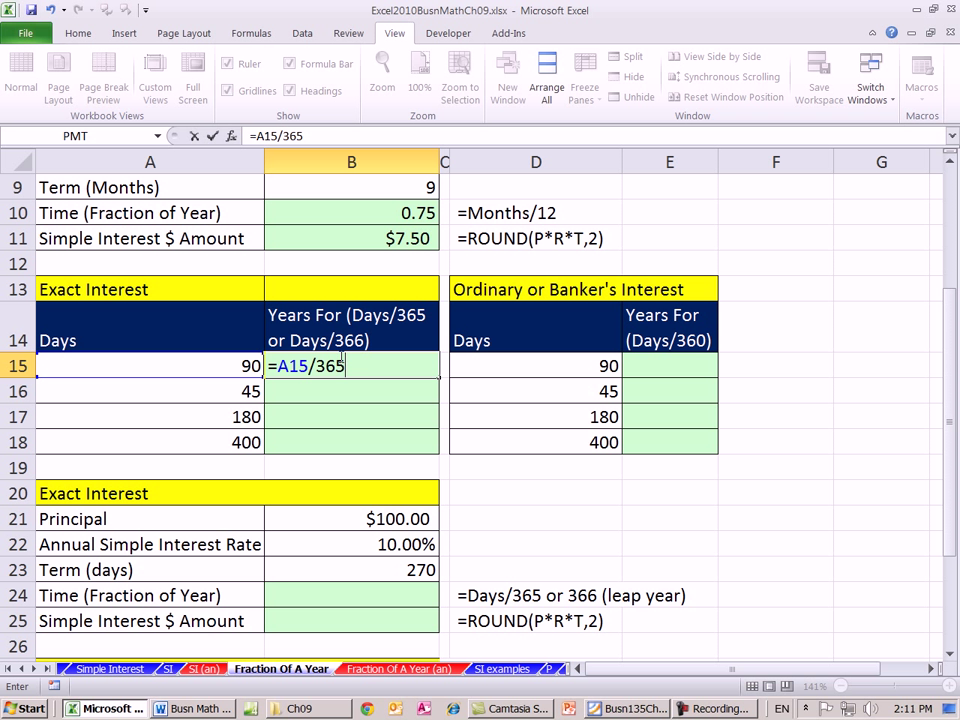
{"action": "mouse_move", "coordinate": [380, 387]}
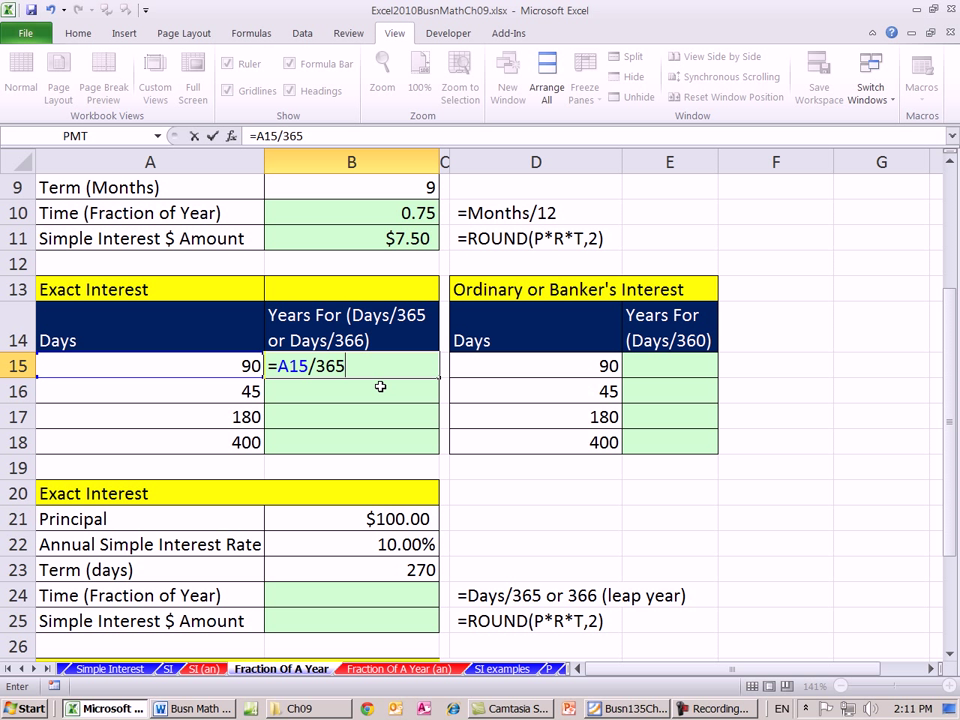
{"action": "mouse_move", "coordinate": [365, 382]}
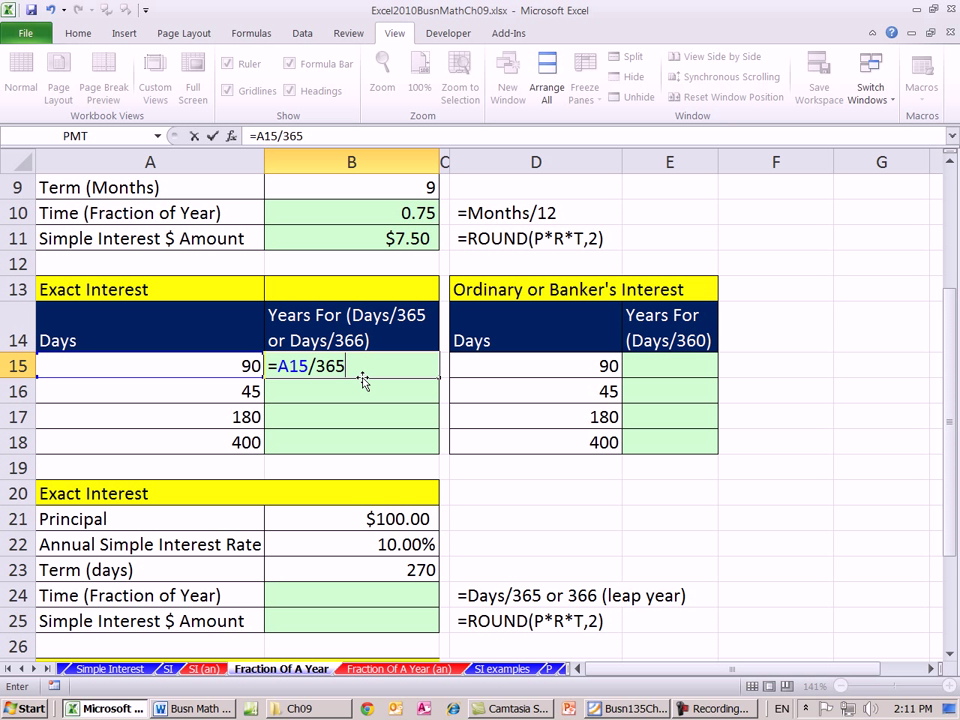
{"action": "key", "text": "Return"}
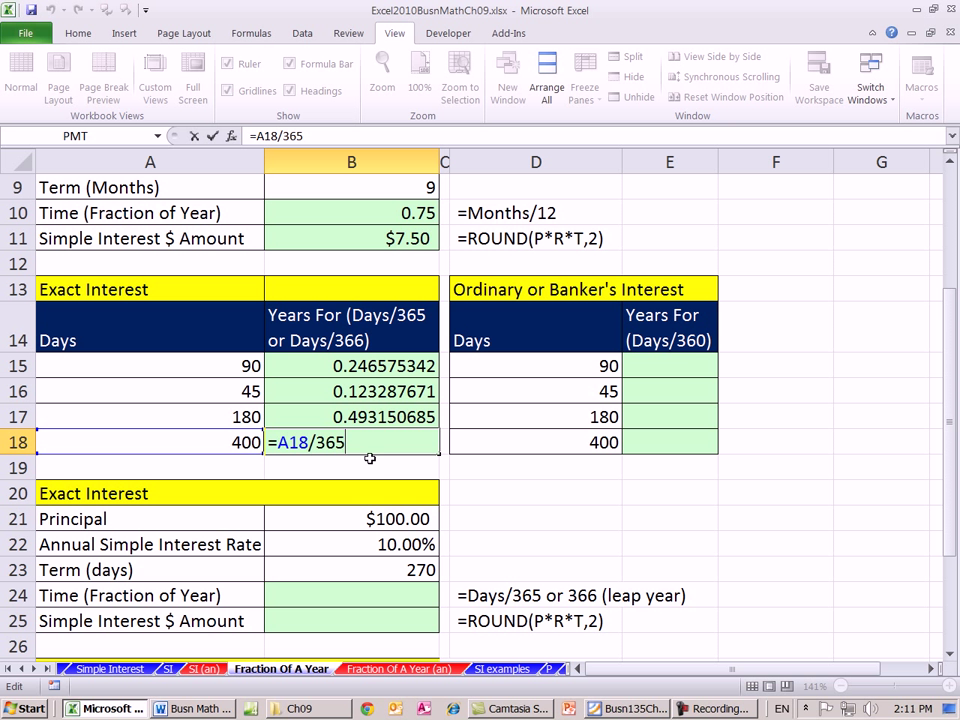
{"action": "key", "text": "Return"}
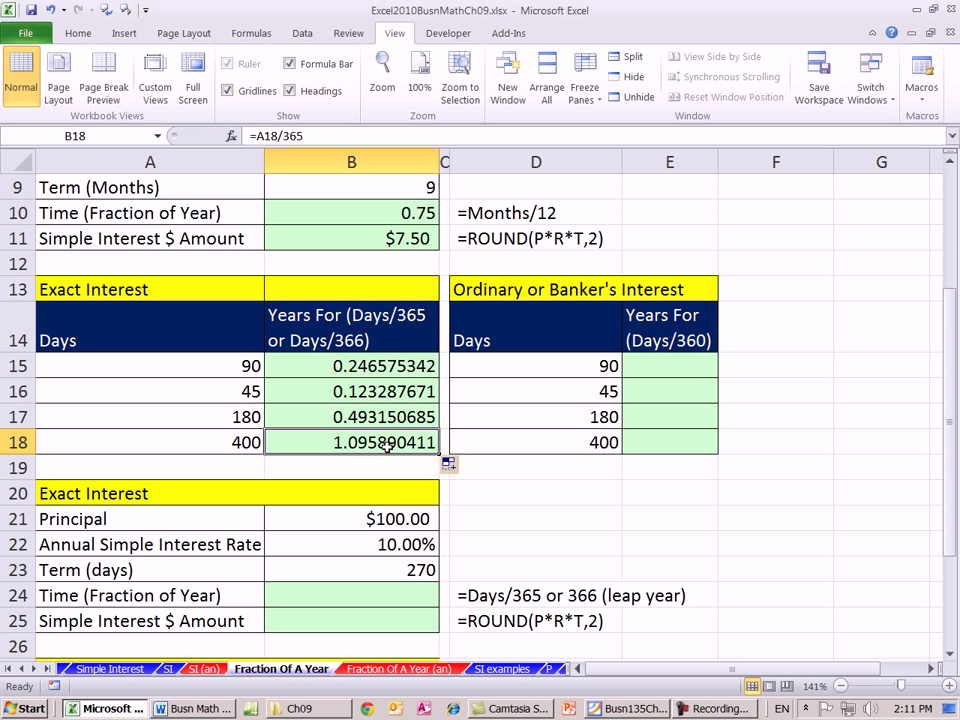
{"action": "left_click", "coordinate": [669, 365]}
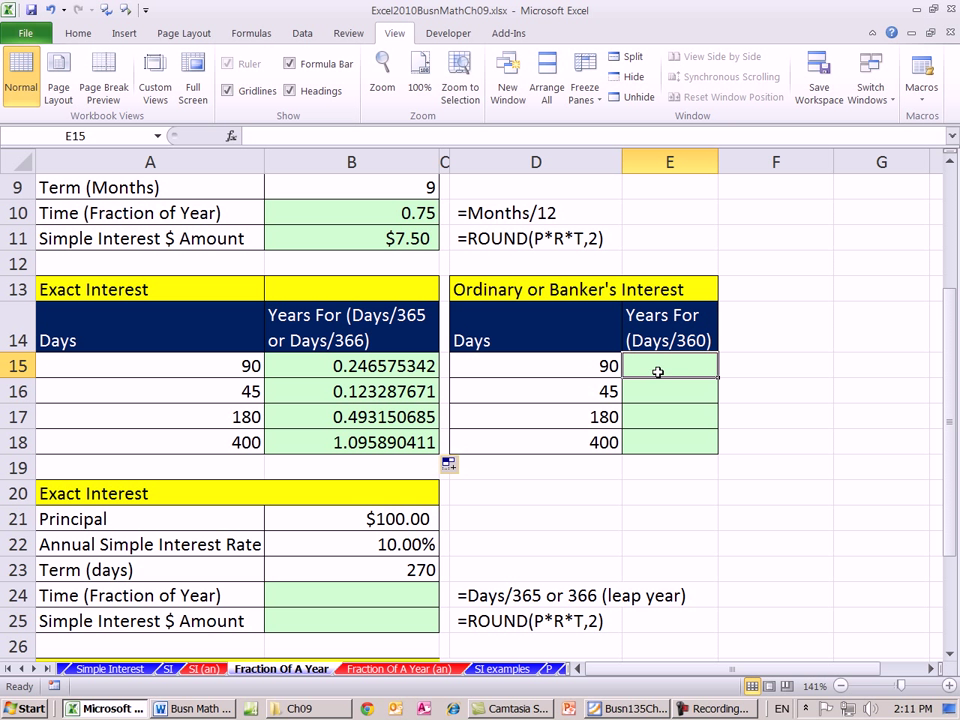
{"action": "mouse_move", "coordinate": [719, 411]}
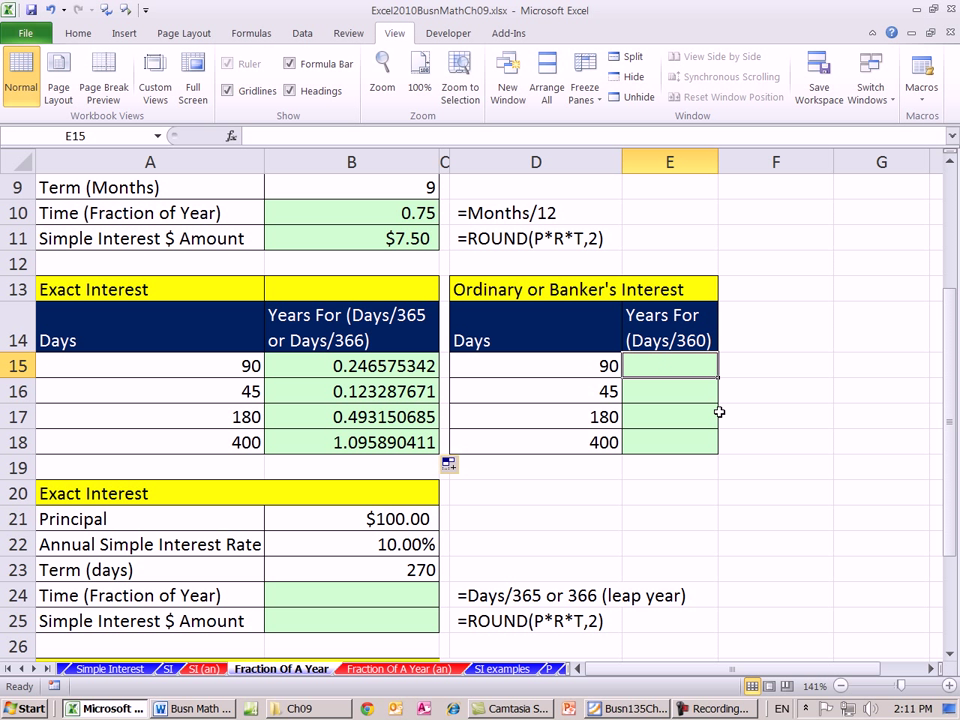
Step: Enter =D15/360 in E15 and fill it to E18, giving 0.25, 0.125, 0.5 and 1.1111
{"action": "type", "text": "=D15"}
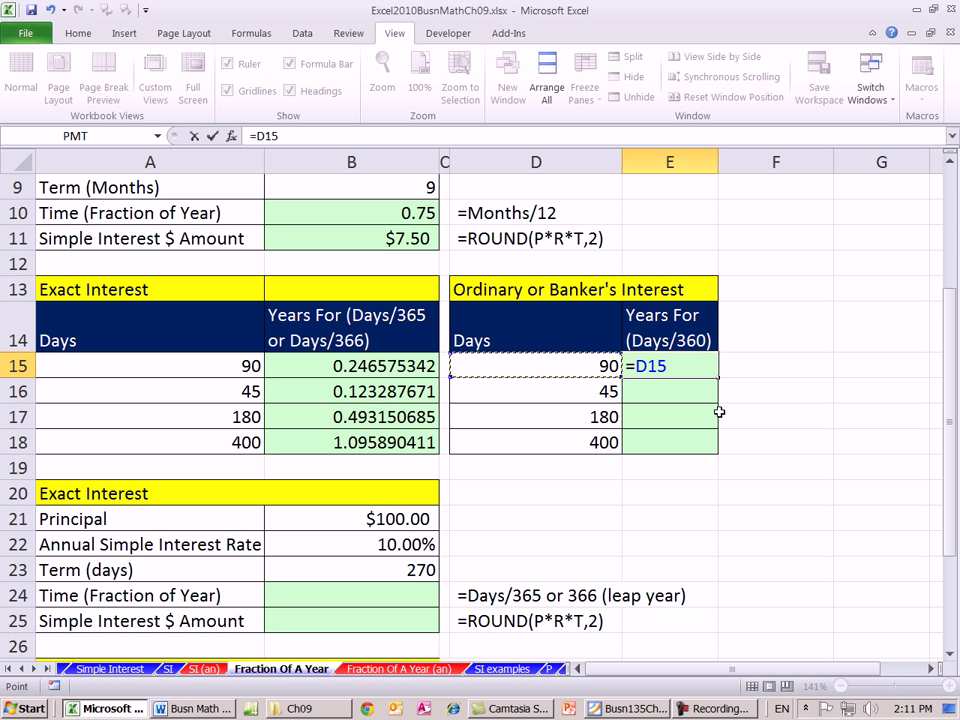
{"action": "type", "text": "/360"}
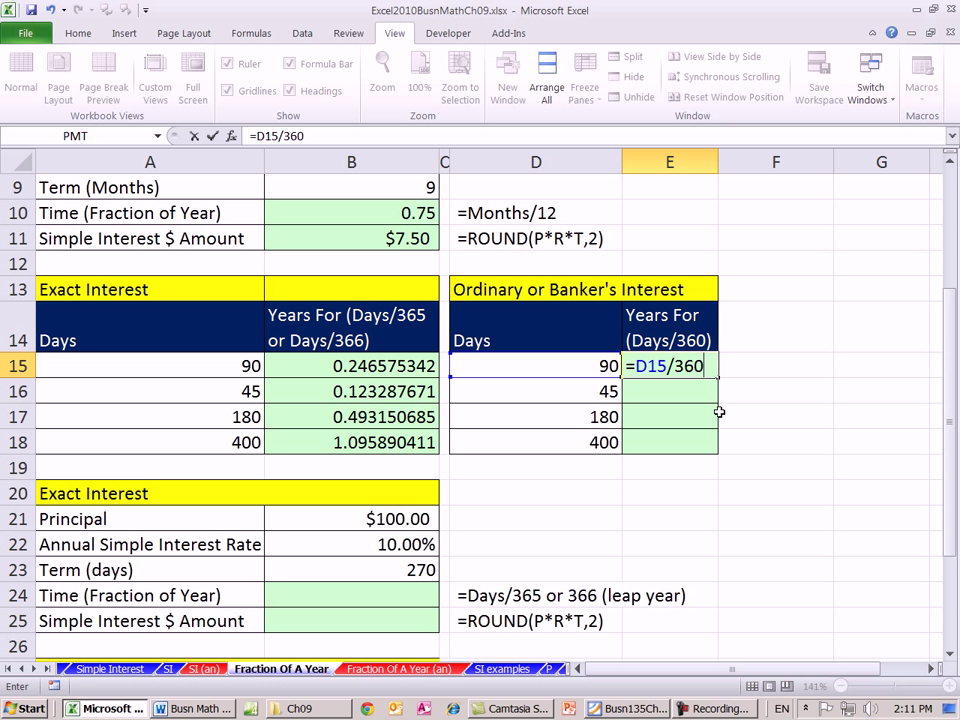
{"action": "key", "text": "Return"}
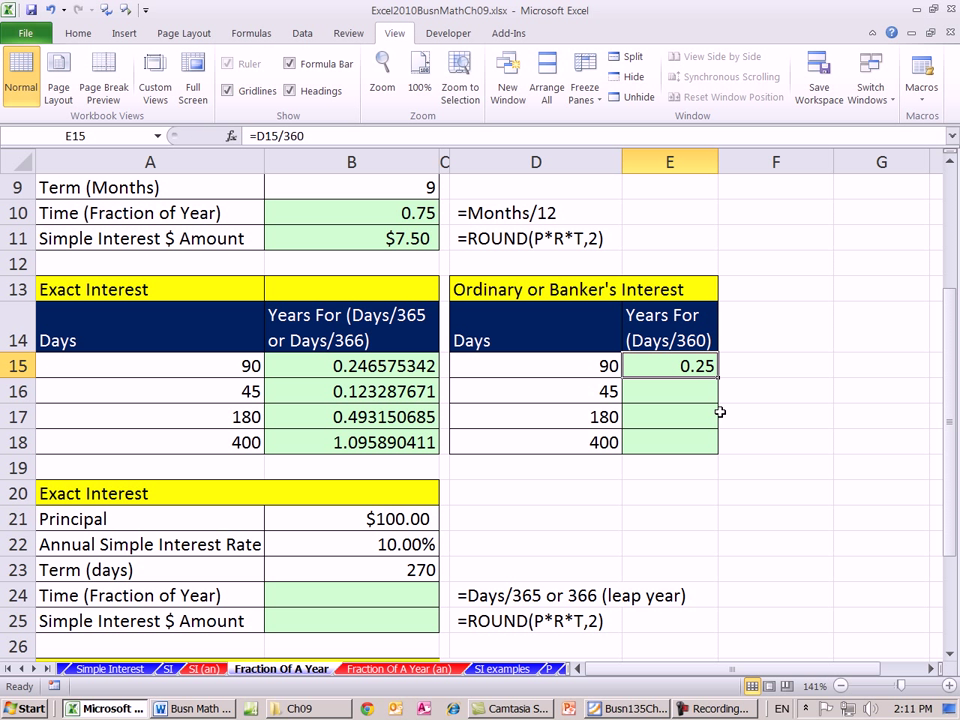
{"action": "left_click_drag", "start_coordinate": [670, 366], "coordinate": [670, 442]}
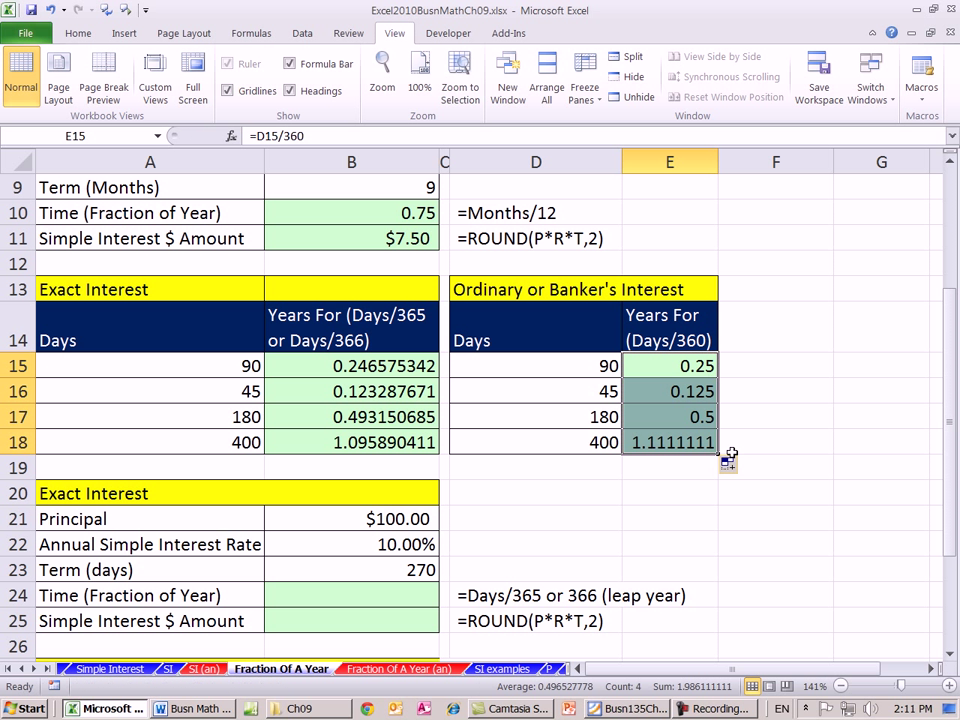
{"action": "left_click", "coordinate": [536, 366]}
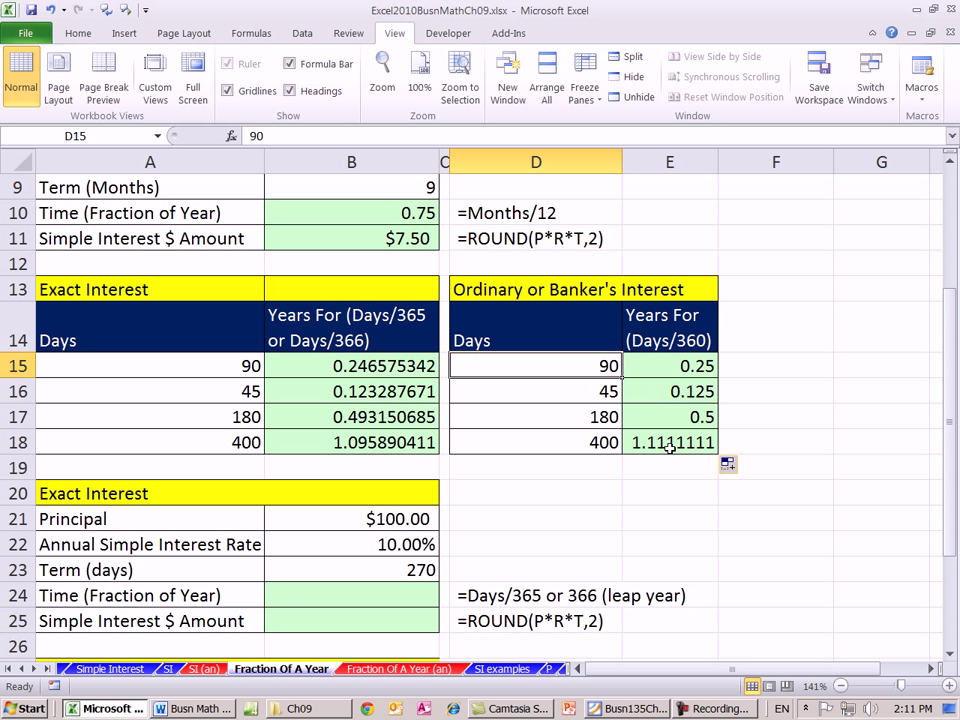
{"action": "mouse_move", "coordinate": [564, 436]}
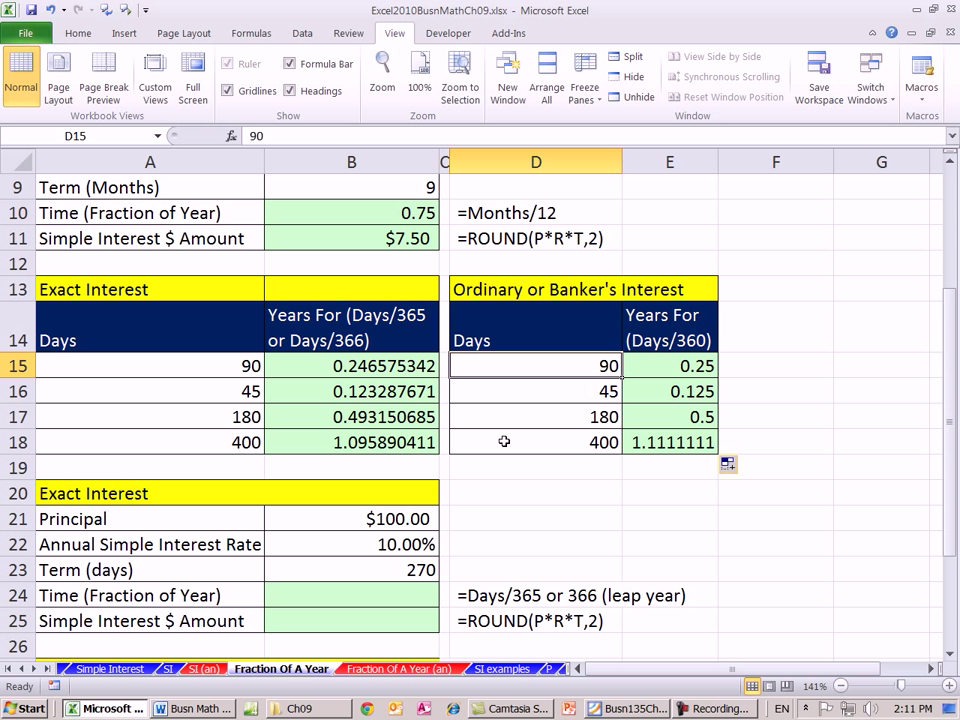
Step: Compare the 90-day exact (days/365) and banker's (days/360) year-fraction formulas
{"action": "left_click", "coordinate": [150, 366]}
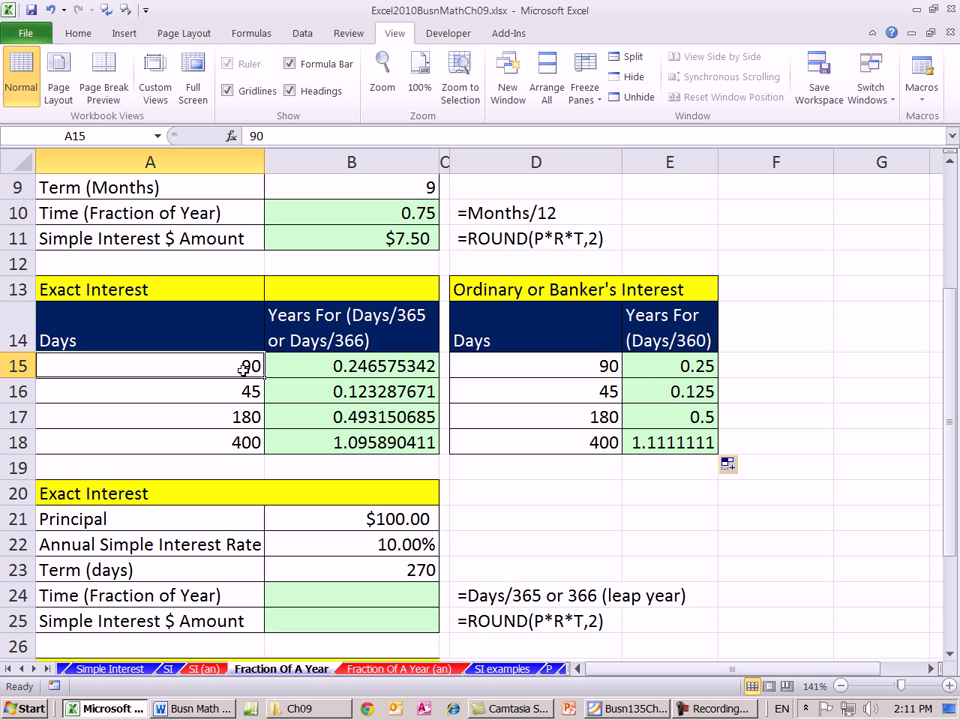
{"action": "mouse_move", "coordinate": [355, 385]}
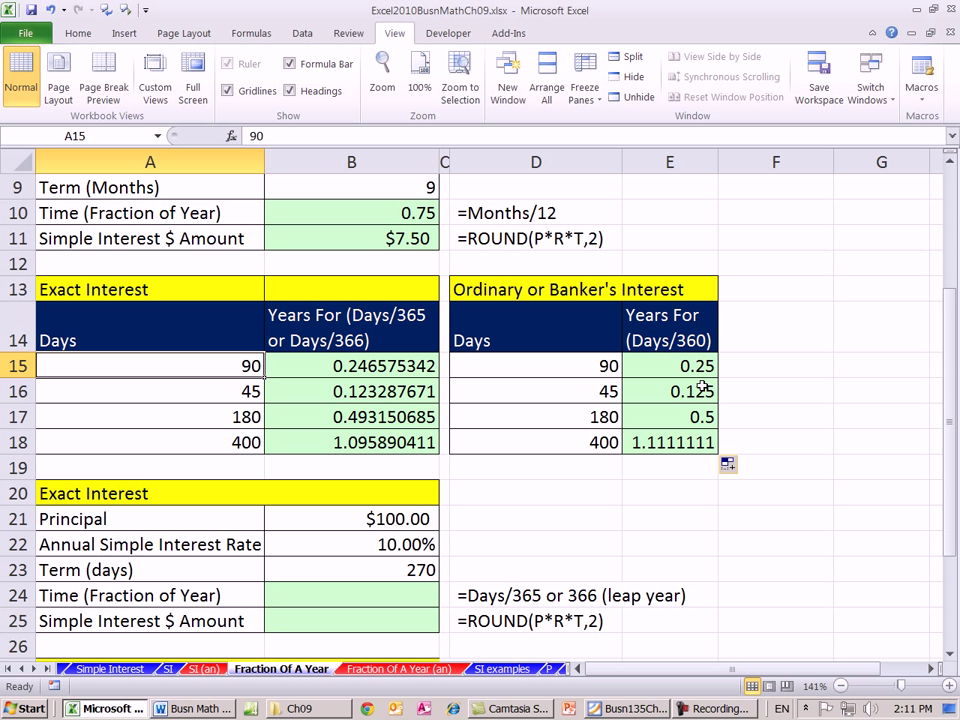
{"action": "mouse_move", "coordinate": [708, 370]}
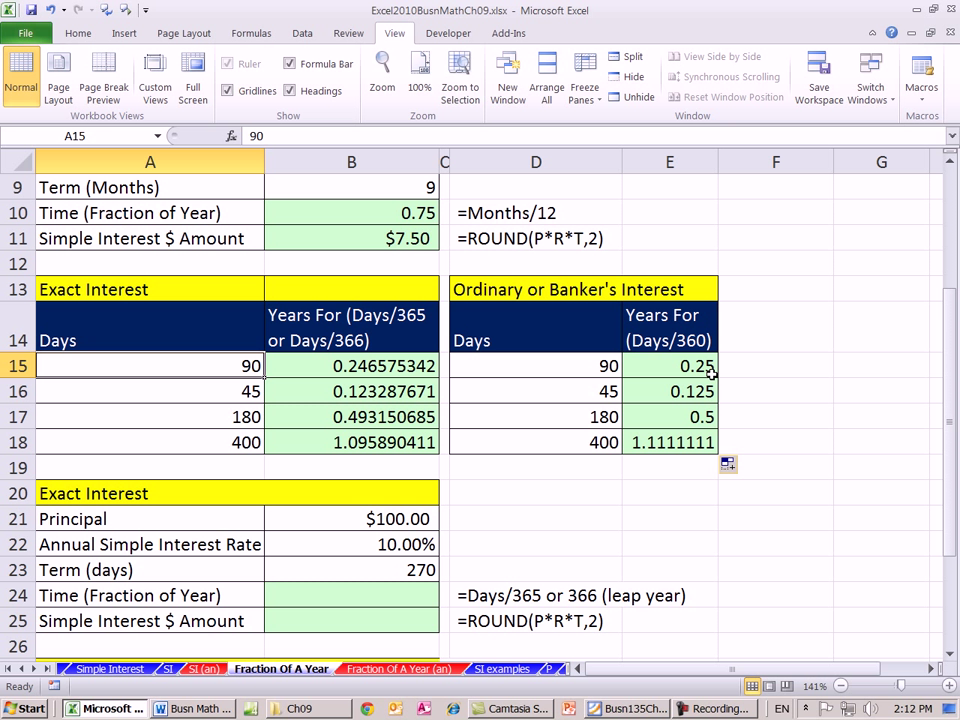
{"action": "left_click", "coordinate": [670, 366]}
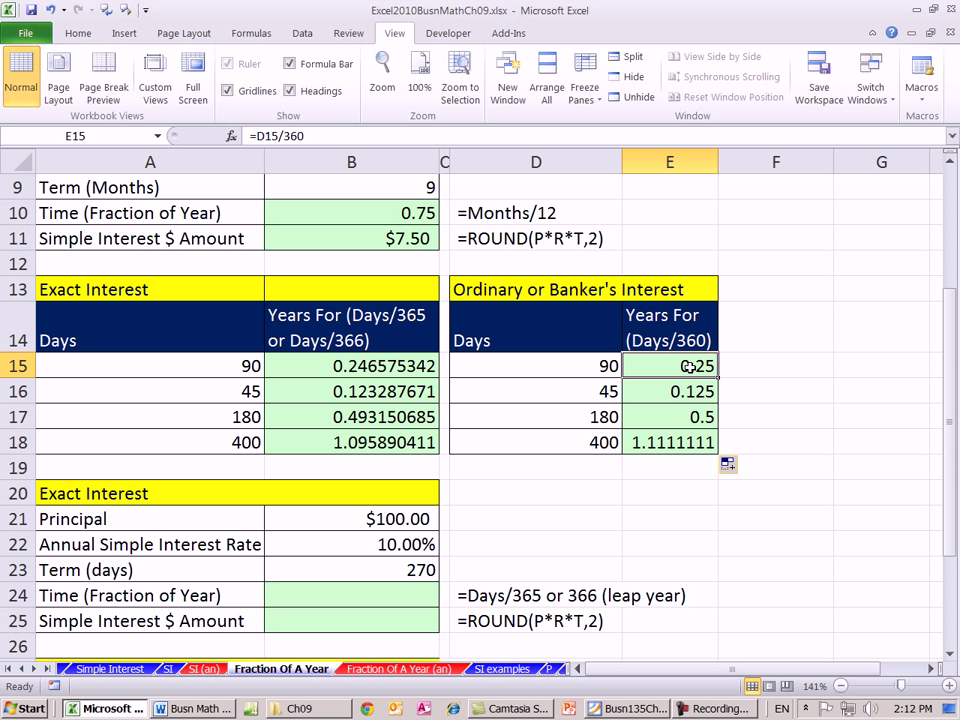
{"action": "mouse_move", "coordinate": [540, 262]}
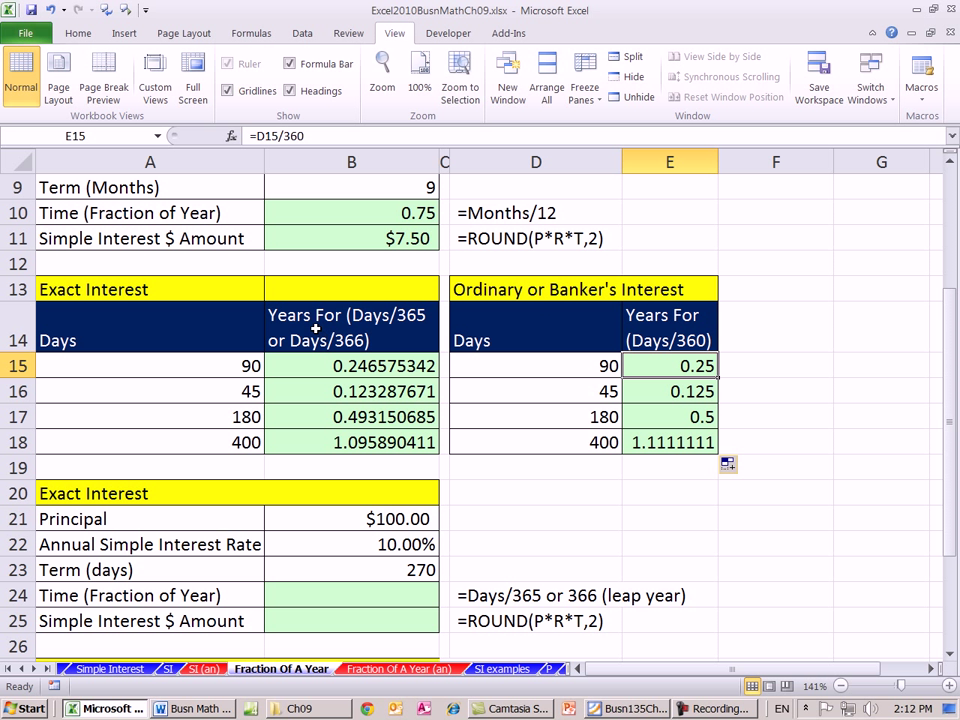
{"action": "left_click", "coordinate": [351, 365]}
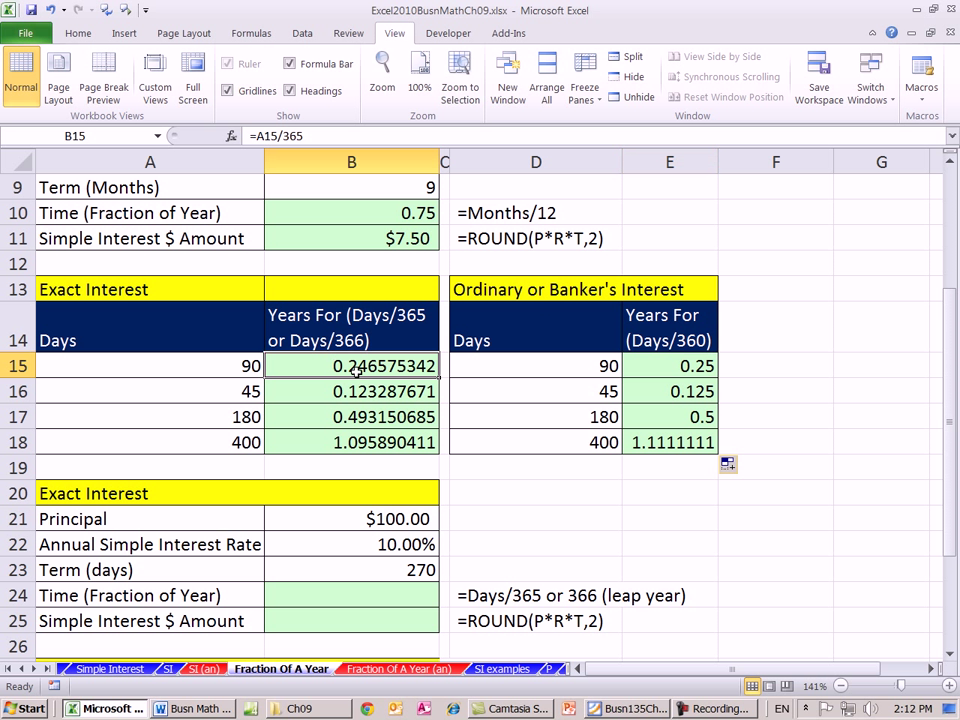
{"action": "mouse_move", "coordinate": [509, 341]}
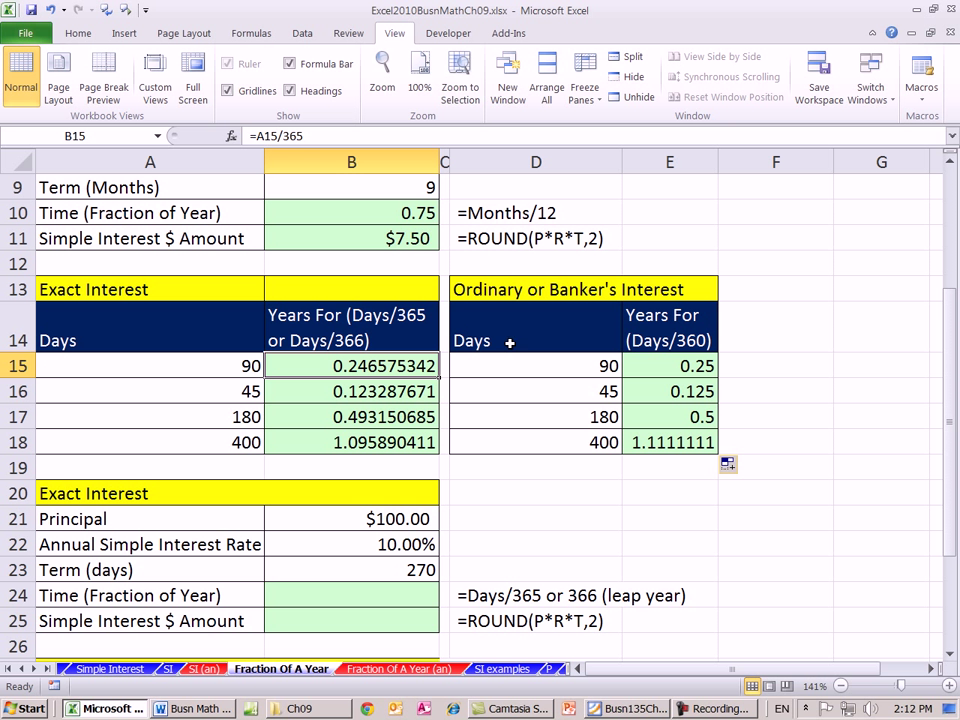
{"action": "left_click", "coordinate": [670, 365]}
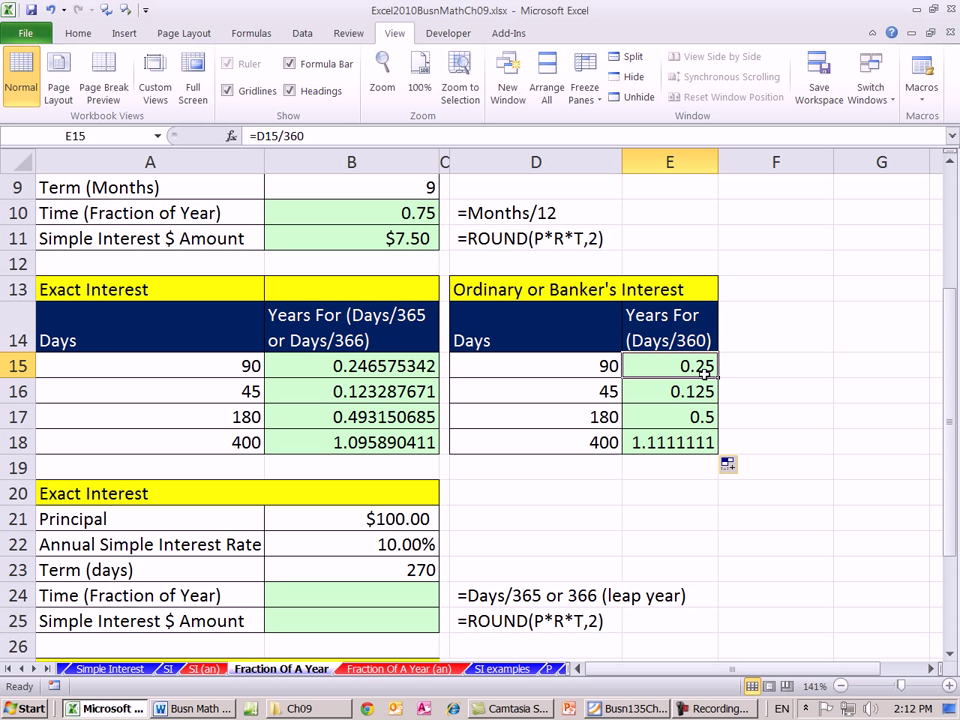
{"action": "mouse_move", "coordinate": [884, 330]}
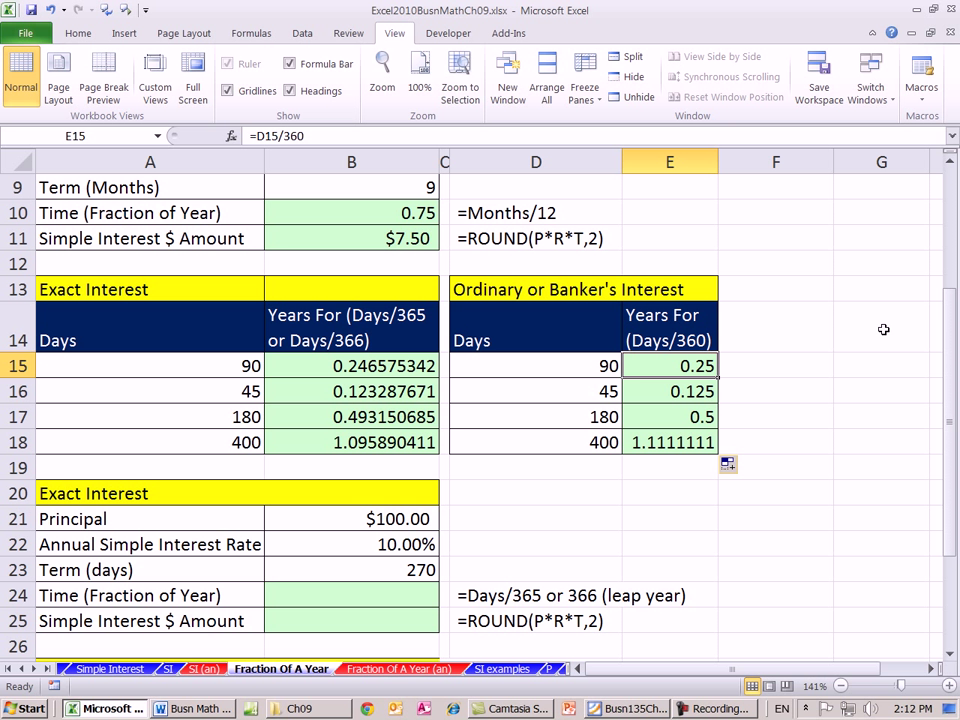
{"action": "mouse_move", "coordinate": [876, 564]}
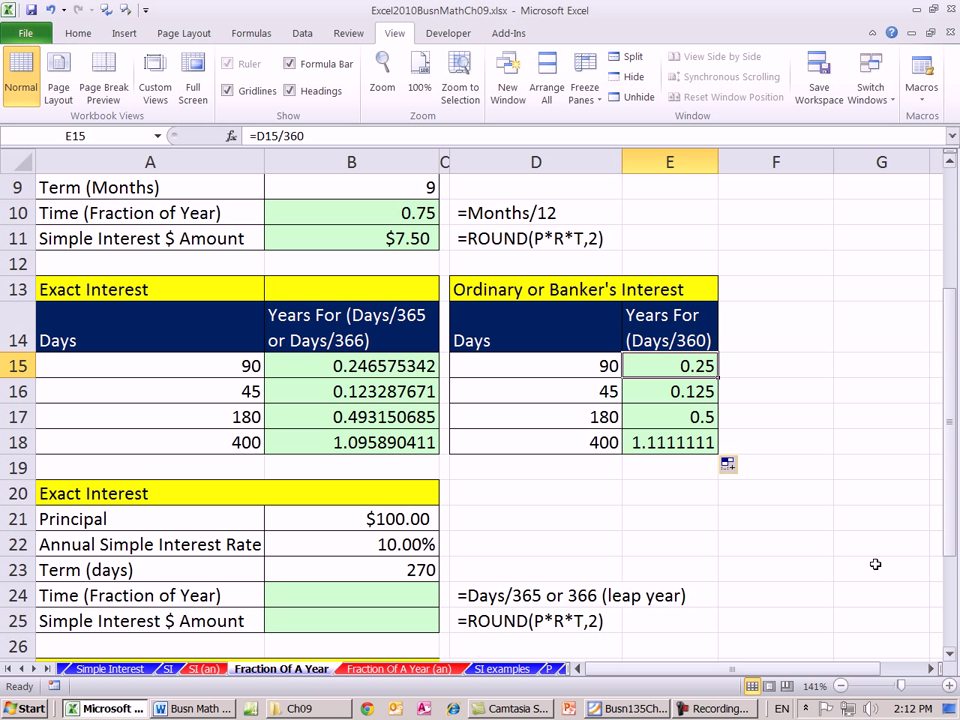
Step: Select the exact-interest fractions B15:B18, then scroll down to the banker's interest example
{"action": "left_click_drag", "start_coordinate": [351, 366], "coordinate": [351, 442]}
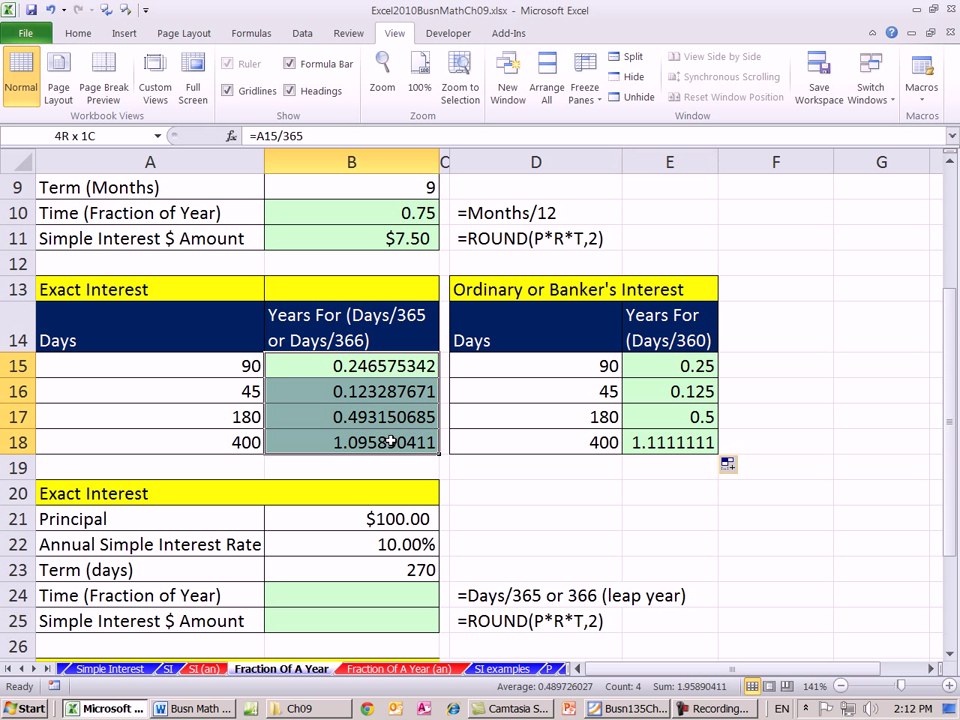
{"action": "left_click", "coordinate": [351, 366]}
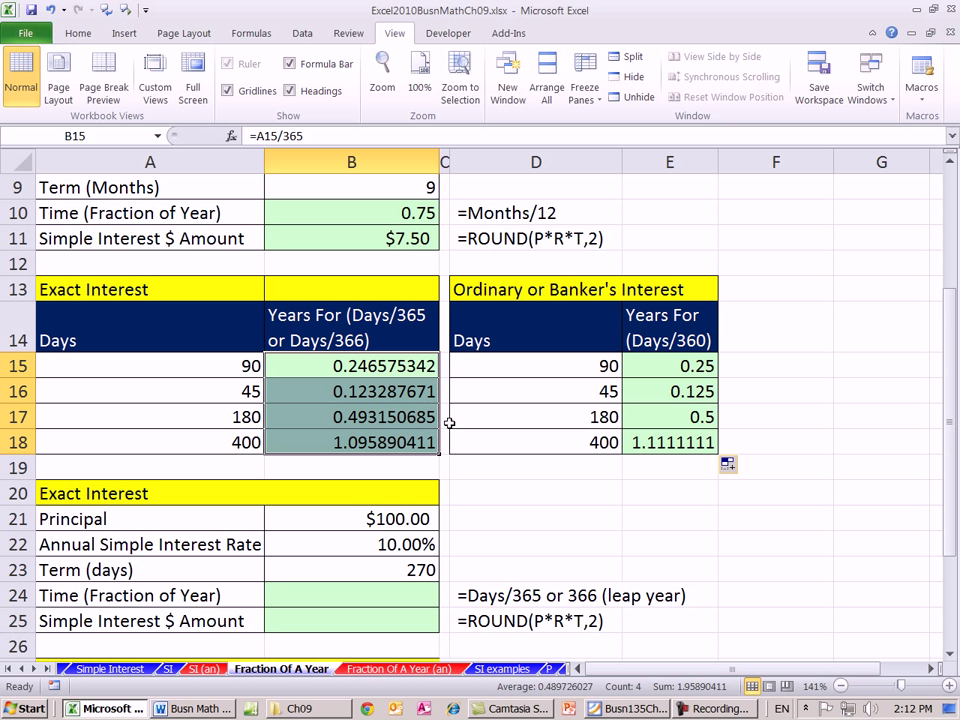
{"action": "mouse_move", "coordinate": [519, 305]}
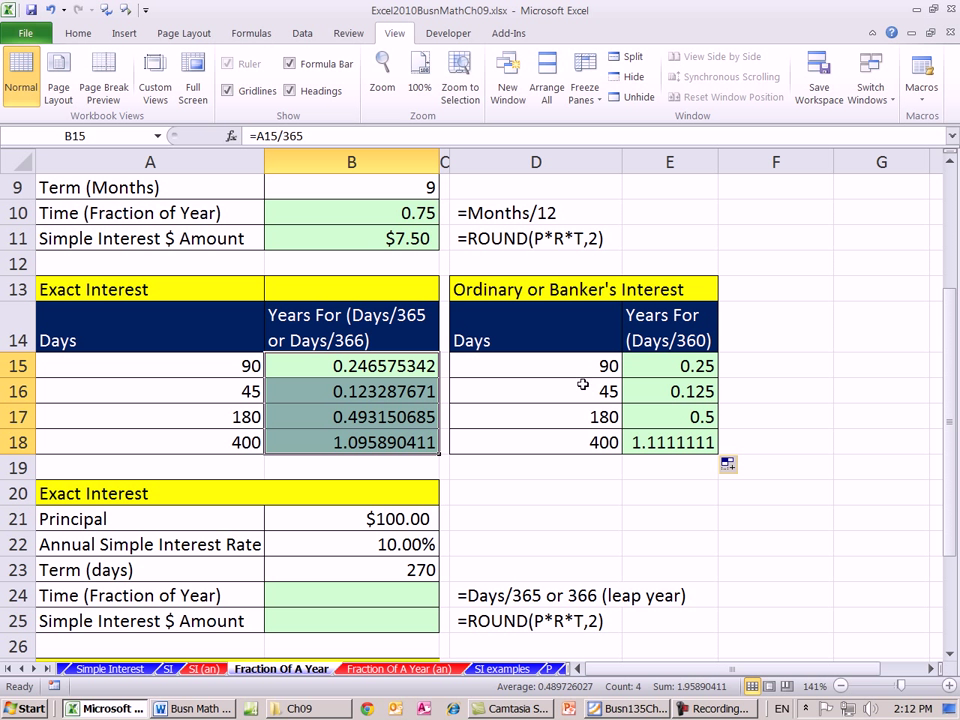
{"action": "mouse_move", "coordinate": [727, 340]}
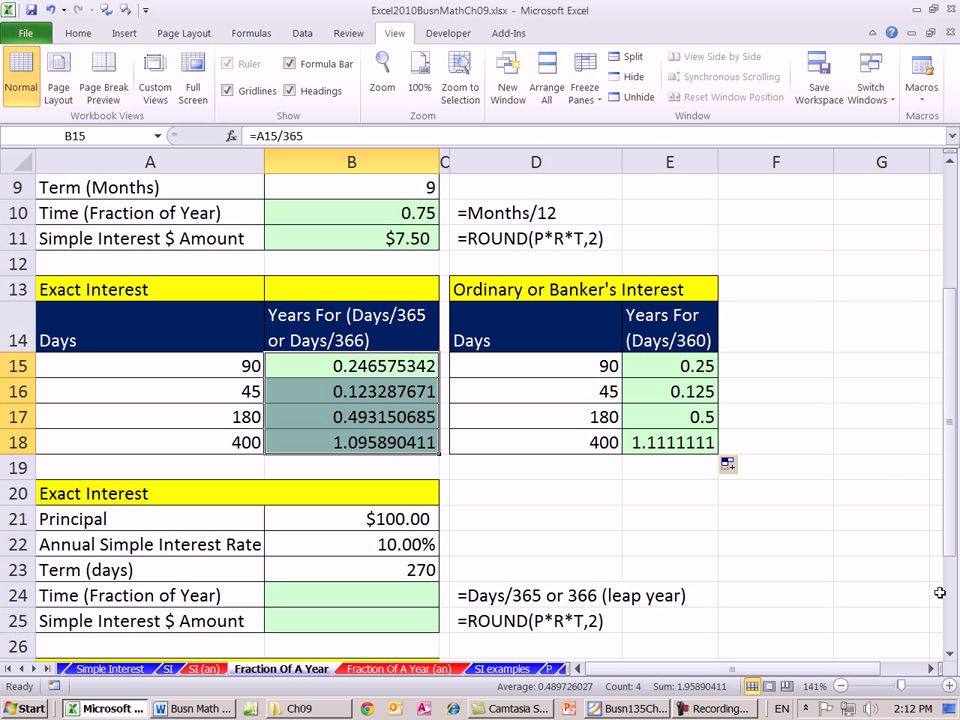
{"action": "scroll", "scroll_direction": "down", "scroll_amount": 3}
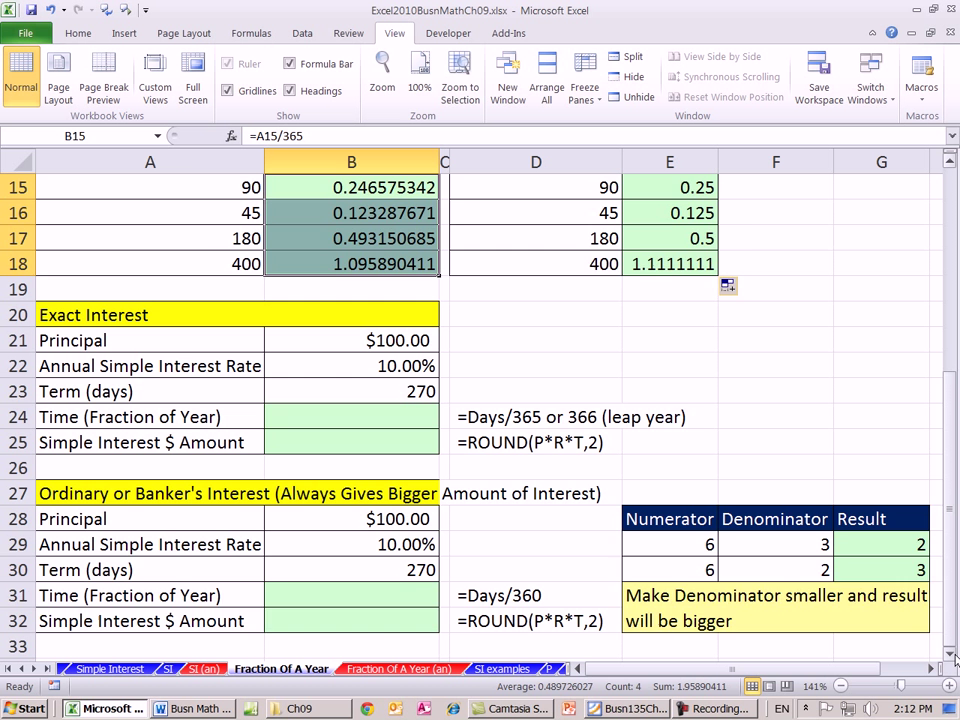
{"action": "scroll", "scroll_direction": "down", "scroll_amount": 3}
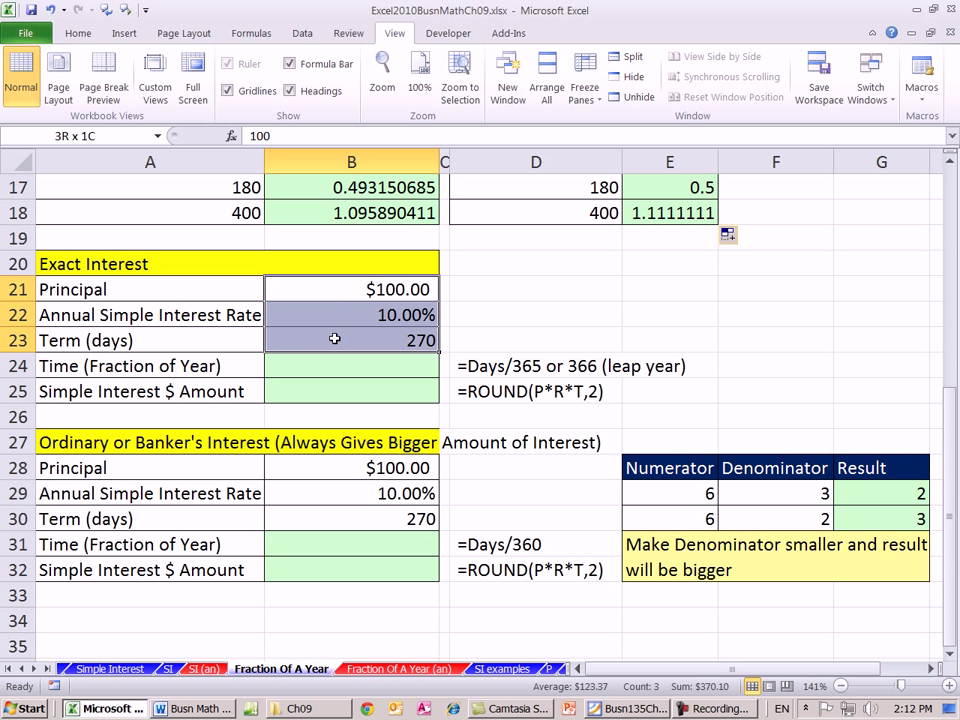
{"action": "left_click", "coordinate": [351, 289]}
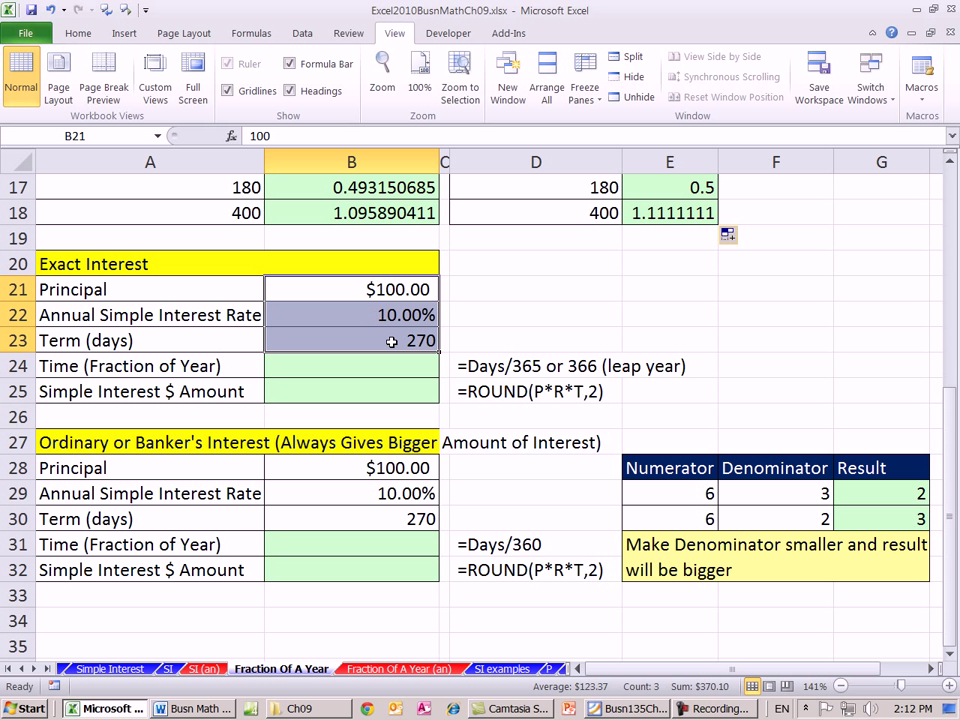
{"action": "left_click", "coordinate": [351, 340]}
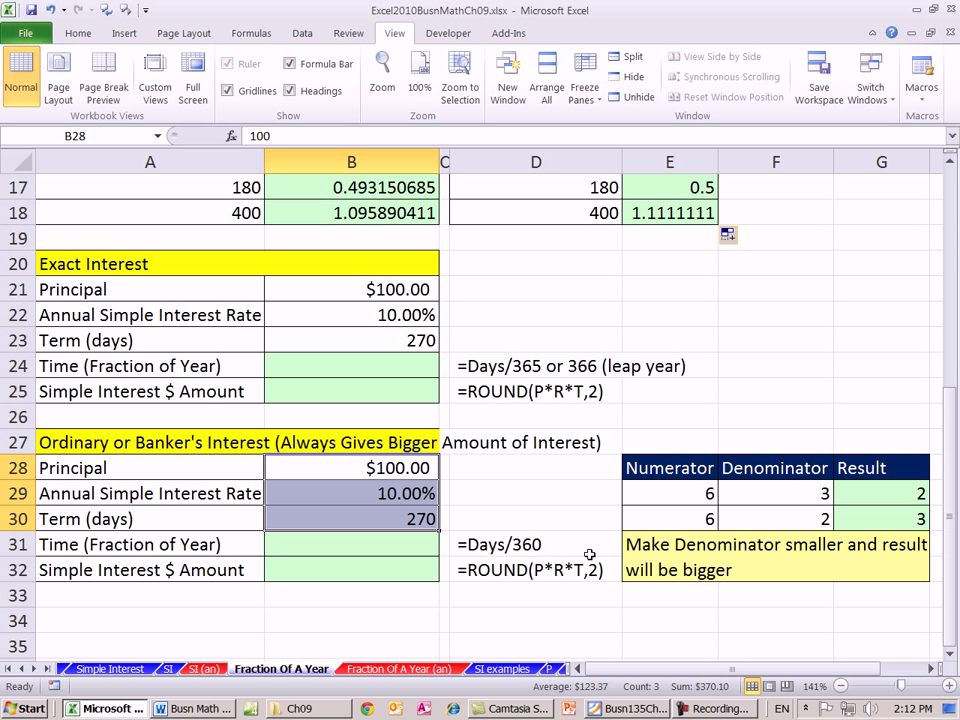
{"action": "mouse_move", "coordinate": [383, 367]}
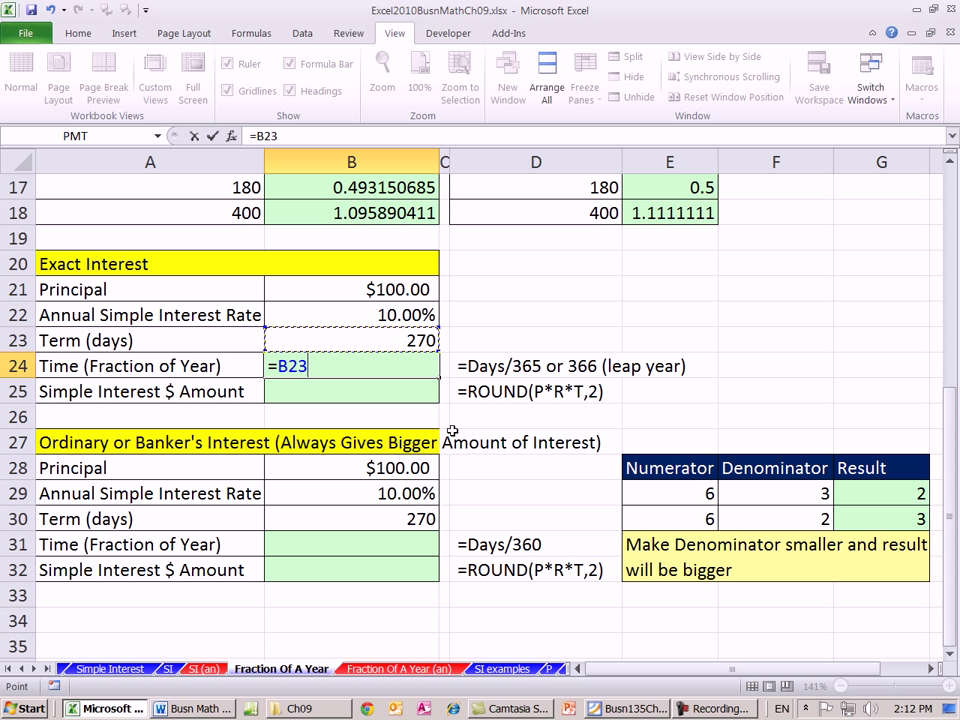
Step: Finish =B23/365 in B24, giving a time of 0.739726027 for 270 days
{"action": "type", "text": "/"}
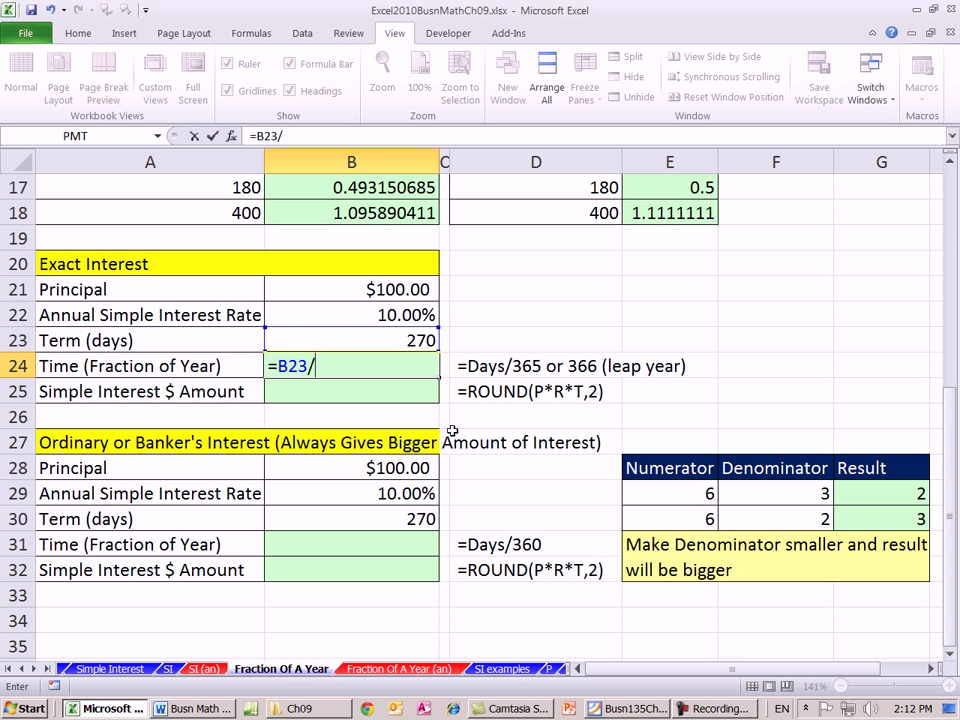
{"action": "type", "text": "365"}
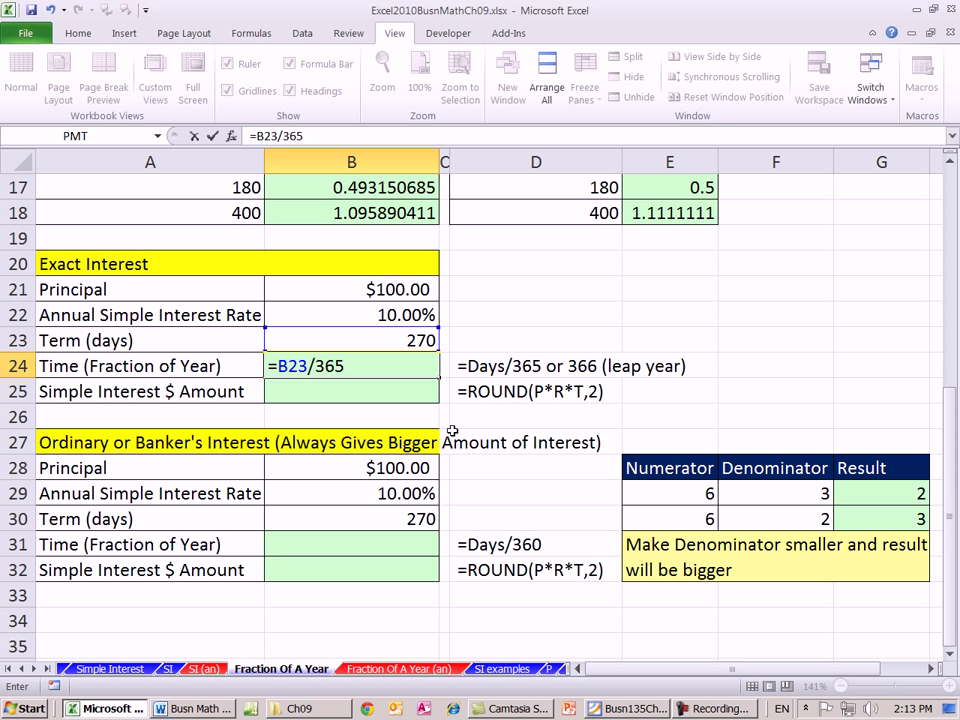
{"action": "key", "text": "Return"}
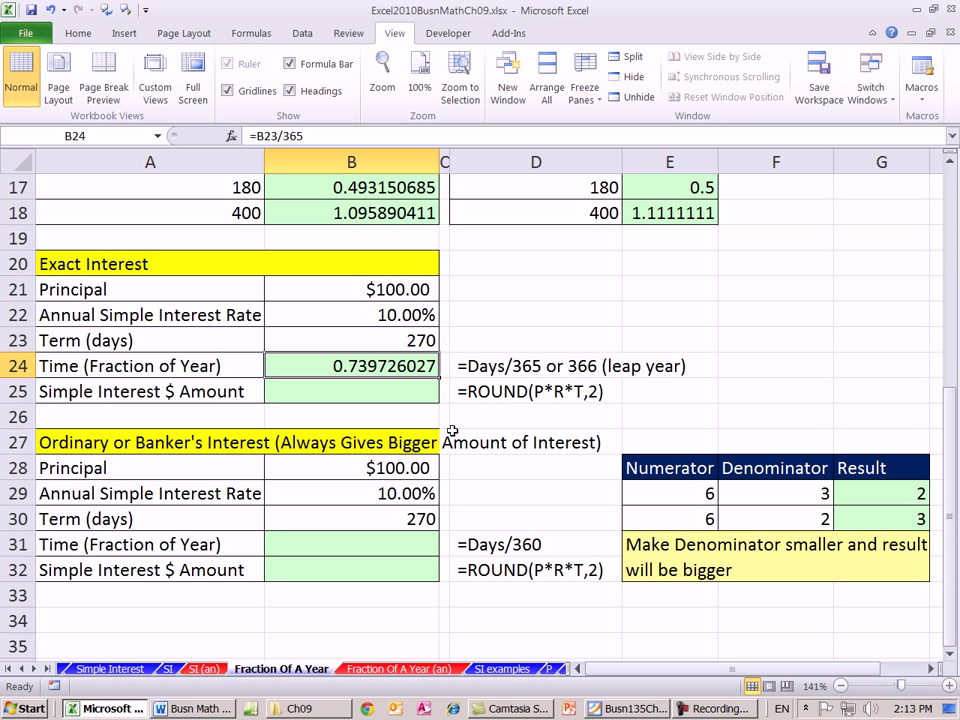
Step: Enter =ROUND(B21*B22*B24,2) in B25 for a $7.40 exact simple interest amount
{"action": "left_click", "coordinate": [351, 391]}
{"action": "type", "text": "="}
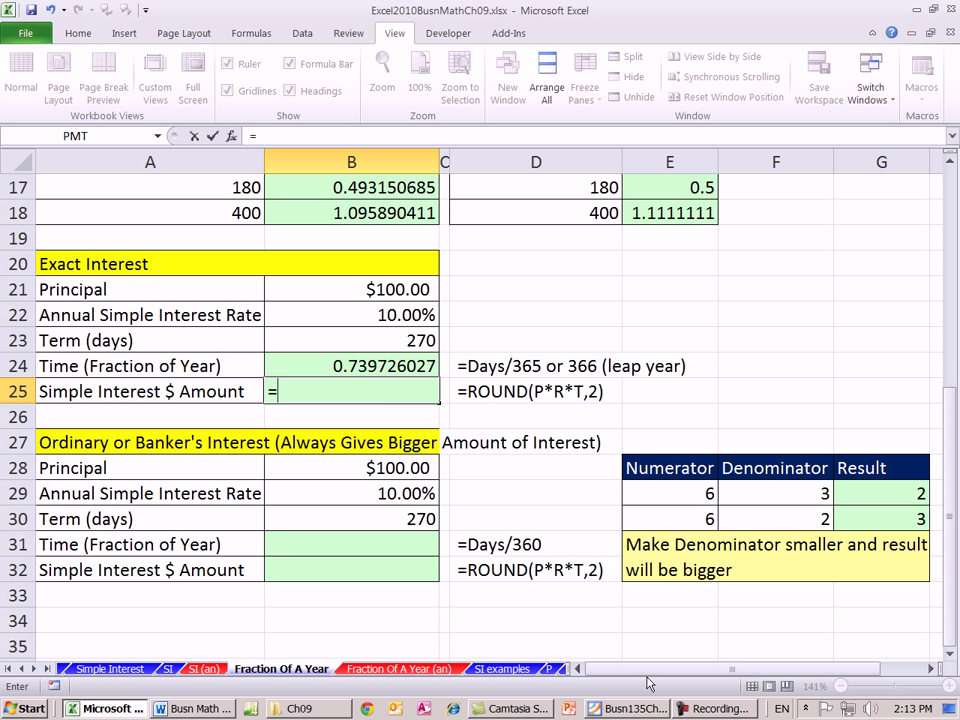
{"action": "type", "text": "ROUND("}
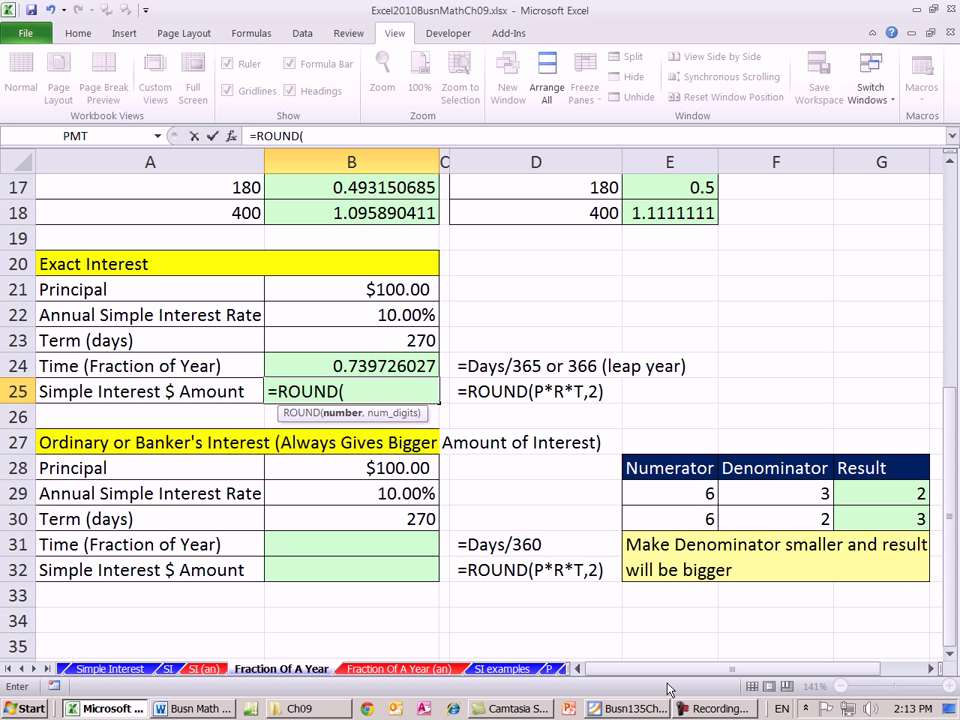
{"action": "mouse_move", "coordinate": [581, 402]}
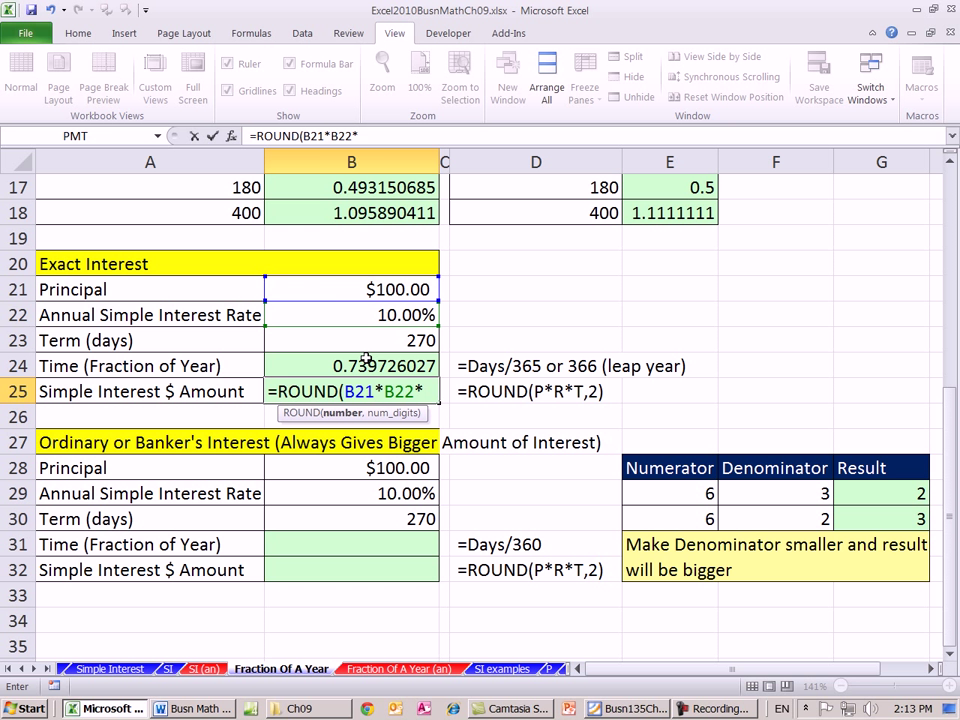
{"action": "left_click", "coordinate": [367, 365]}
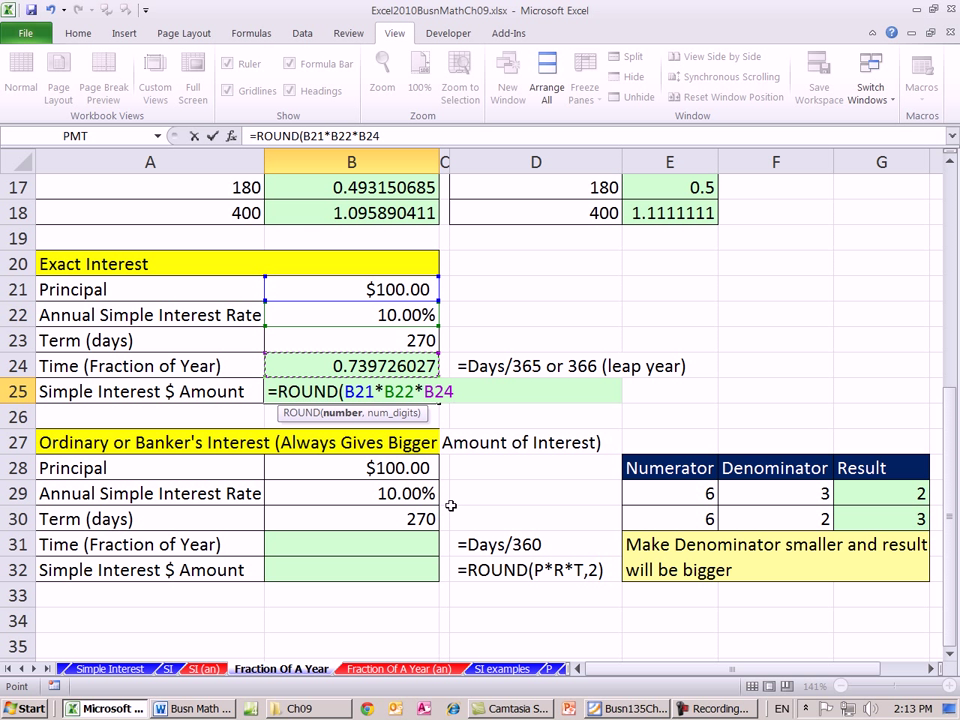
{"action": "type", "text": ",2"}
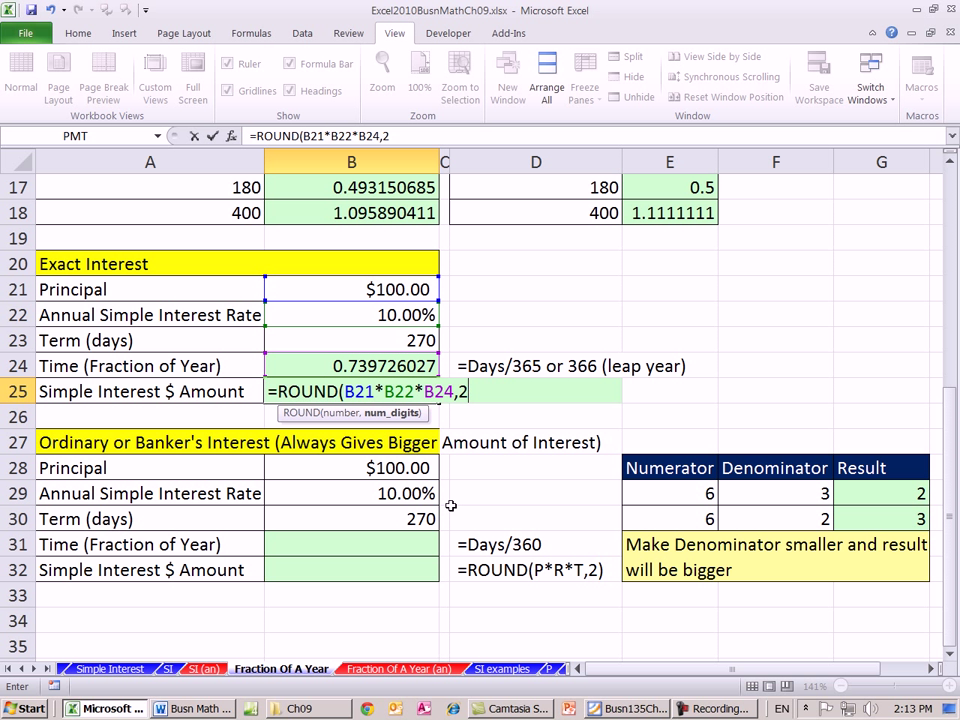
{"action": "key", "text": "Return"}
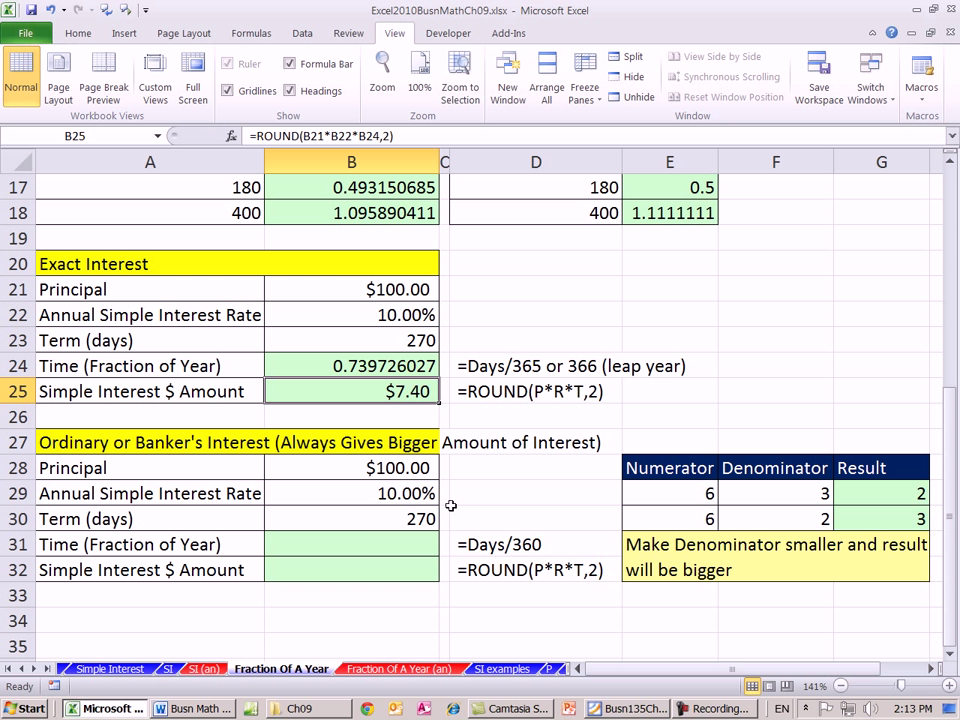
Step: Enter =B30/360 in B31, making 270 days 0.75 of a year
{"action": "left_click", "coordinate": [351, 544]}
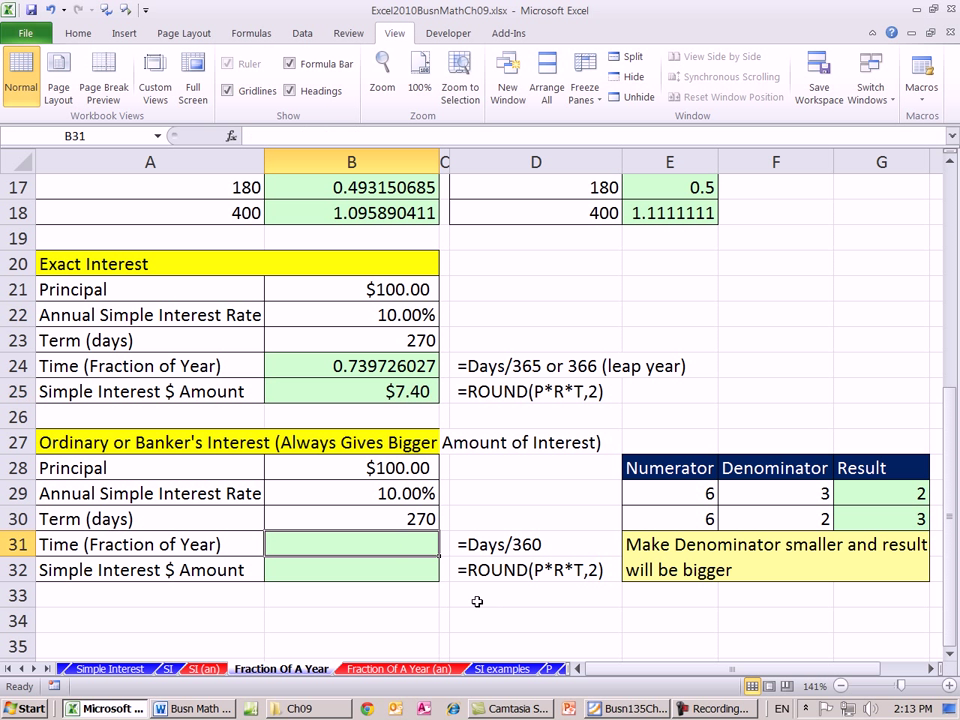
{"action": "type", "text": "="}
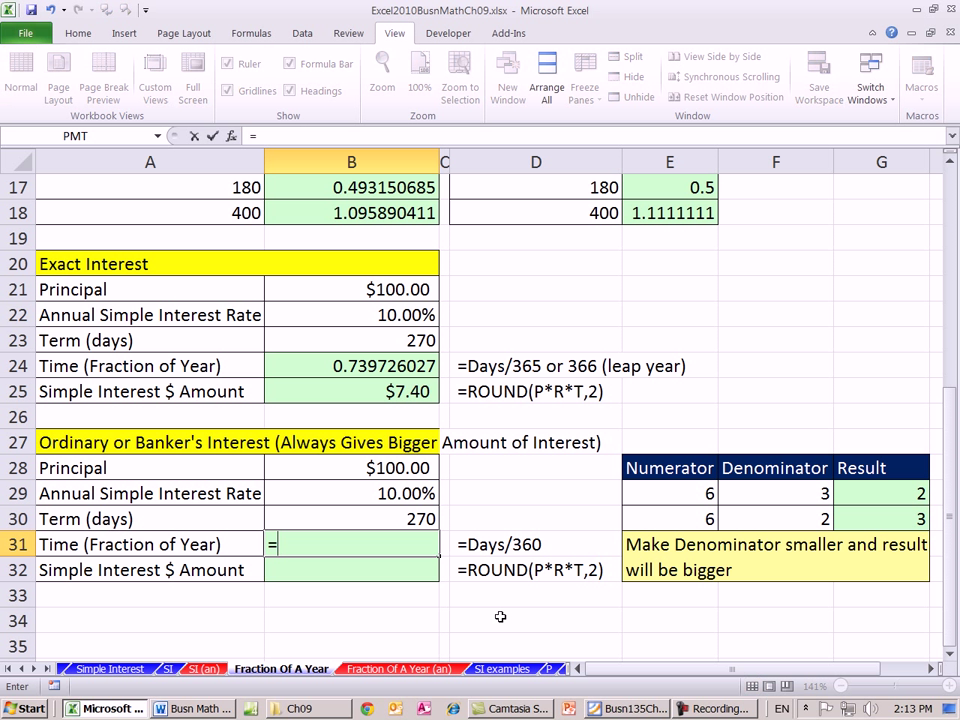
{"action": "mouse_move", "coordinate": [485, 557]}
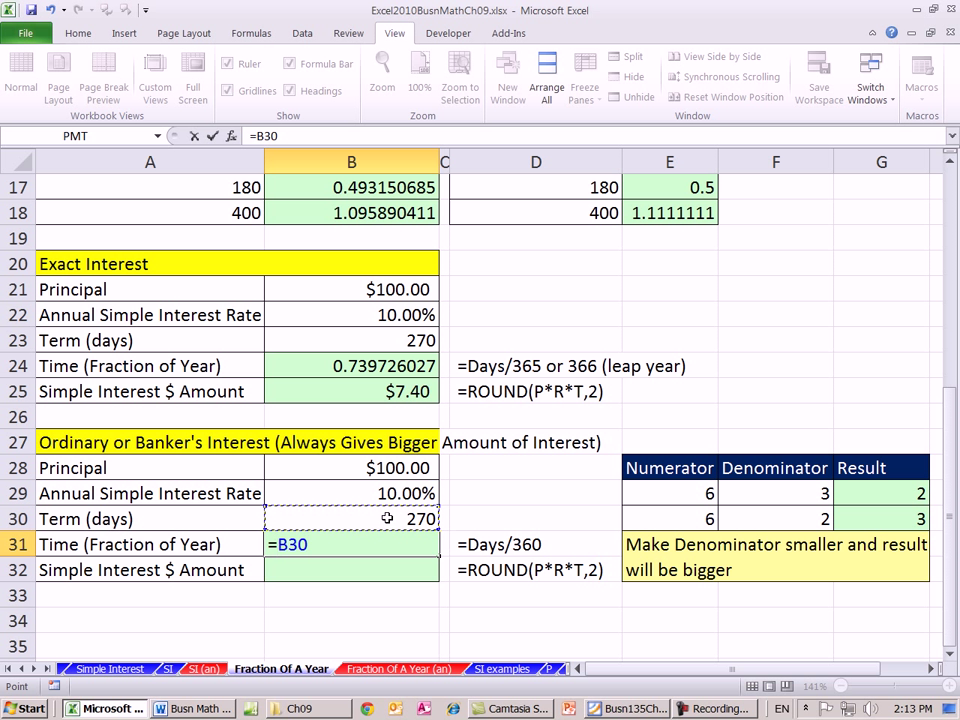
{"action": "type", "text": "/360"}
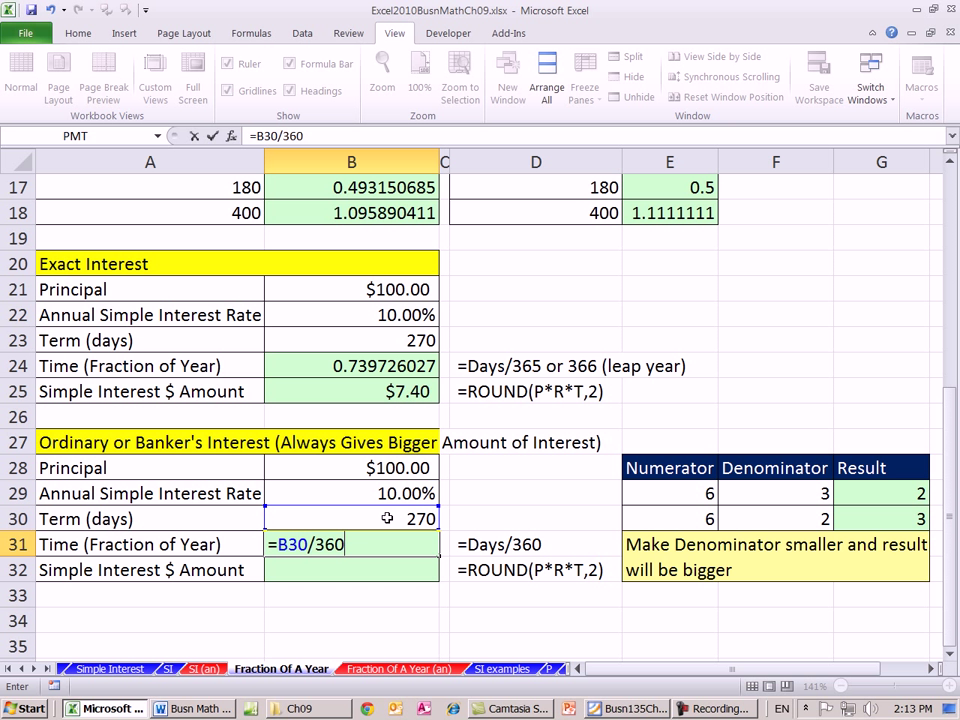
{"action": "key", "text": "Return"}
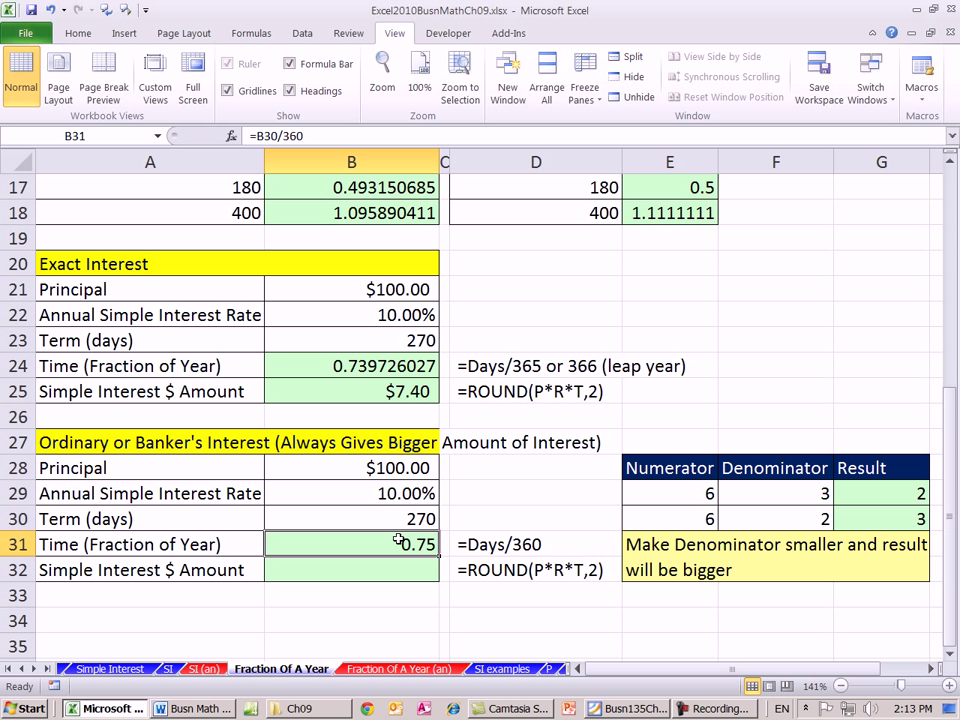
{"action": "mouse_move", "coordinate": [351, 332]}
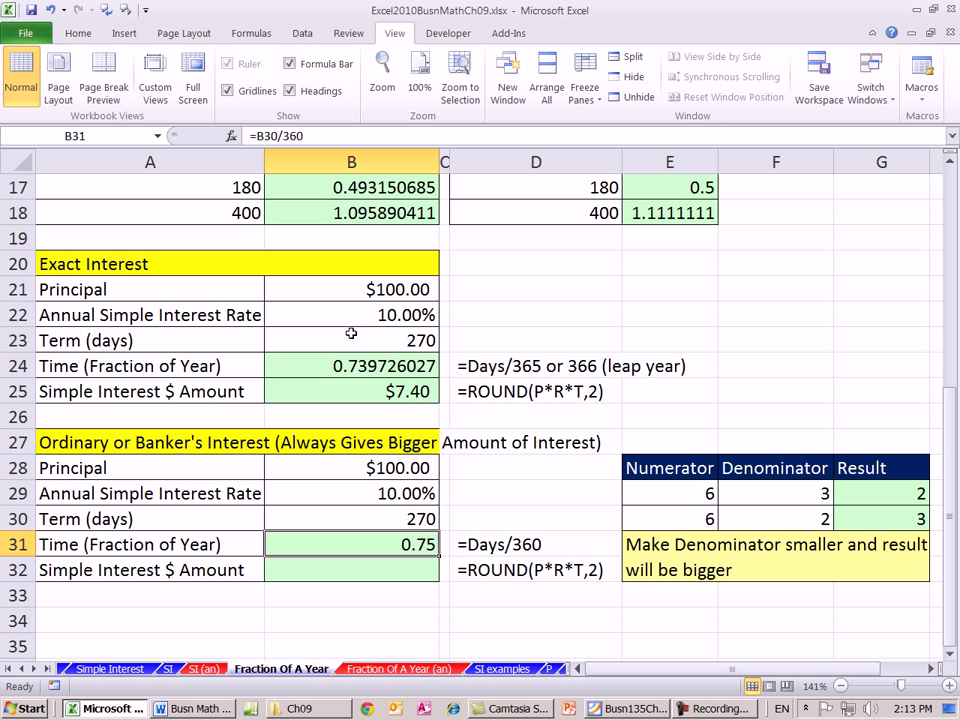
{"action": "mouse_move", "coordinate": [432, 562]}
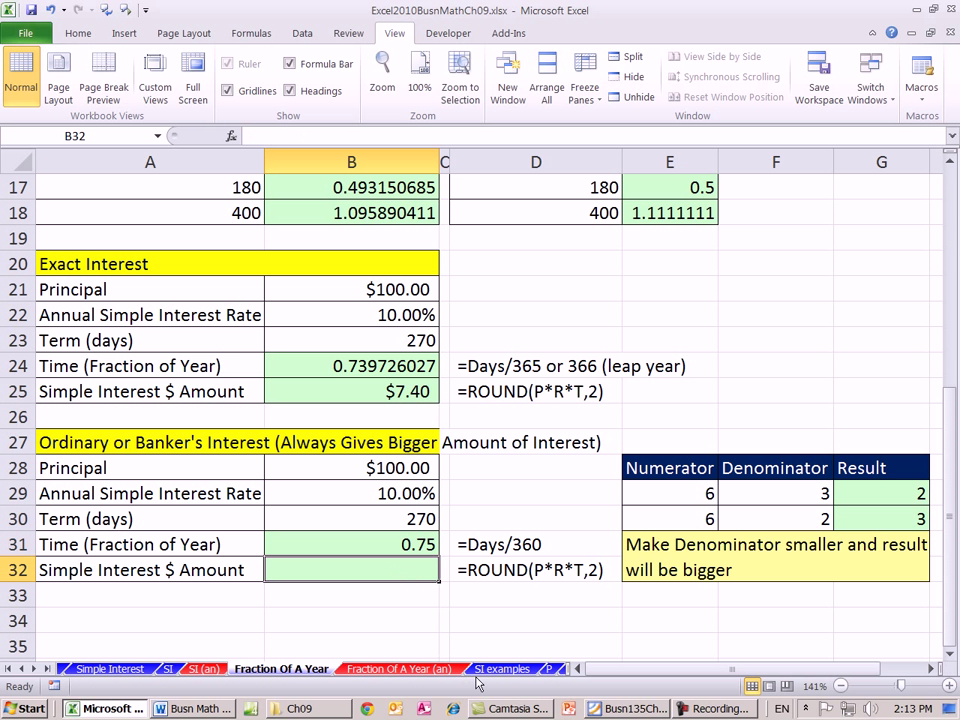
Step: Begin the =ROUND formula for the banker's simple interest amount of $7.50
{"action": "type", "text": "=round"}
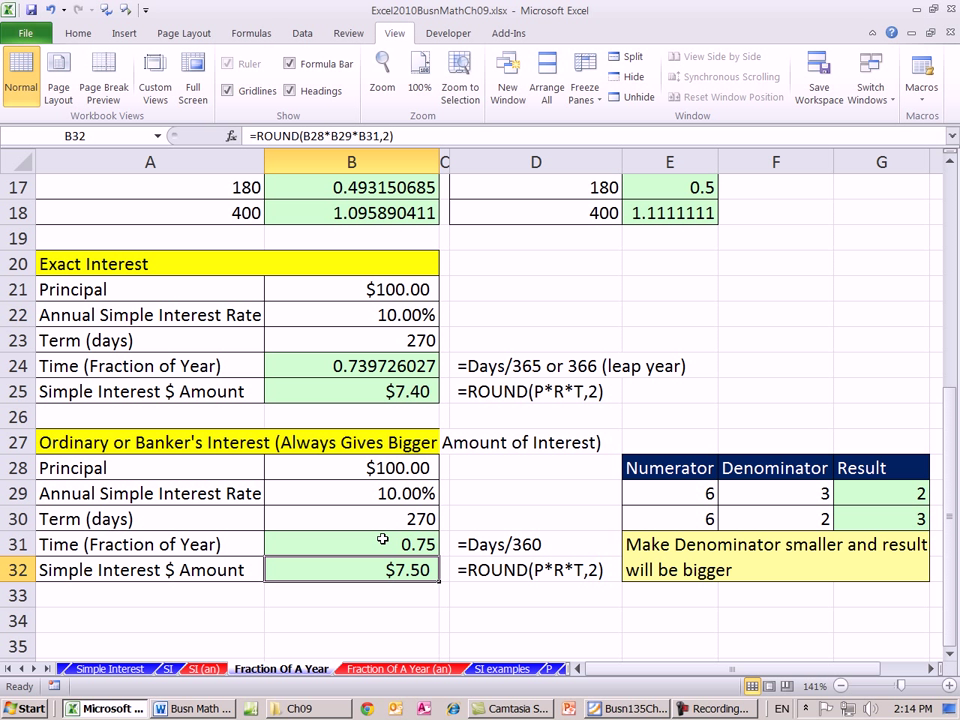
{"action": "mouse_move", "coordinate": [481, 477]}
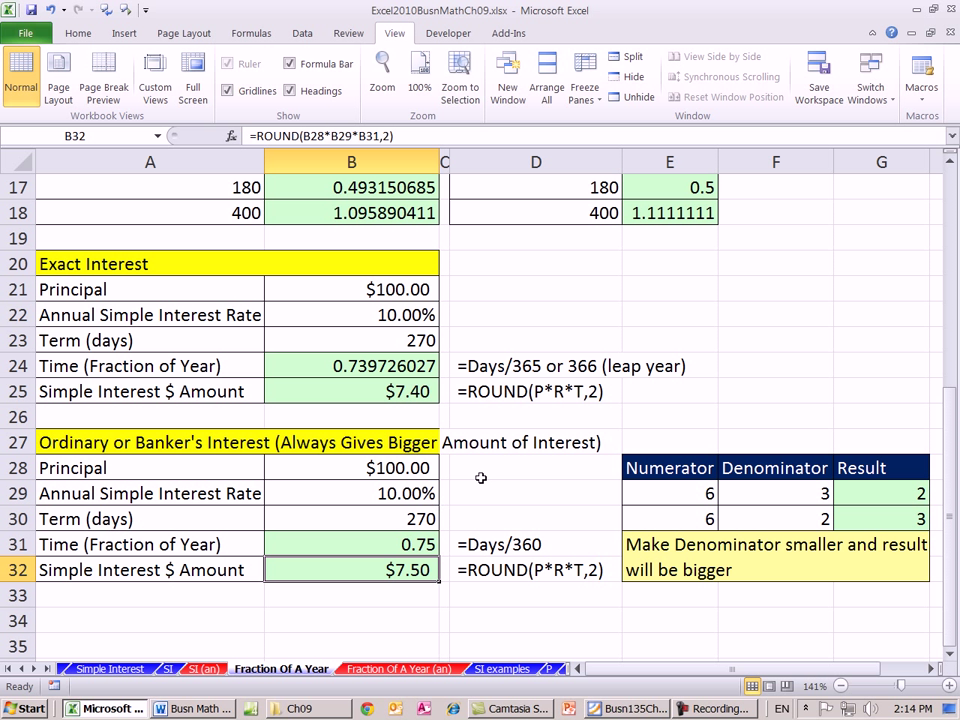
{"action": "mouse_move", "coordinate": [535, 533]}
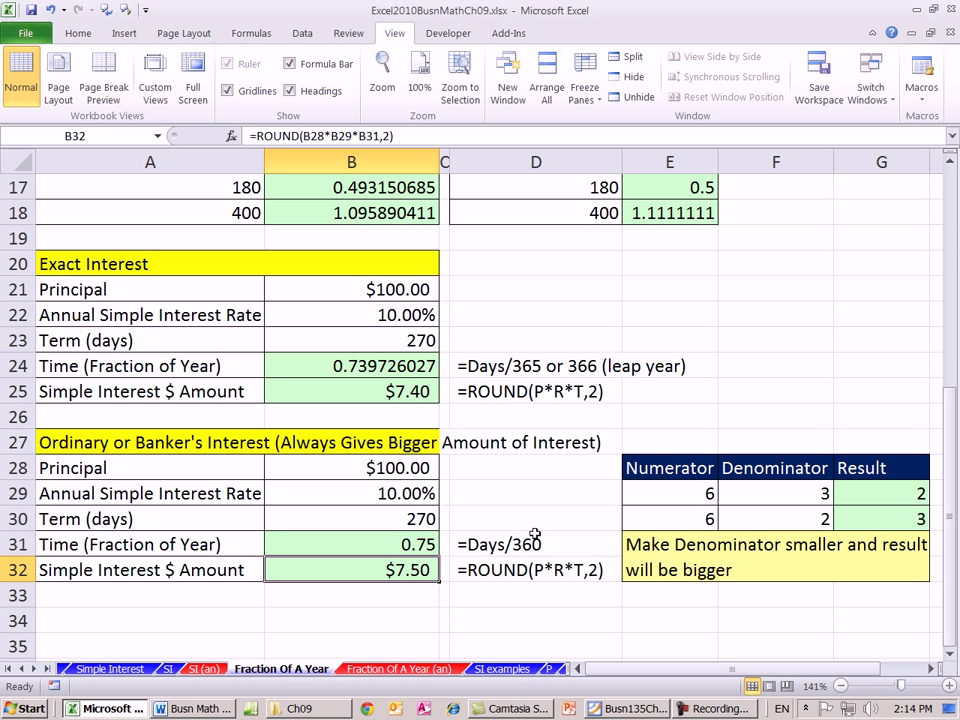
{"action": "mouse_move", "coordinate": [531, 579]}
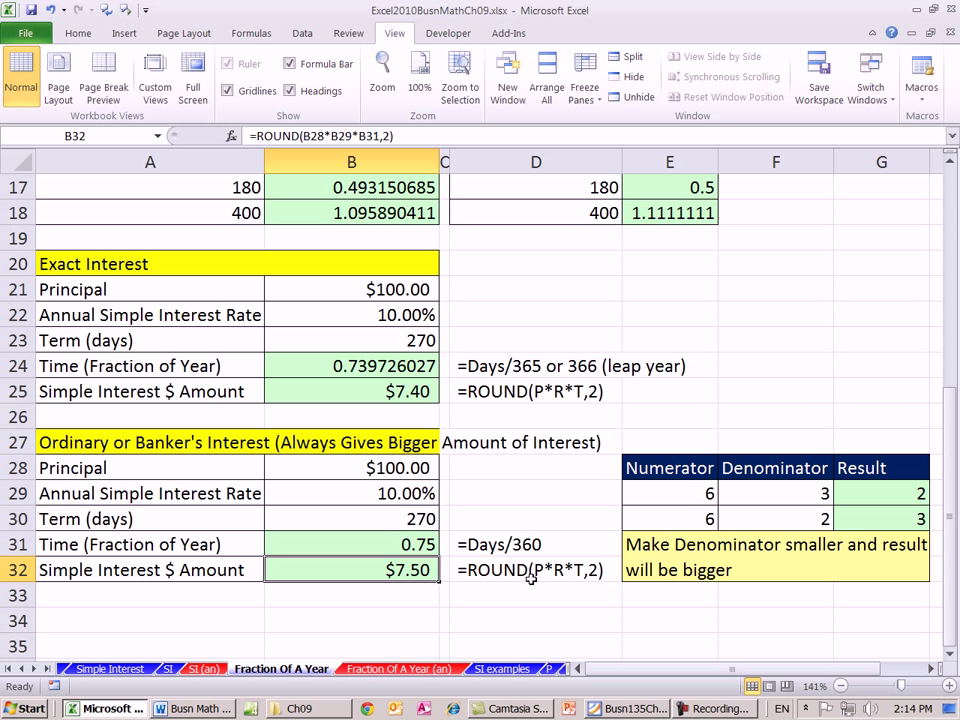
{"action": "mouse_move", "coordinate": [430, 390]}
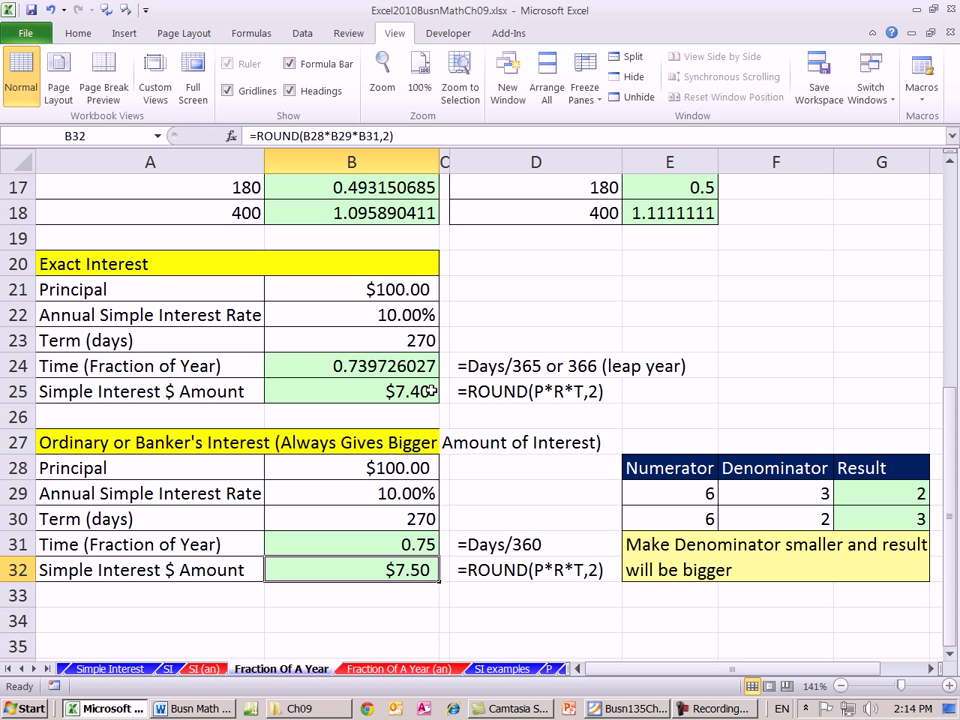
{"action": "mouse_move", "coordinate": [446, 477]}
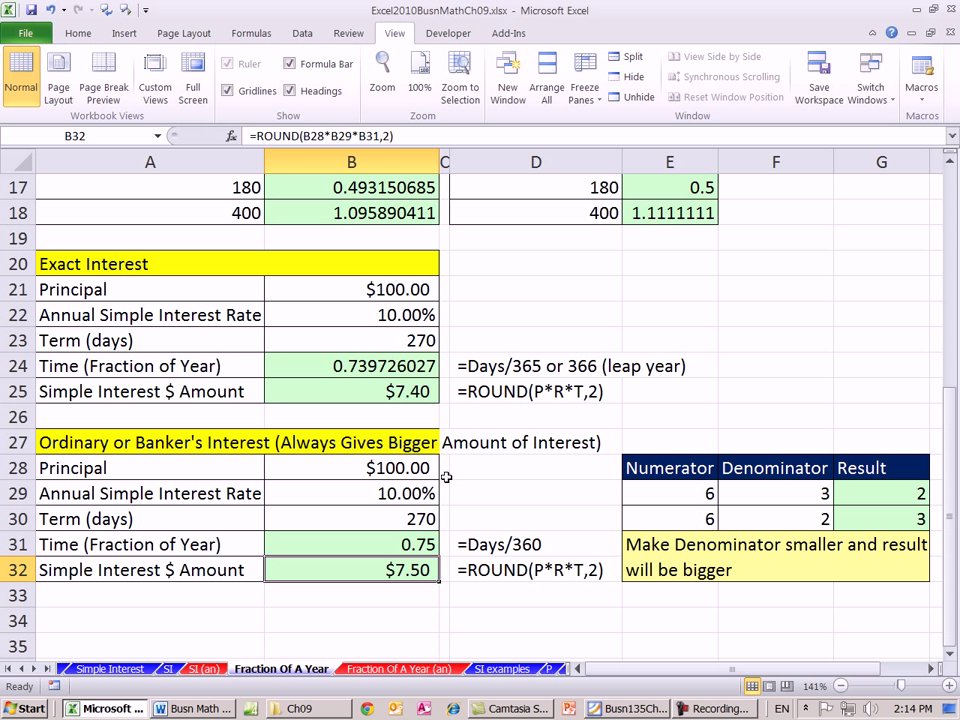
{"action": "mouse_move", "coordinate": [480, 435]}
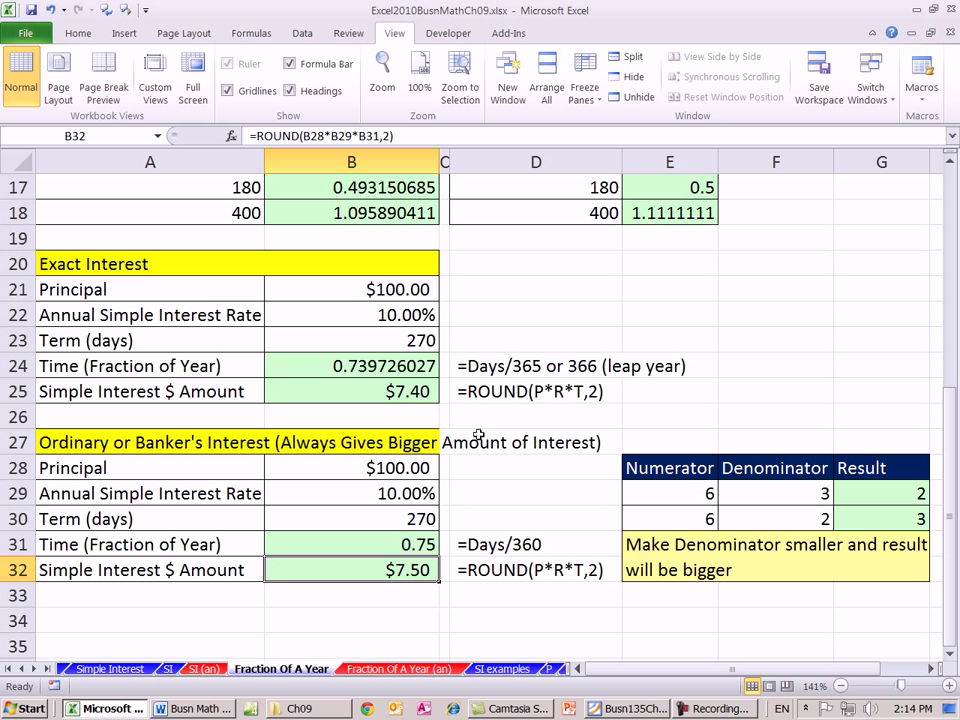
{"action": "mouse_move", "coordinate": [457, 587]}
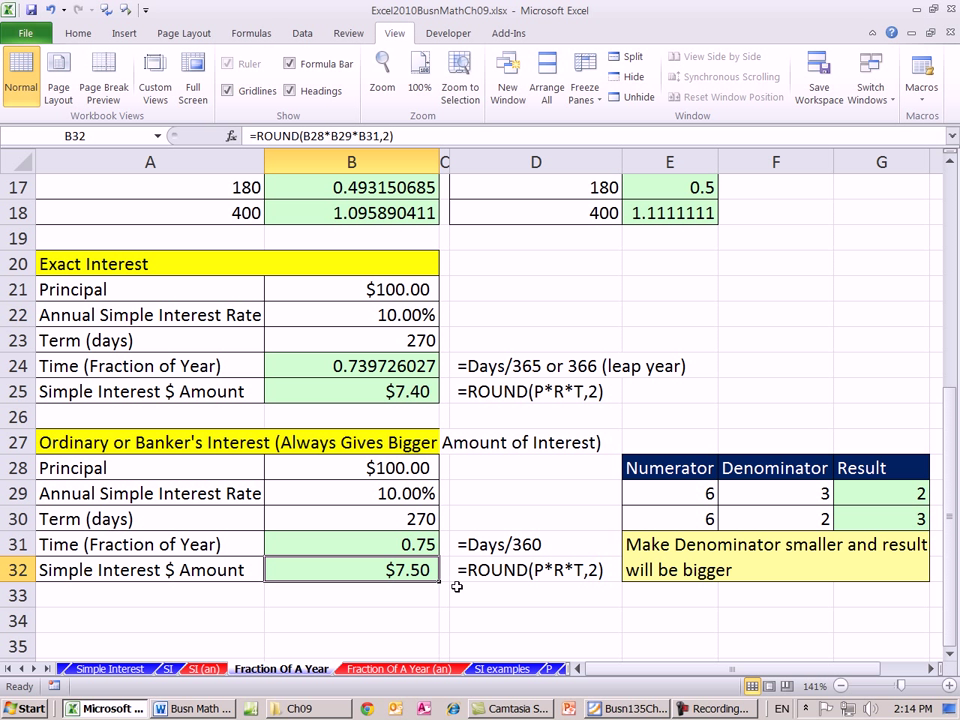
{"action": "mouse_move", "coordinate": [400, 390]}
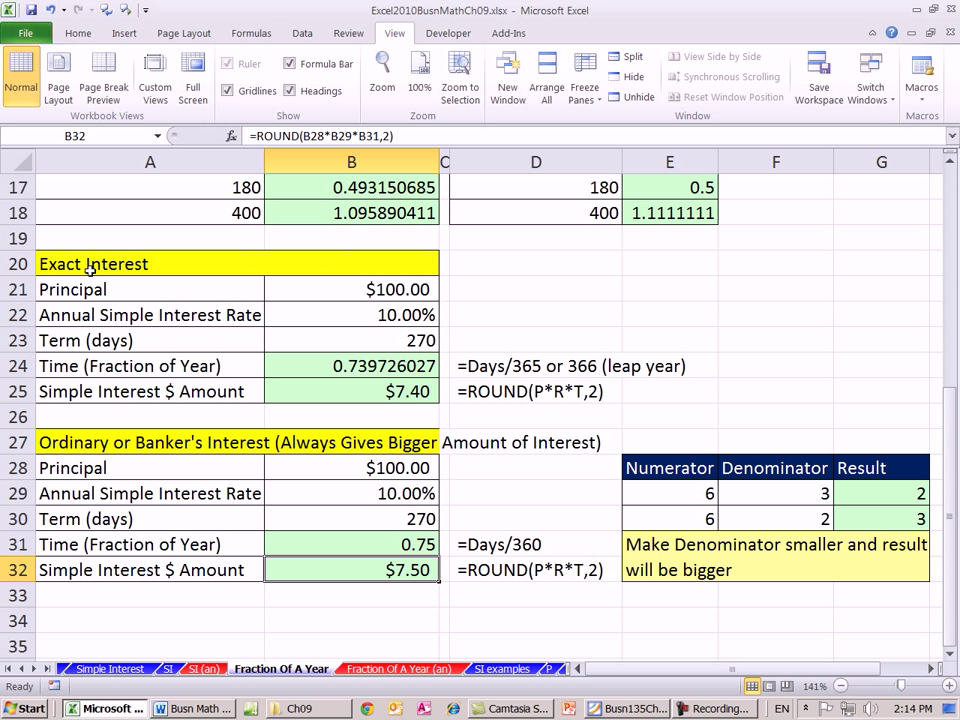
{"action": "mouse_move", "coordinate": [302, 332]}
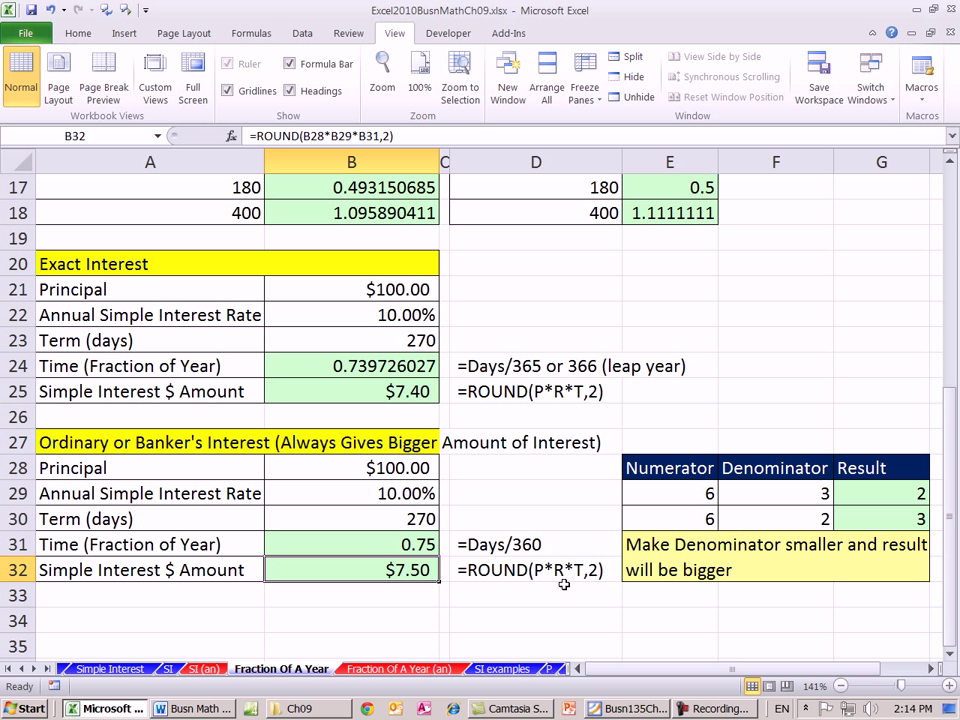
{"action": "mouse_move", "coordinate": [831, 494]}
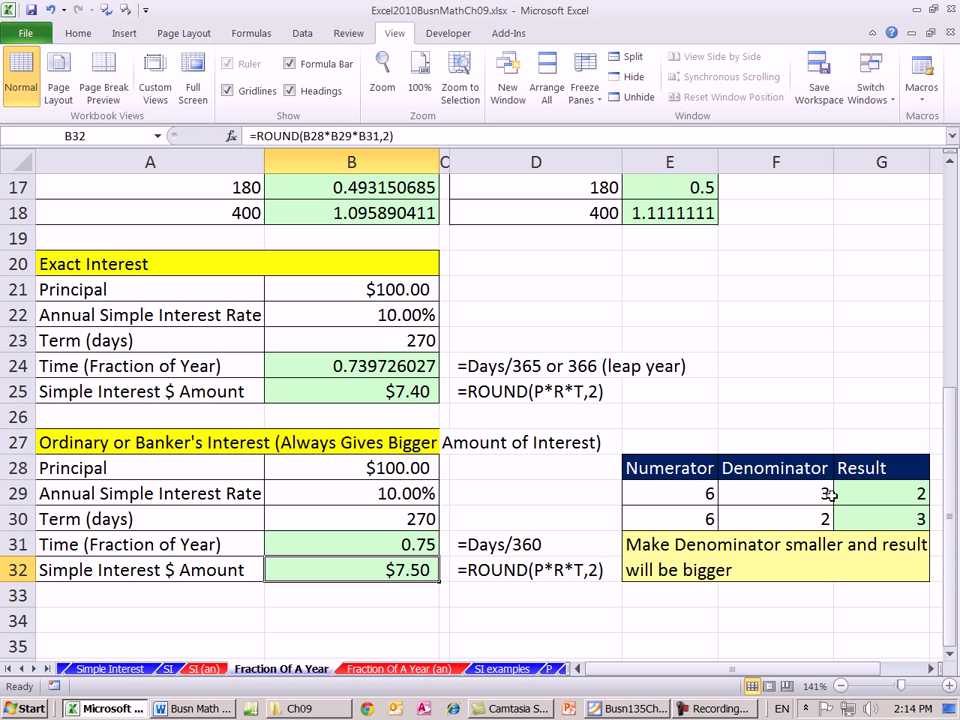
{"action": "mouse_move", "coordinate": [619, 408]}
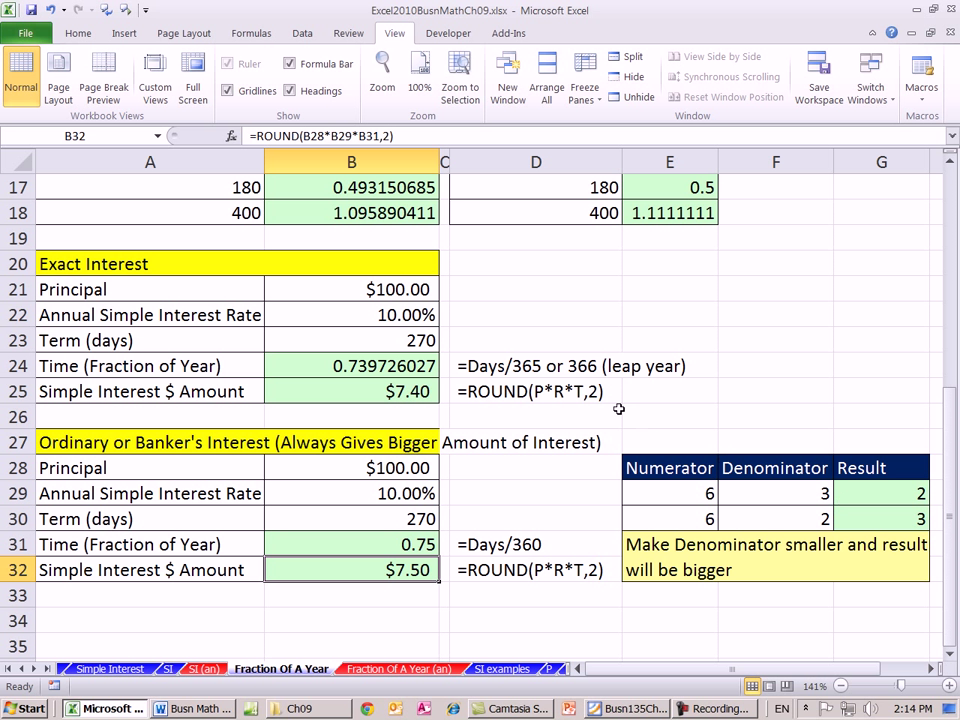
{"action": "mouse_move", "coordinate": [707, 443]}
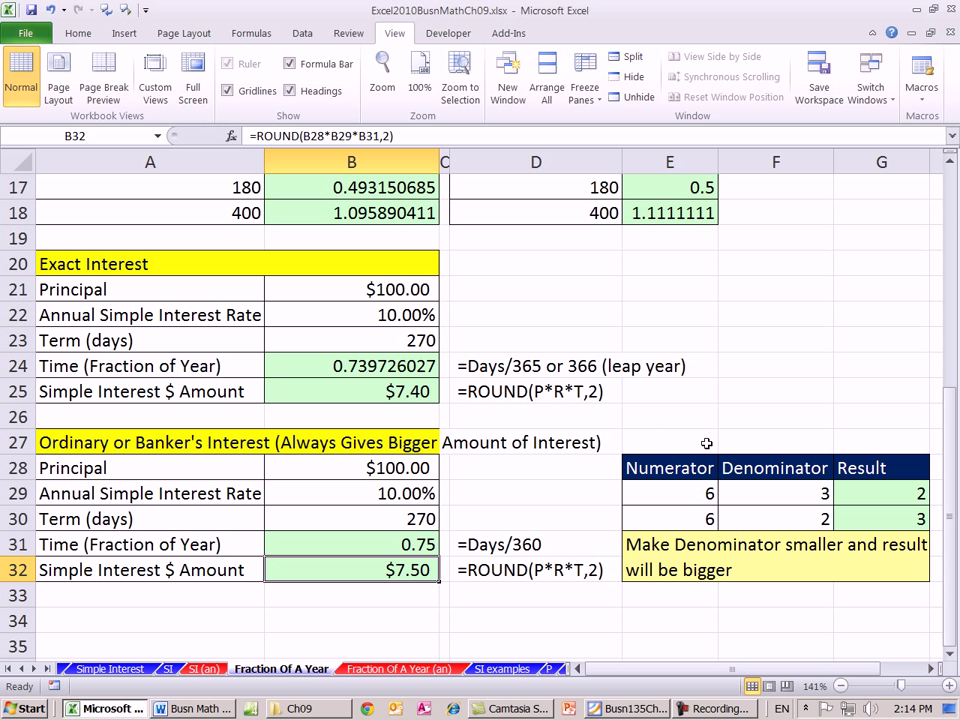
{"action": "mouse_move", "coordinate": [518, 382]}
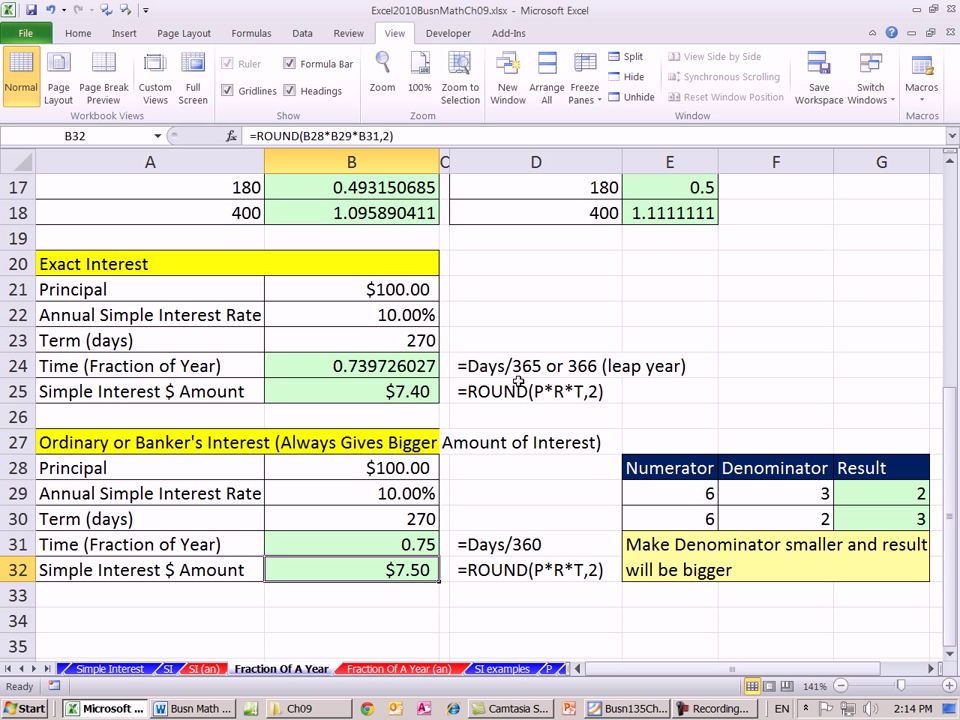
{"action": "mouse_move", "coordinate": [533, 546]}
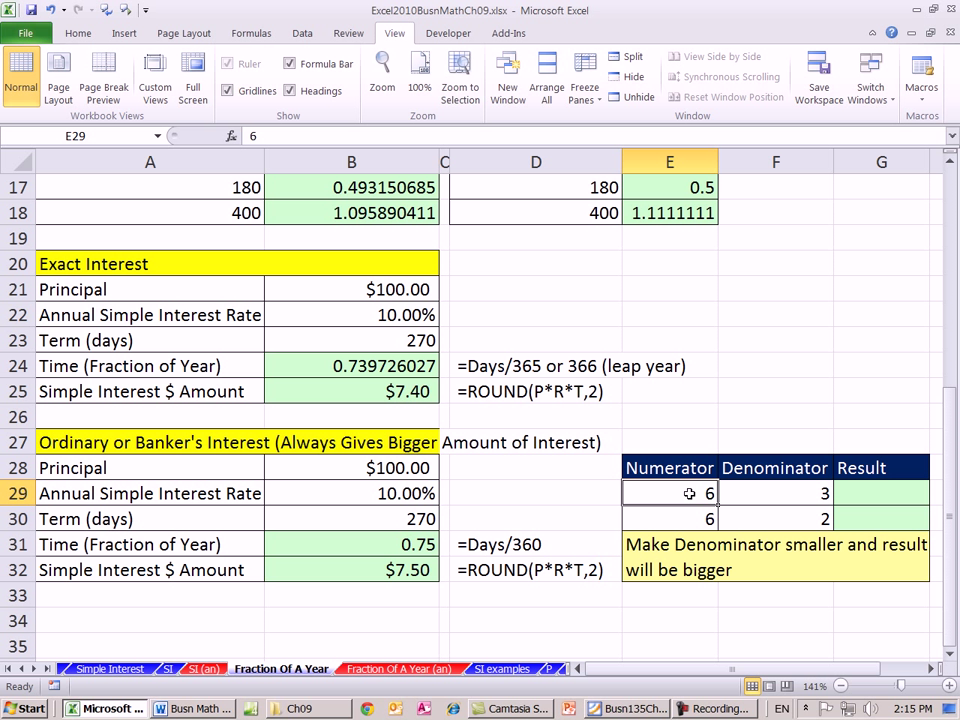
{"action": "mouse_move", "coordinate": [783, 489]}
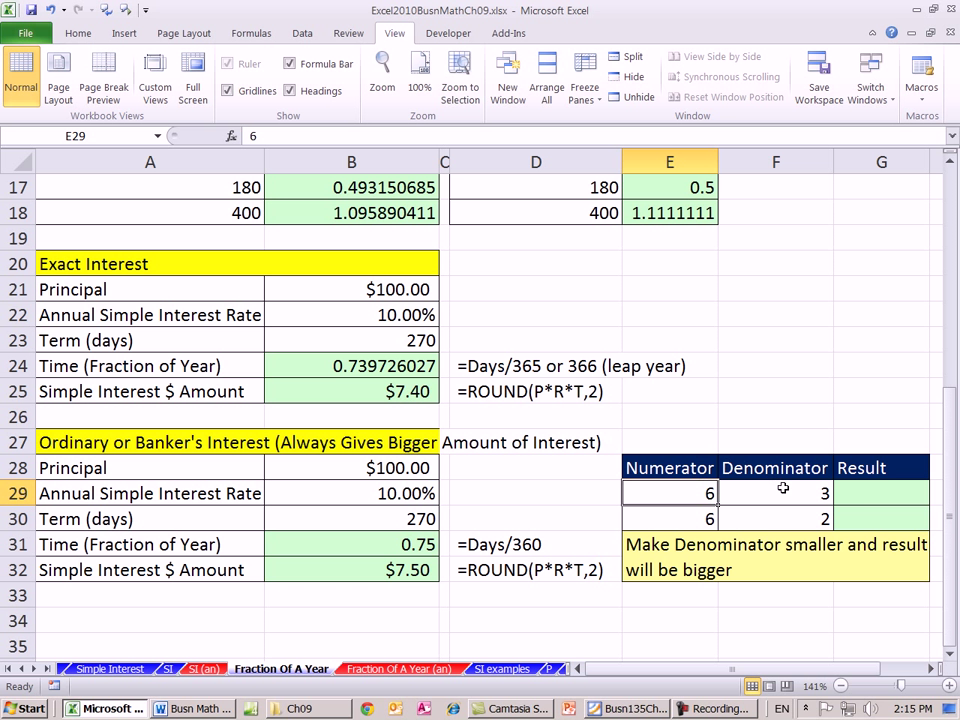
Step: Enter =E29/F29 in G29, dividing 6 by 3 to get 2
{"action": "left_click", "coordinate": [881, 493]}
{"action": "type", "text": "=E29"}
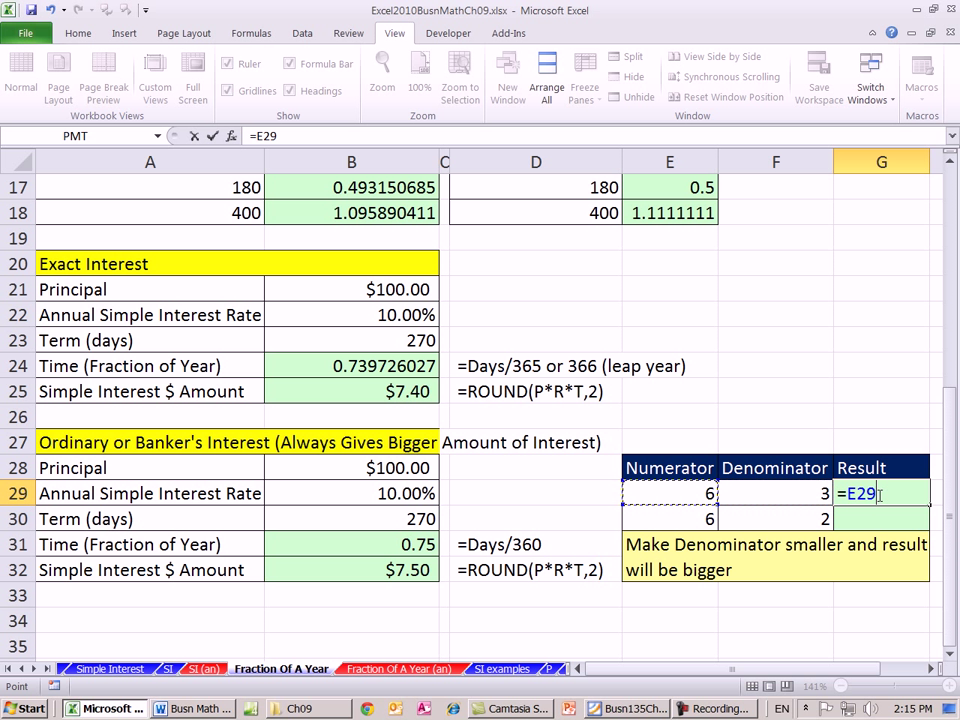
{"action": "type", "text": "/F29"}
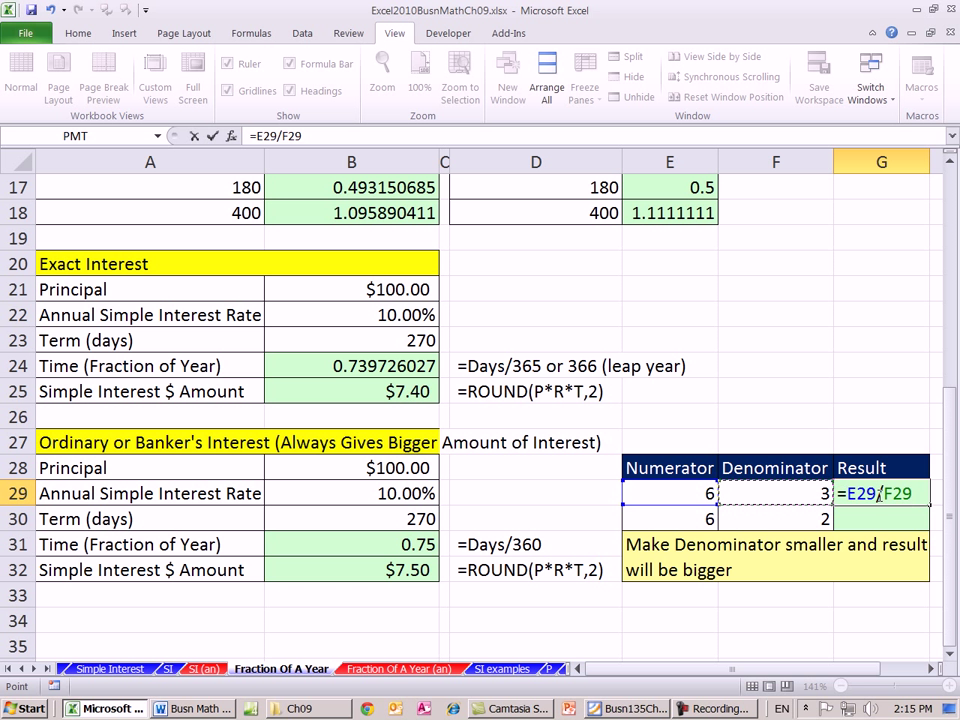
{"action": "key", "text": "Return"}
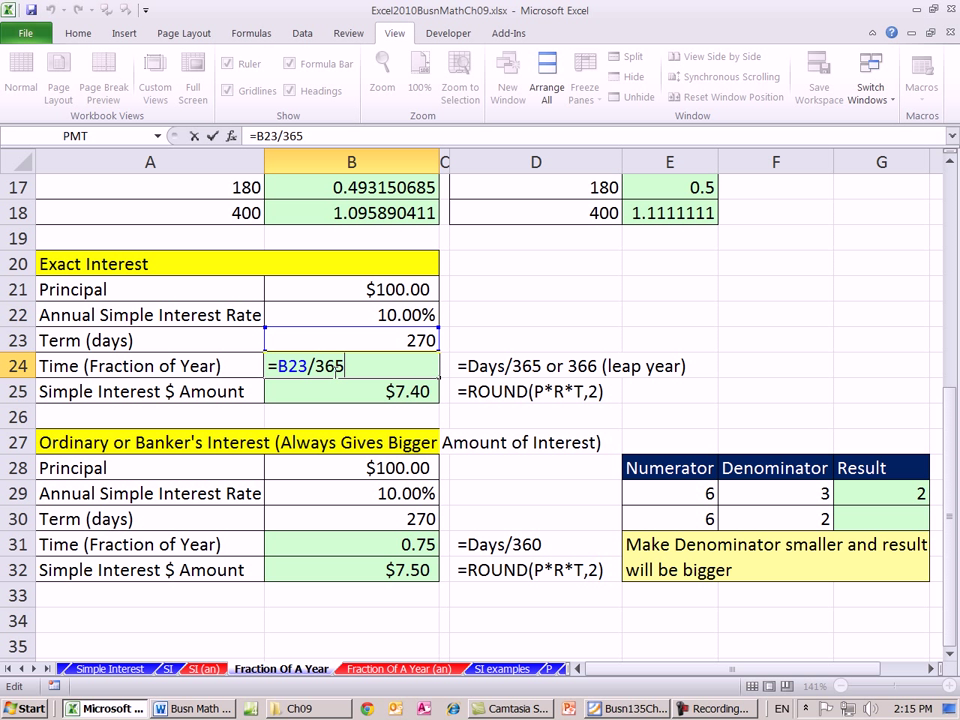
Step: Recheck the exact and banker's time formulas and the first Result formula, then select G30
{"action": "key", "text": "Return"}
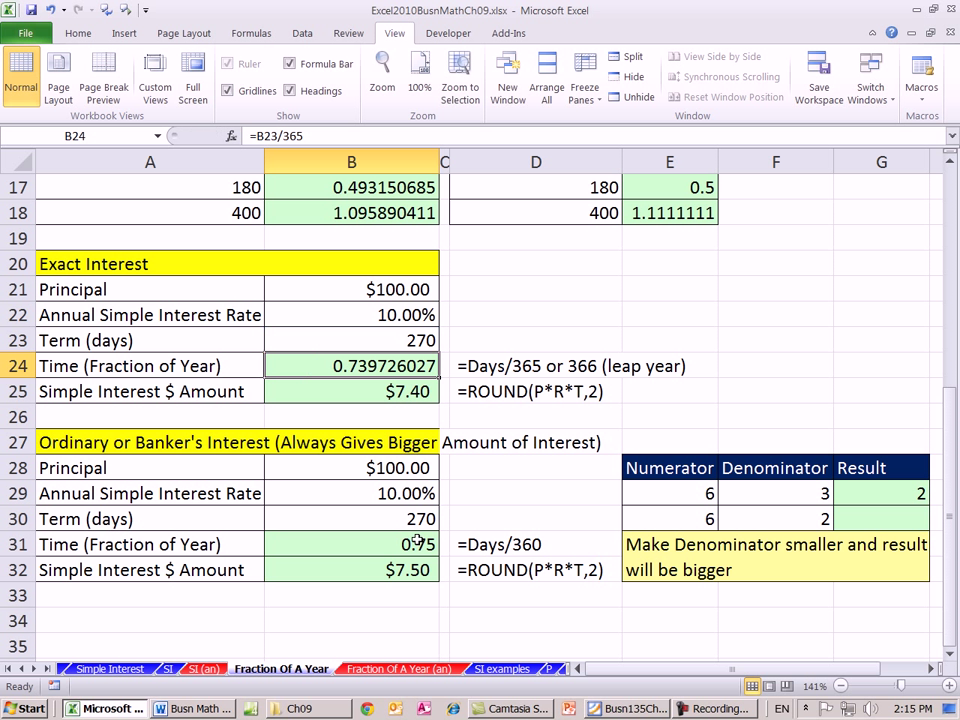
{"action": "double_click", "coordinate": [351, 544]}
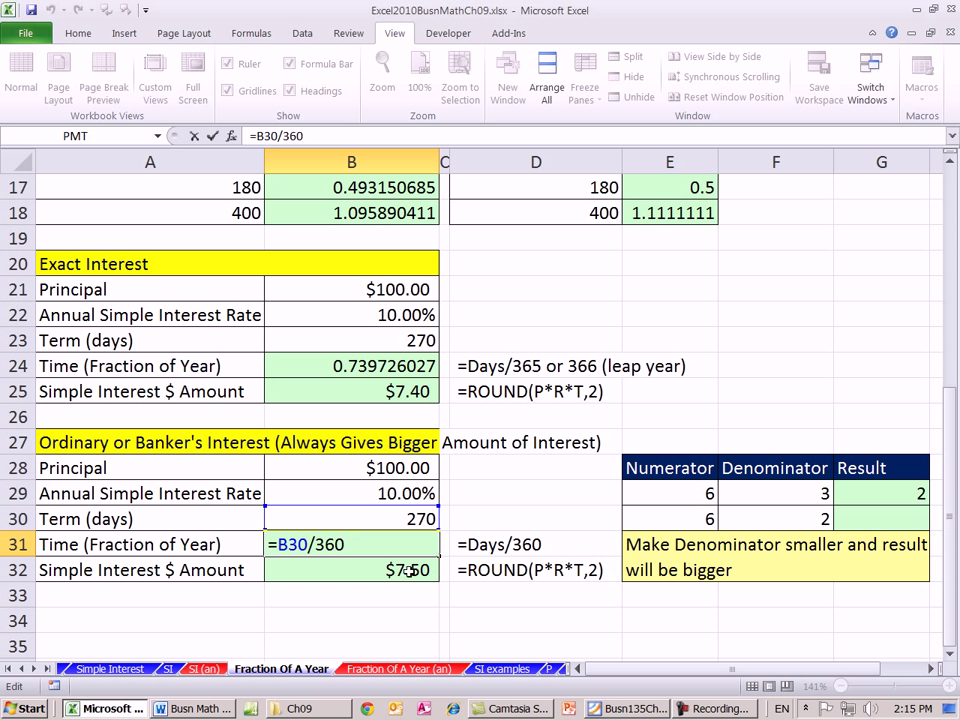
{"action": "key", "text": "Return"}
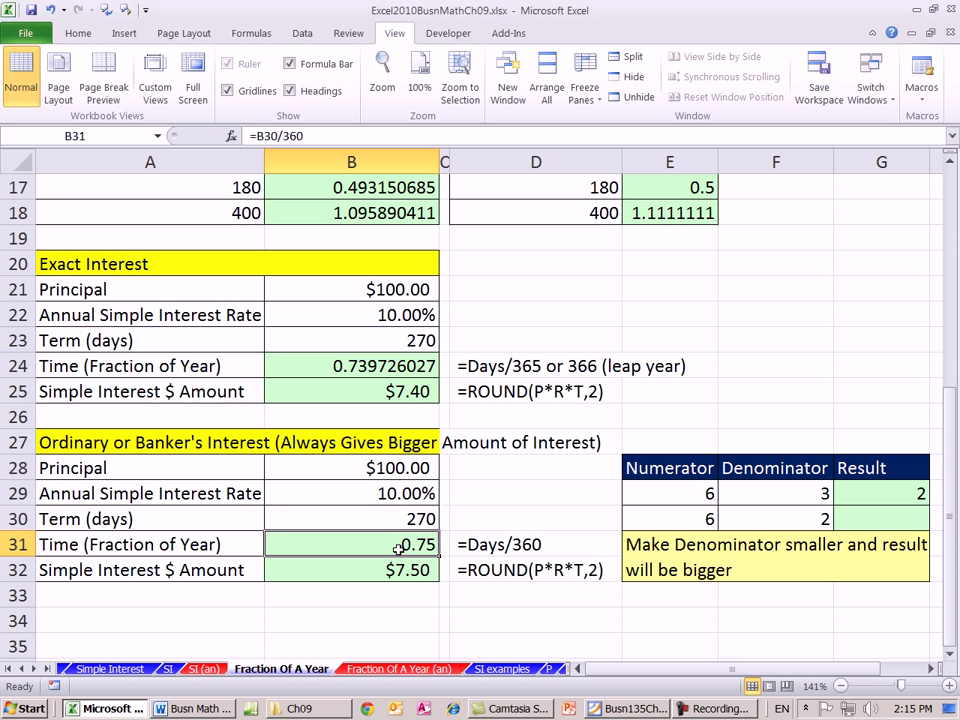
{"action": "mouse_move", "coordinate": [744, 443]}
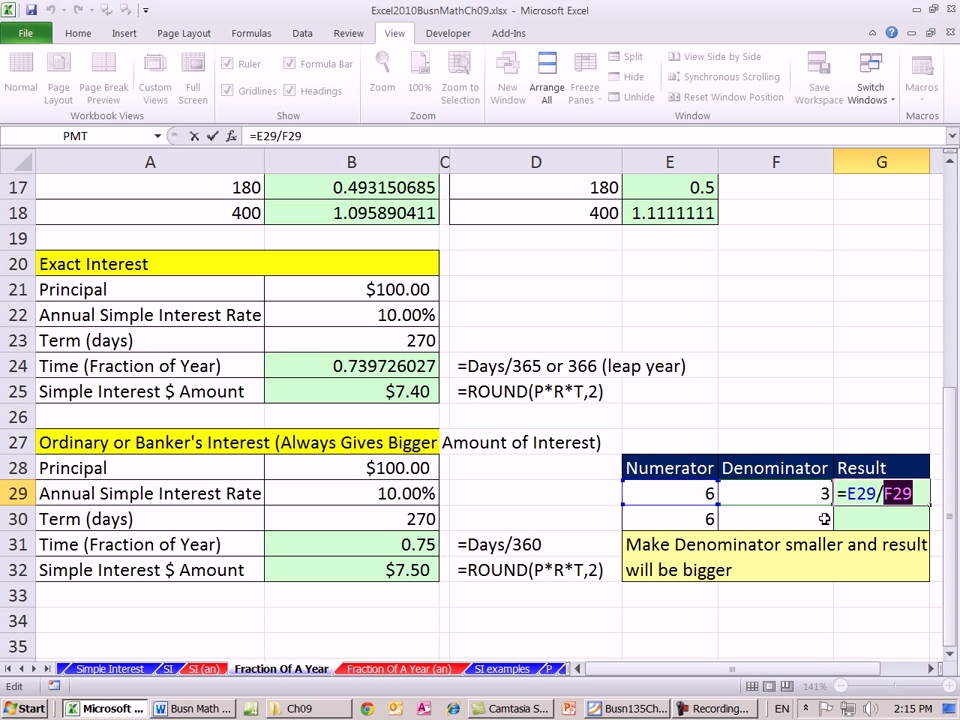
{"action": "type", "text": "2"}
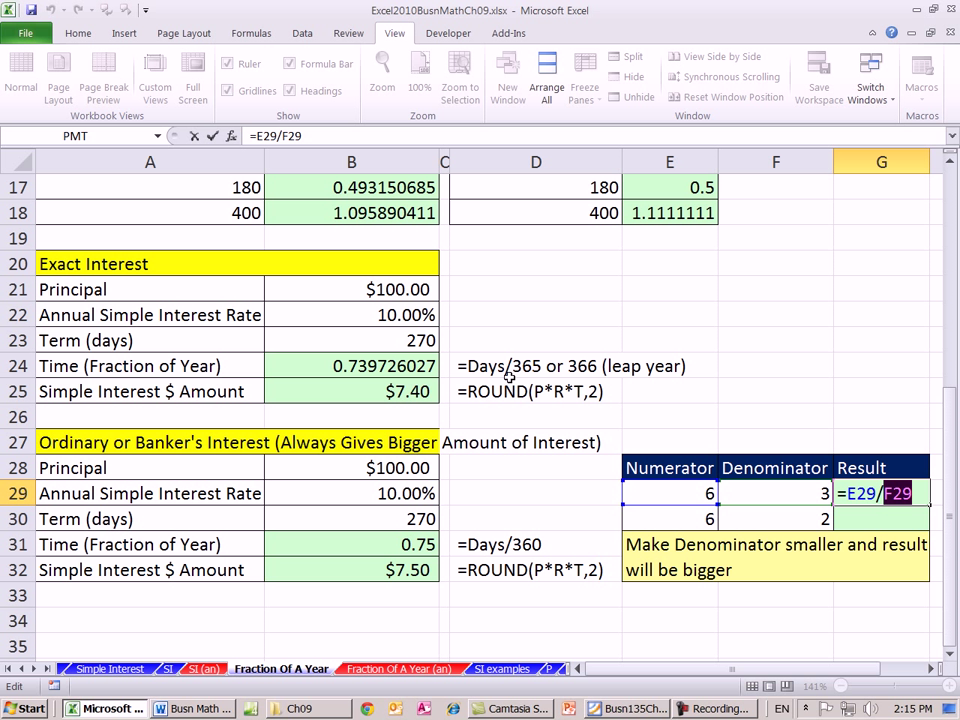
{"action": "key", "text": "Return"}
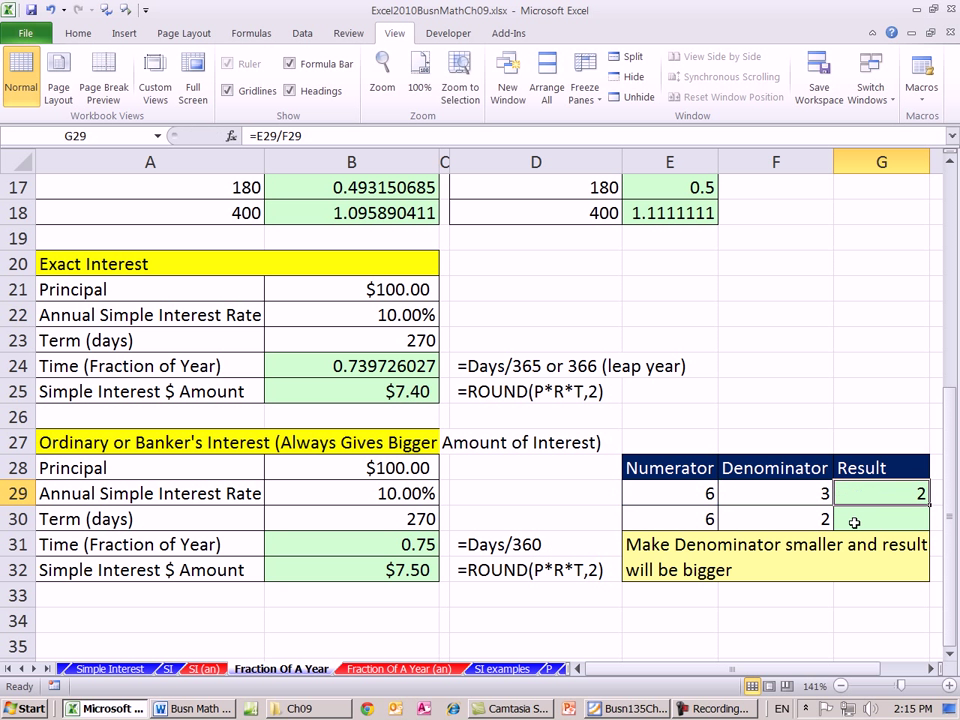
{"action": "left_click", "coordinate": [881, 518]}
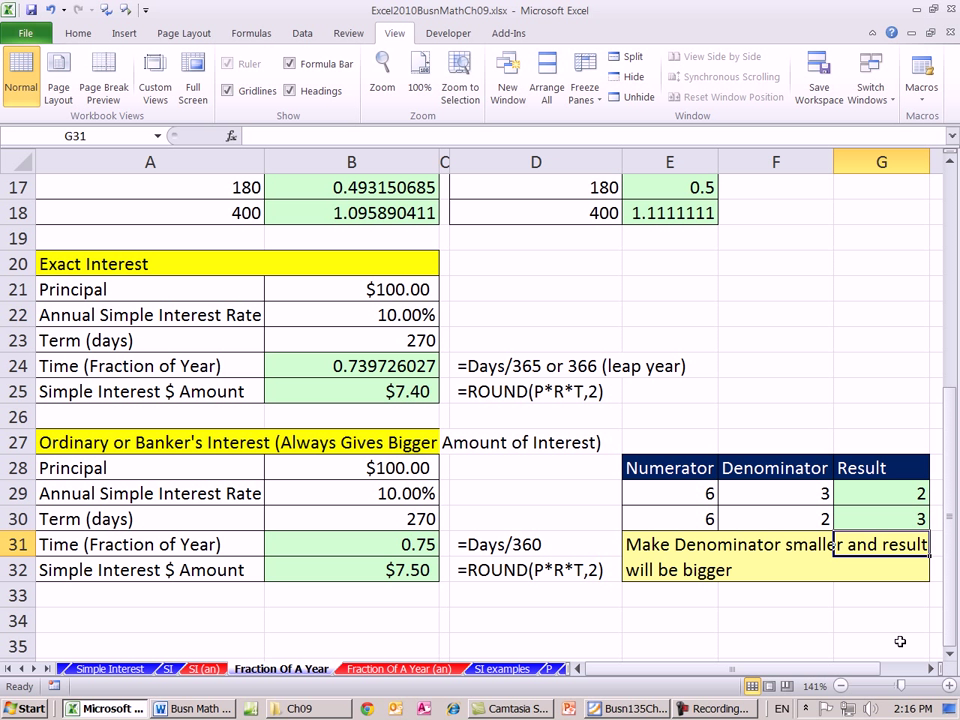
{"action": "left_click", "coordinate": [775, 645]}
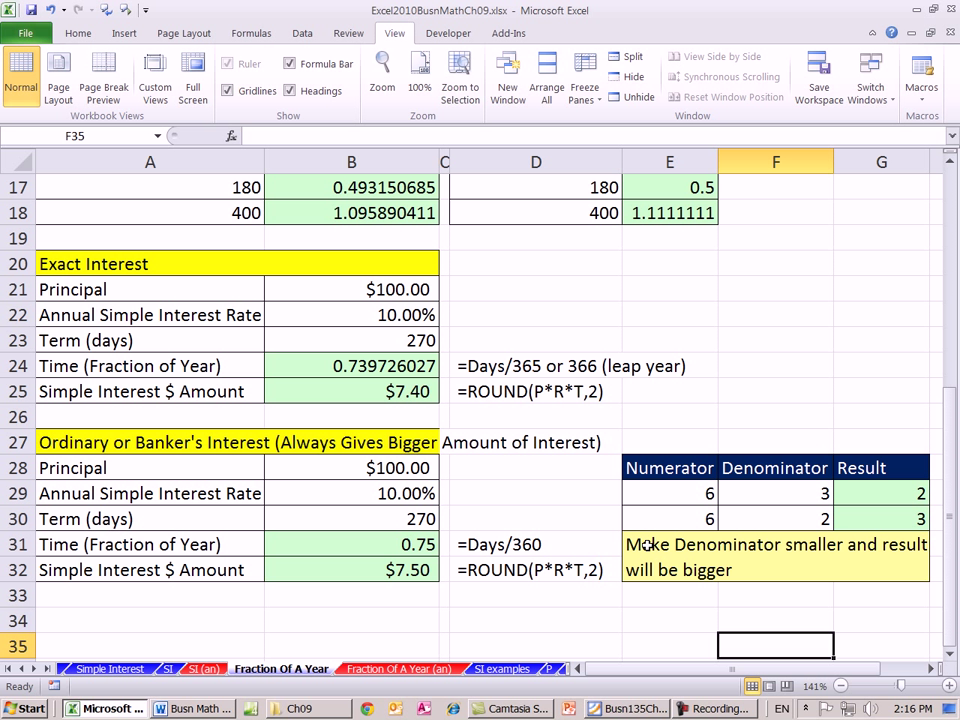
{"action": "mouse_move", "coordinate": [830, 530]}
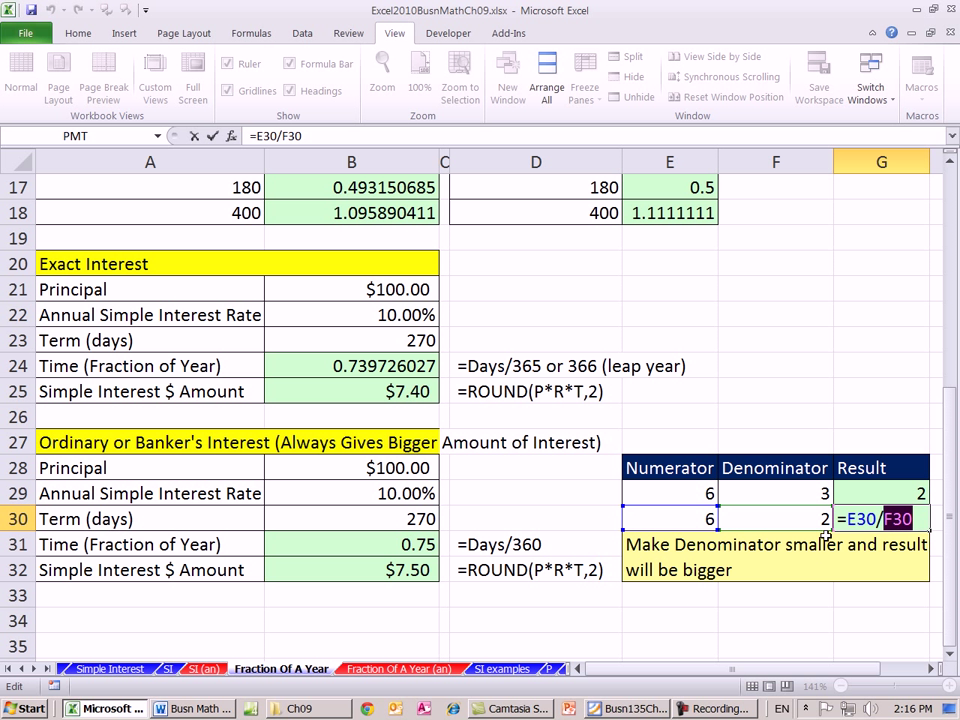
{"action": "key", "text": "Return"}
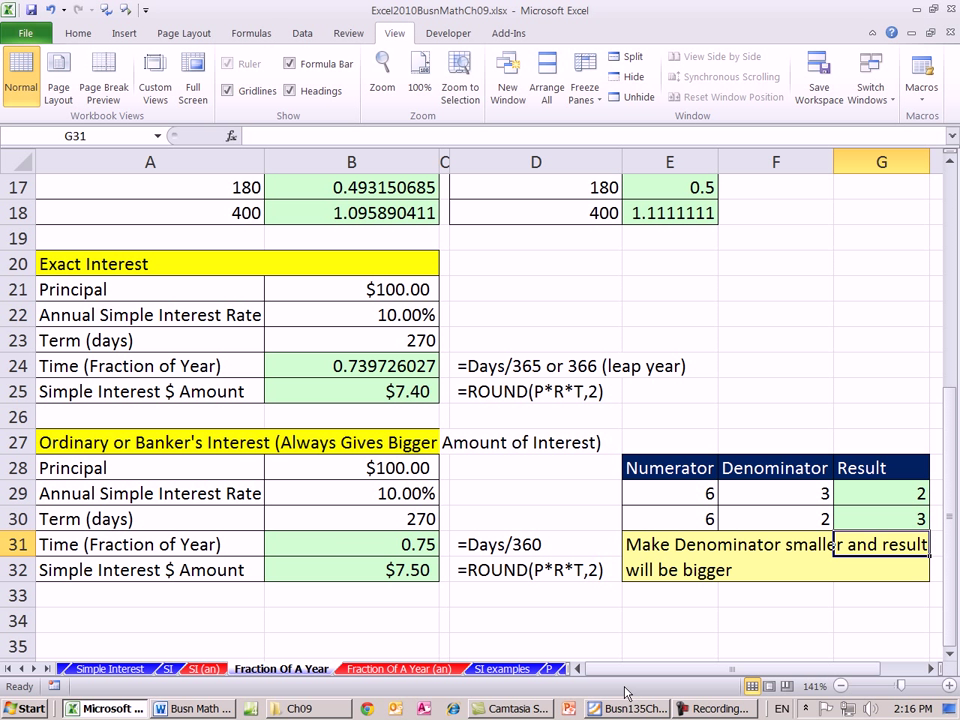
{"action": "scroll", "scroll_direction": "up", "scroll_amount": 3}
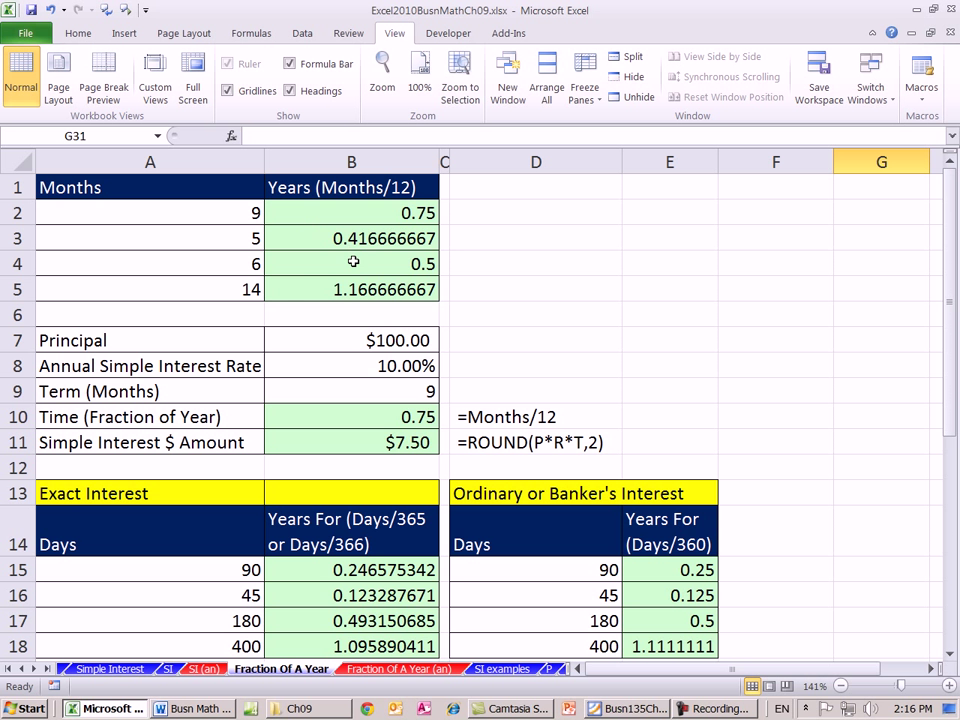
{"action": "scroll", "scroll_direction": "down", "scroll_amount": 3}
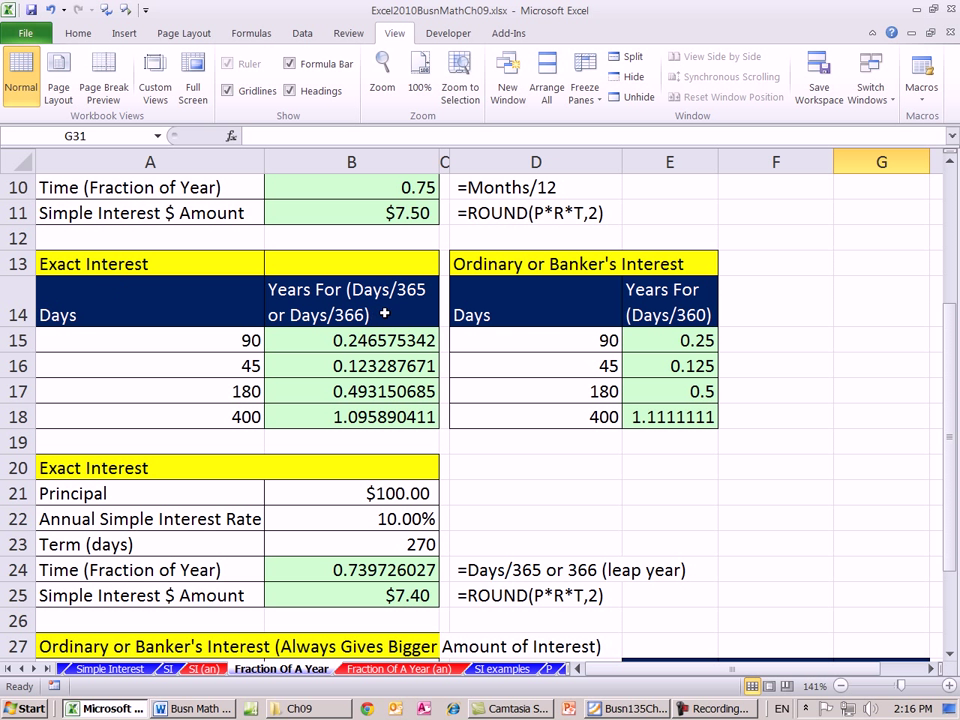
{"action": "mouse_move", "coordinate": [352, 310]}
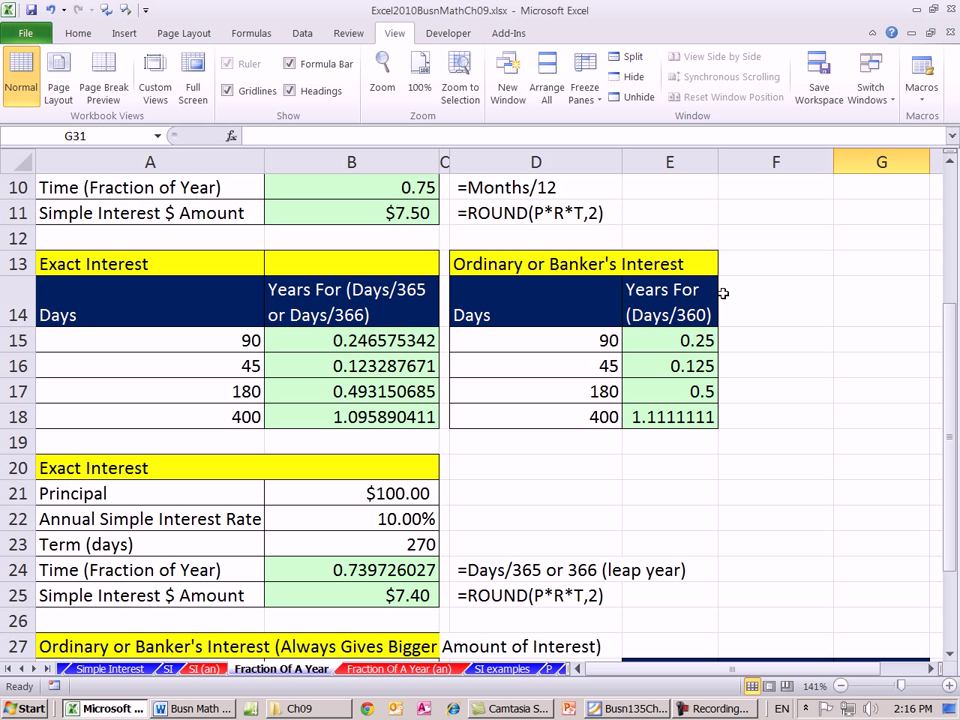
{"action": "mouse_move", "coordinate": [747, 487]}
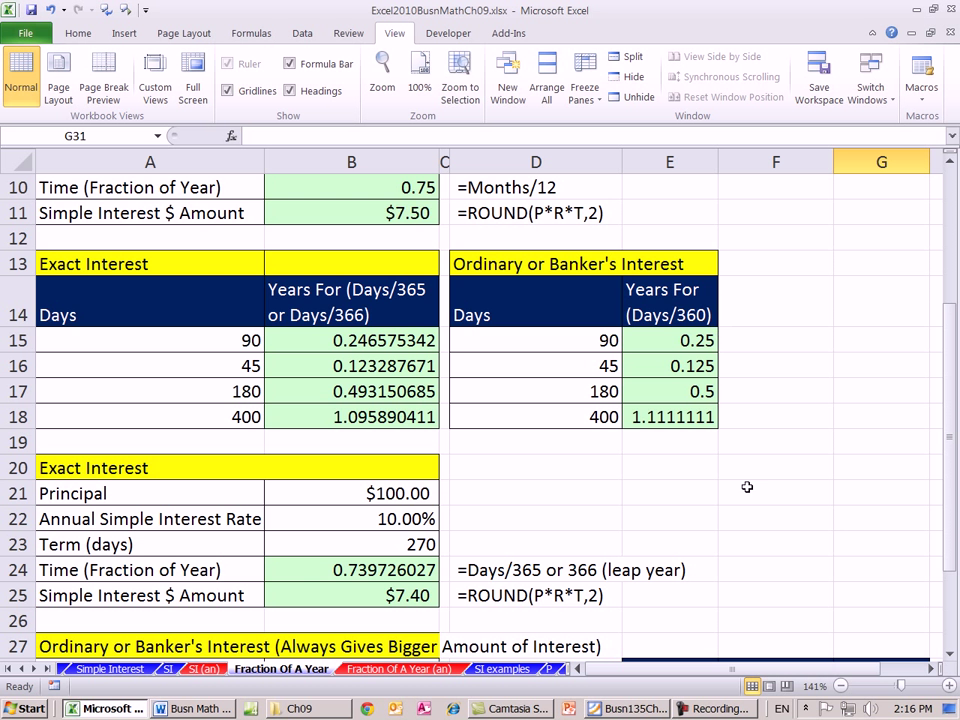
{"action": "scroll", "scroll_direction": "down", "scroll_amount": 3}
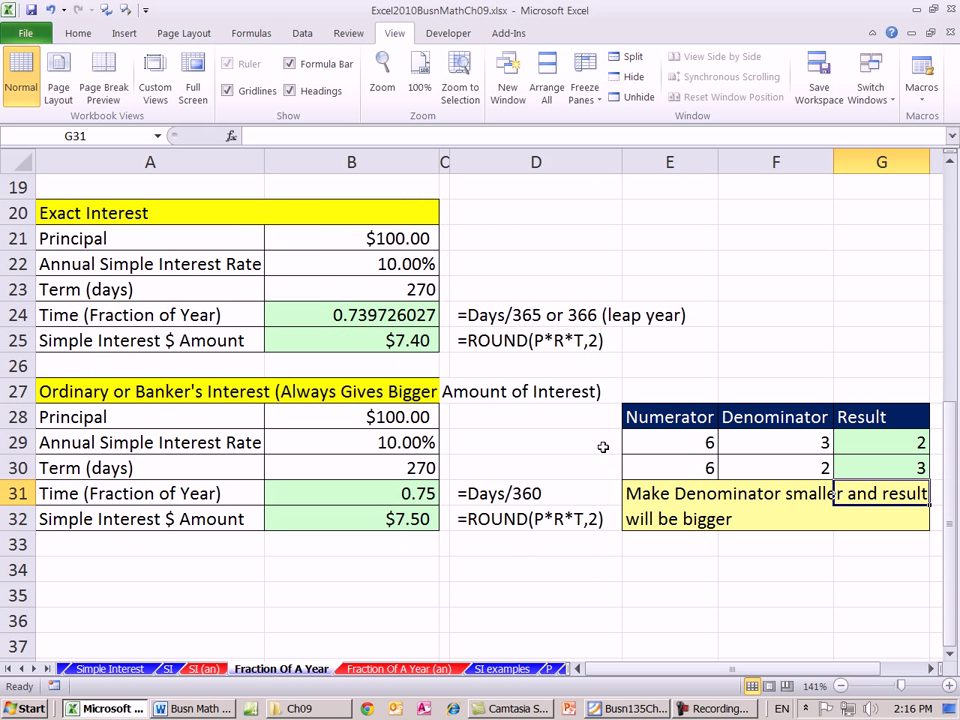
{"action": "mouse_move", "coordinate": [563, 400]}
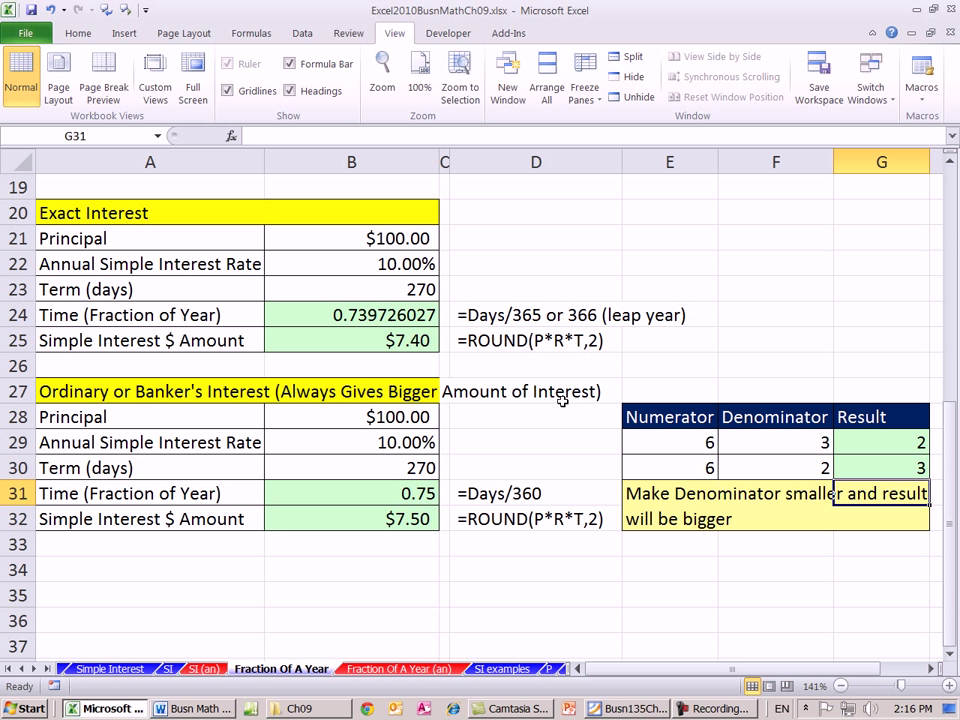